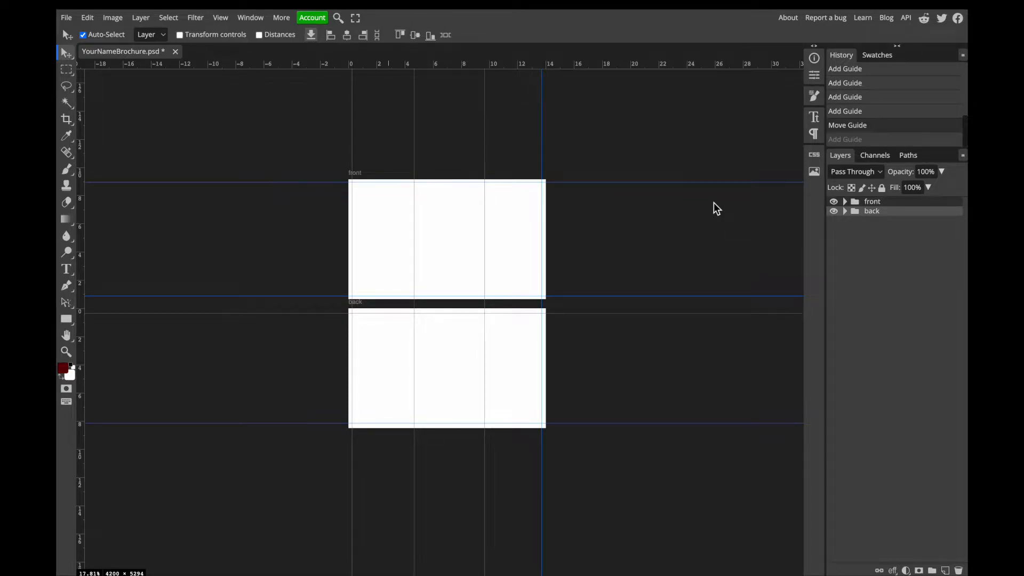
mouse_move(491, 214)
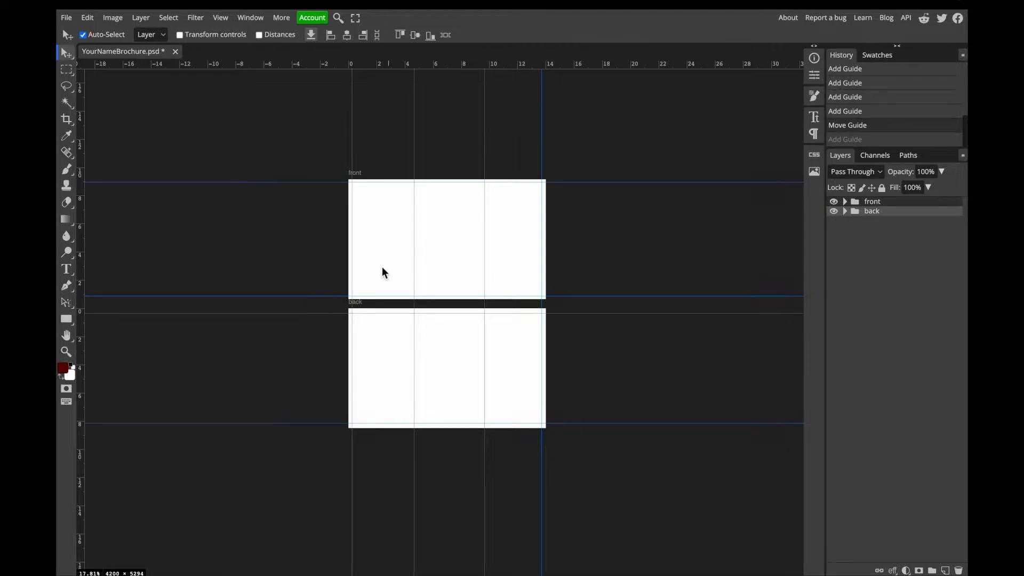
mouse_move(384, 259)
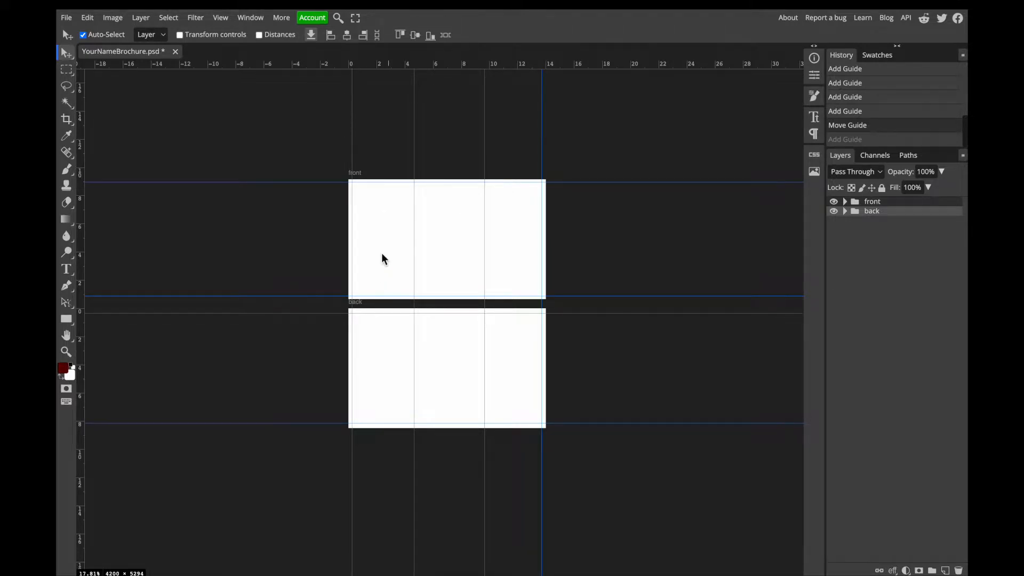
mouse_move(519, 240)
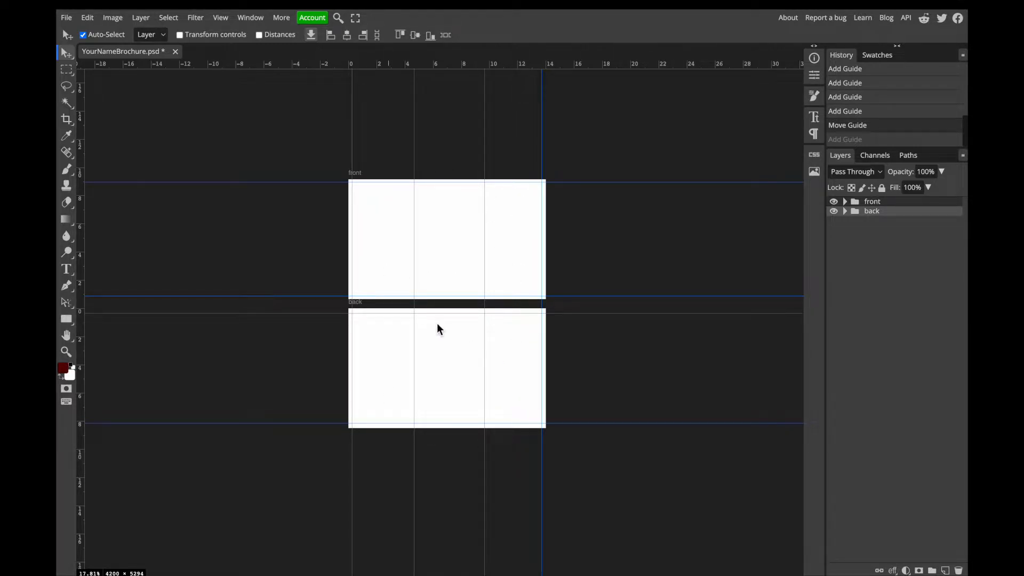
mouse_move(377, 146)
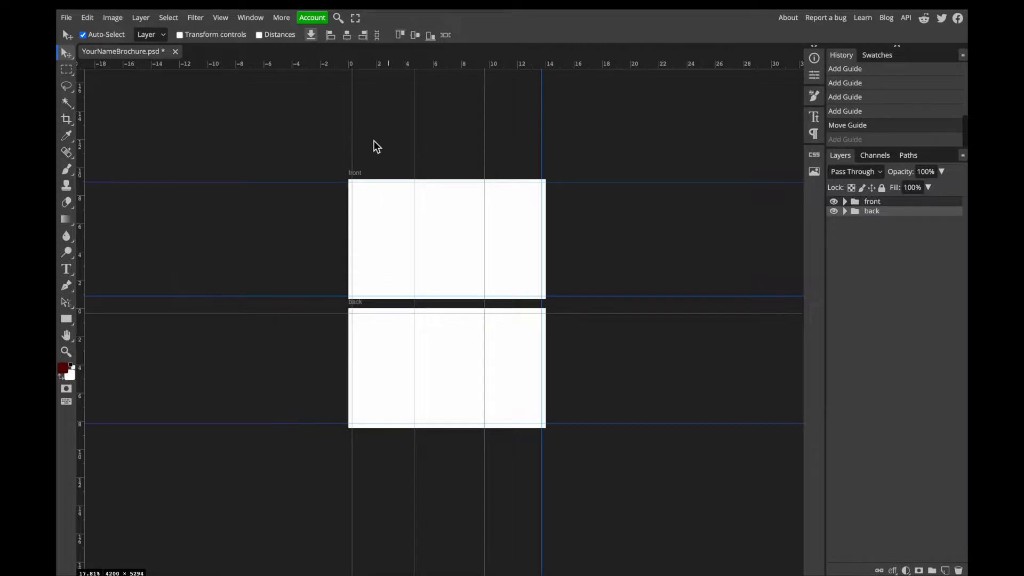
mouse_move(522, 162)
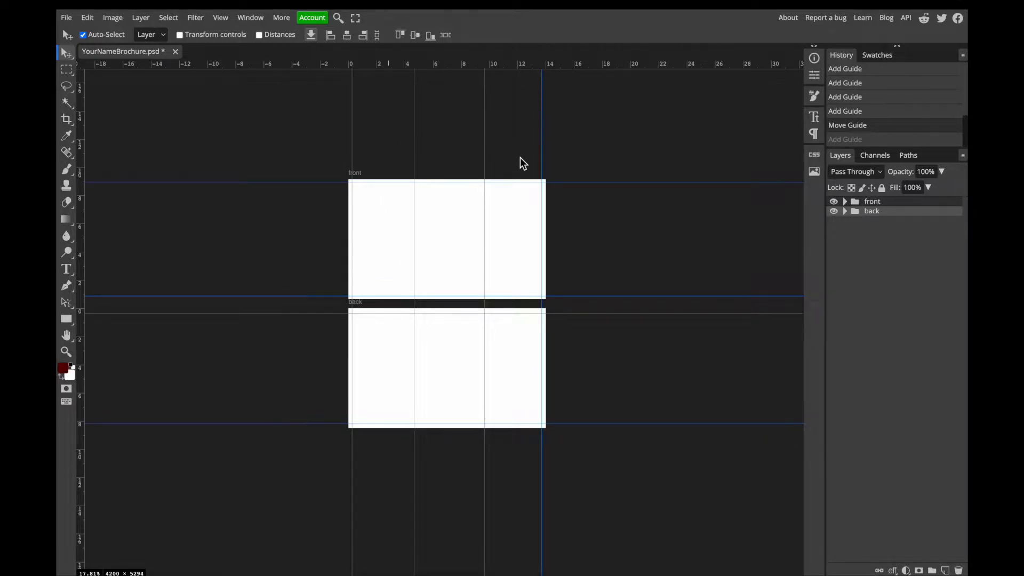
mouse_move(530, 163)
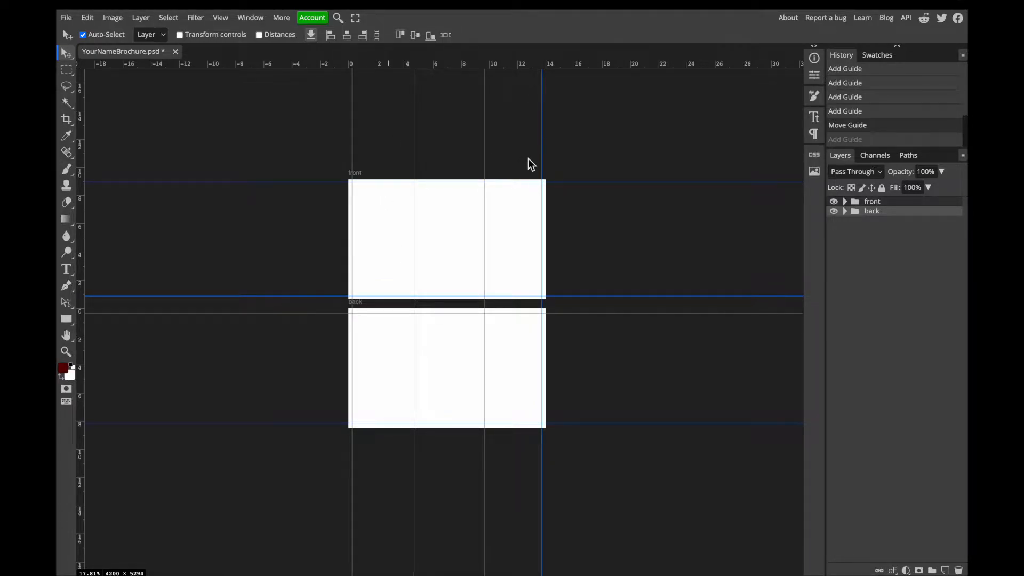
mouse_move(345, 238)
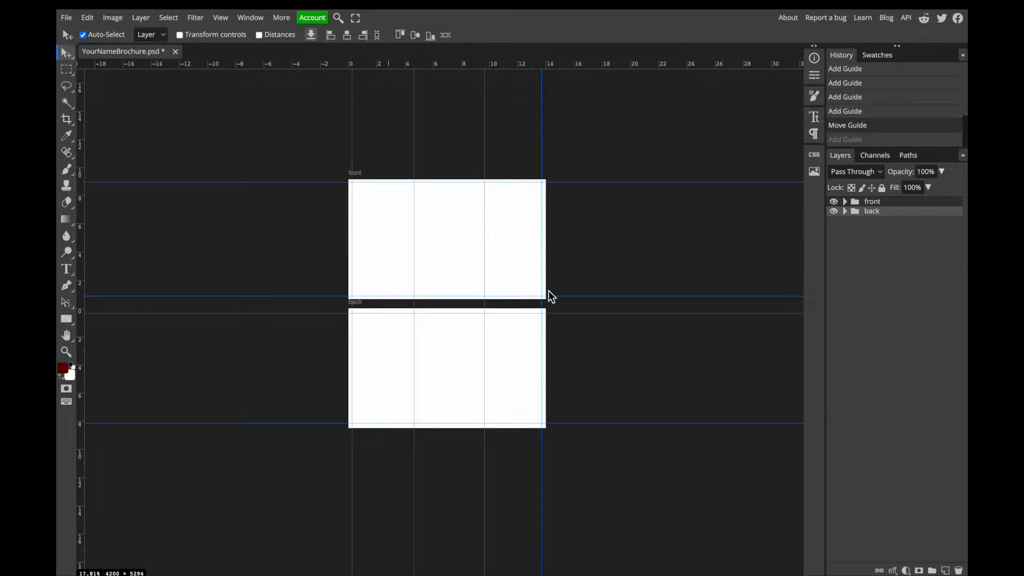
mouse_move(345, 317)
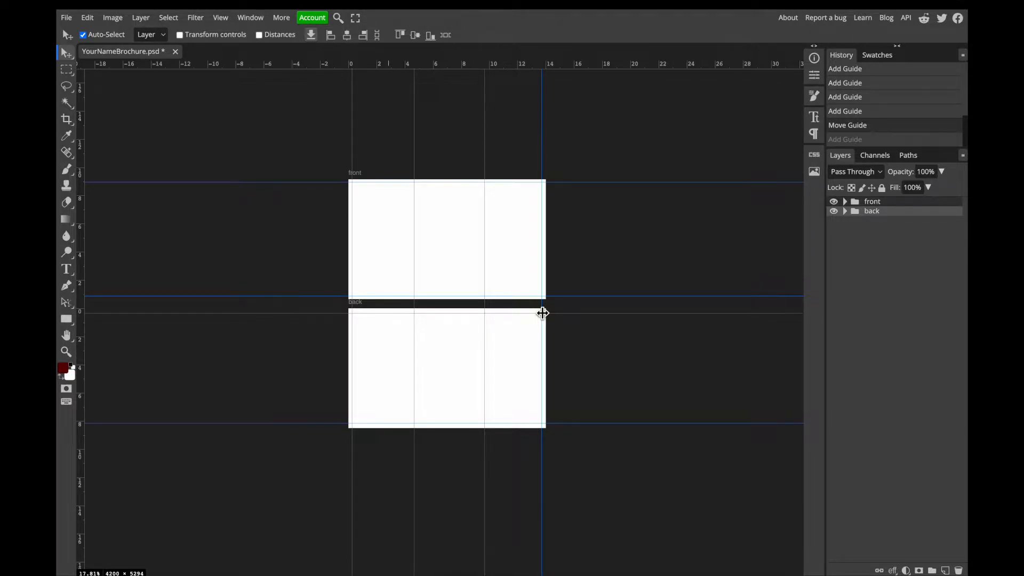
mouse_move(557, 215)
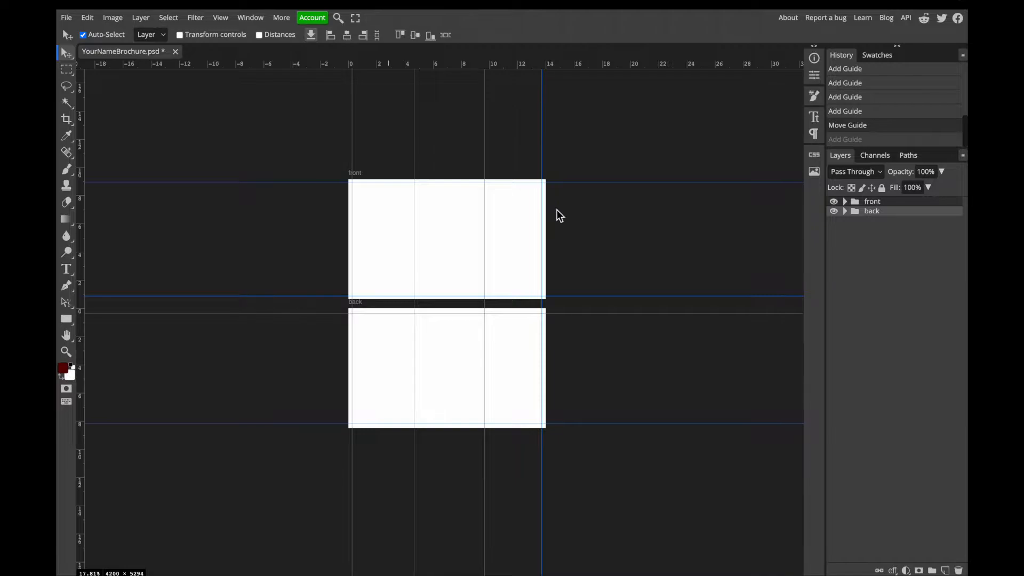
Set up a new project named YourNameBrochure: 14 × 8.5 inches, 300 DPI, artboards enabled
click(67, 18)
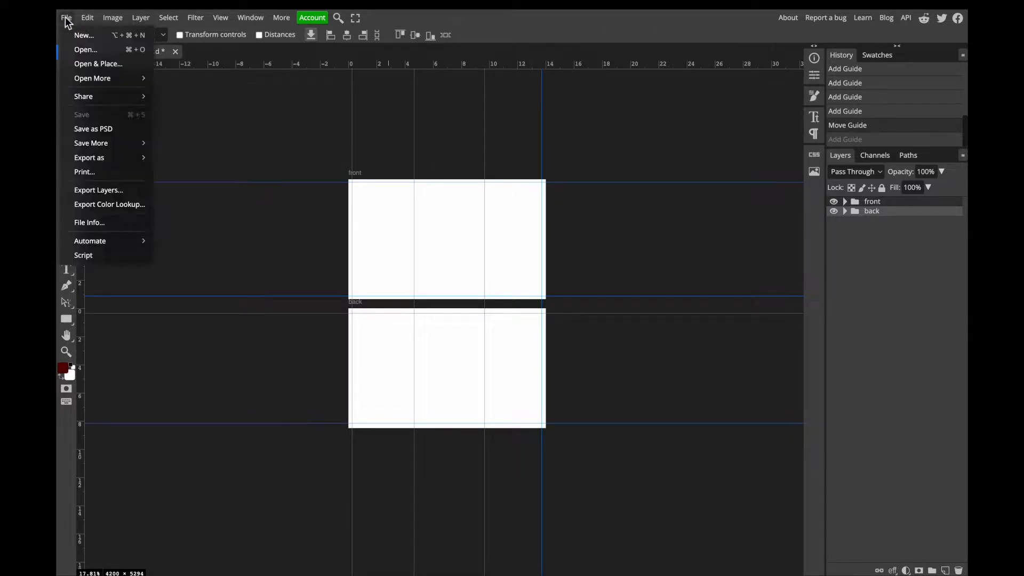
click(83, 35)
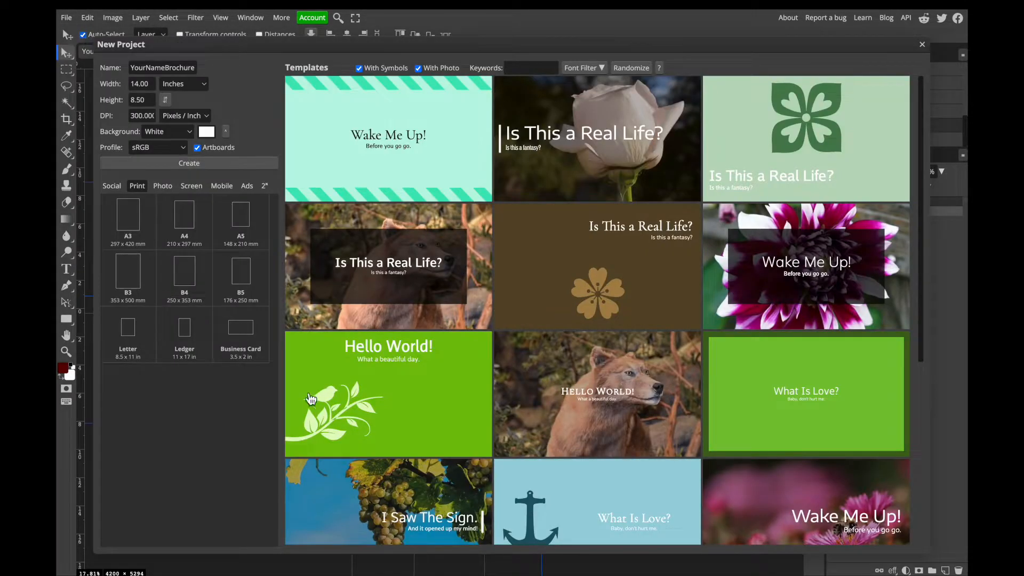
mouse_move(368, 227)
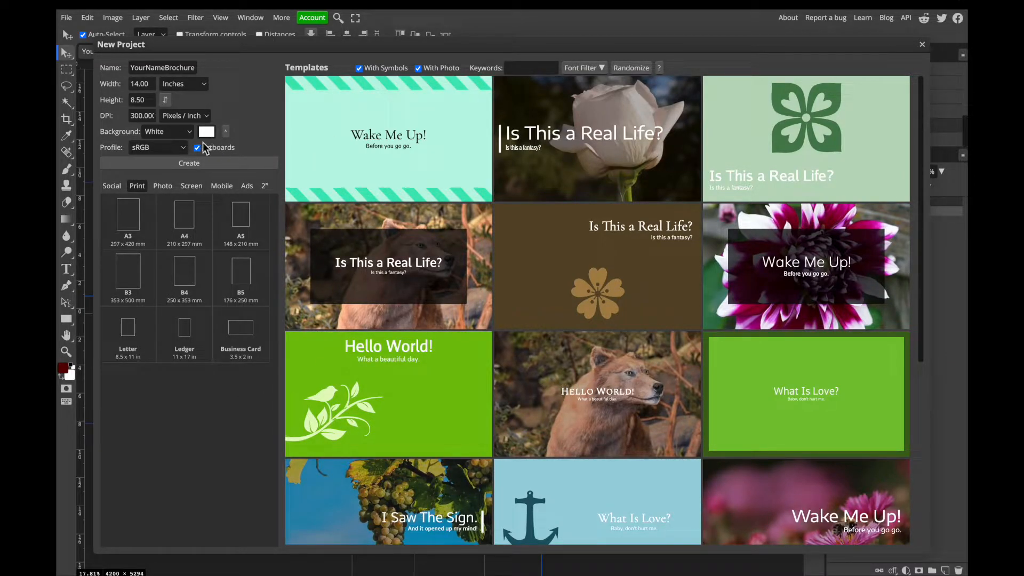
click(144, 67)
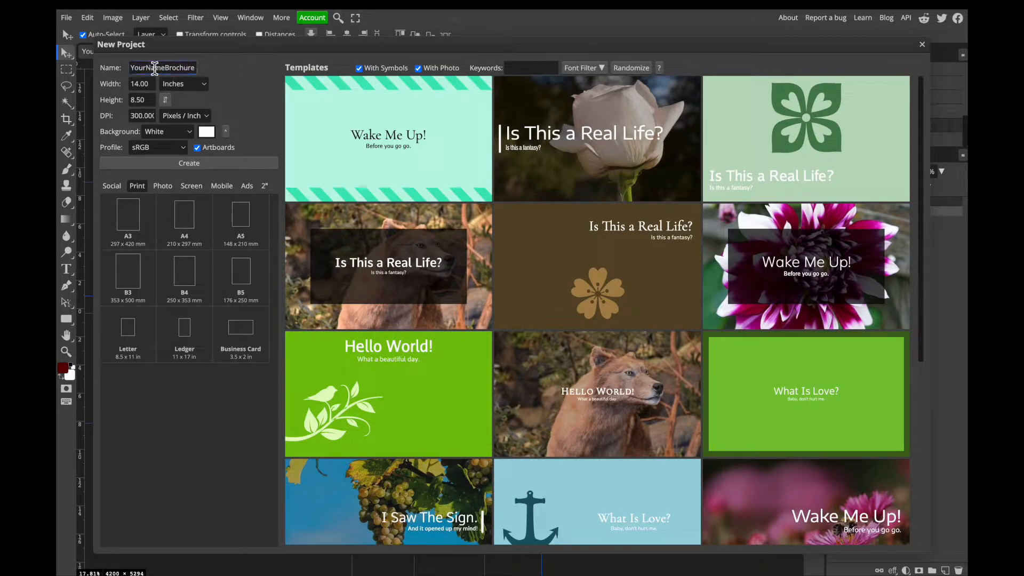
double_click(163, 67)
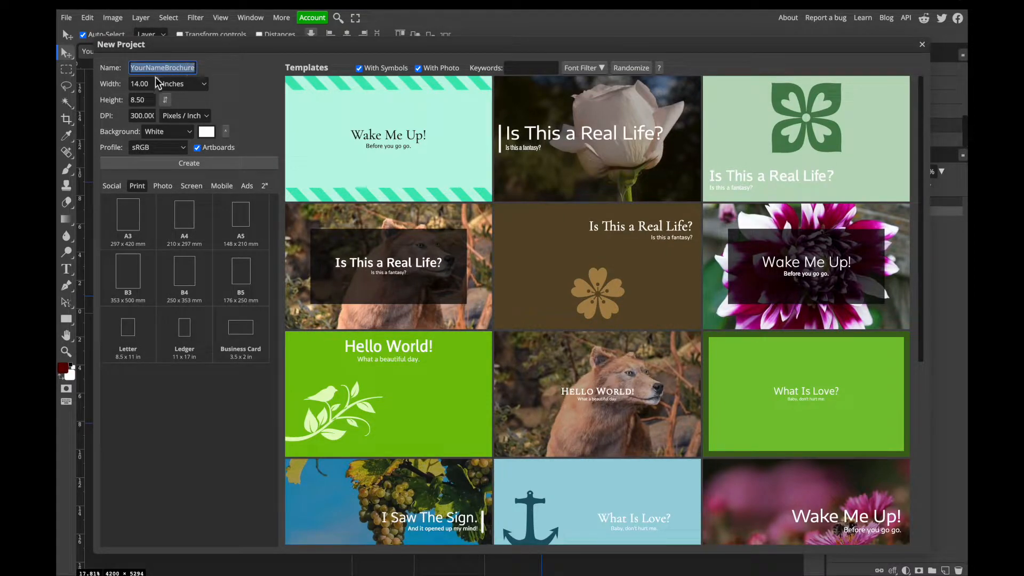
mouse_move(185, 98)
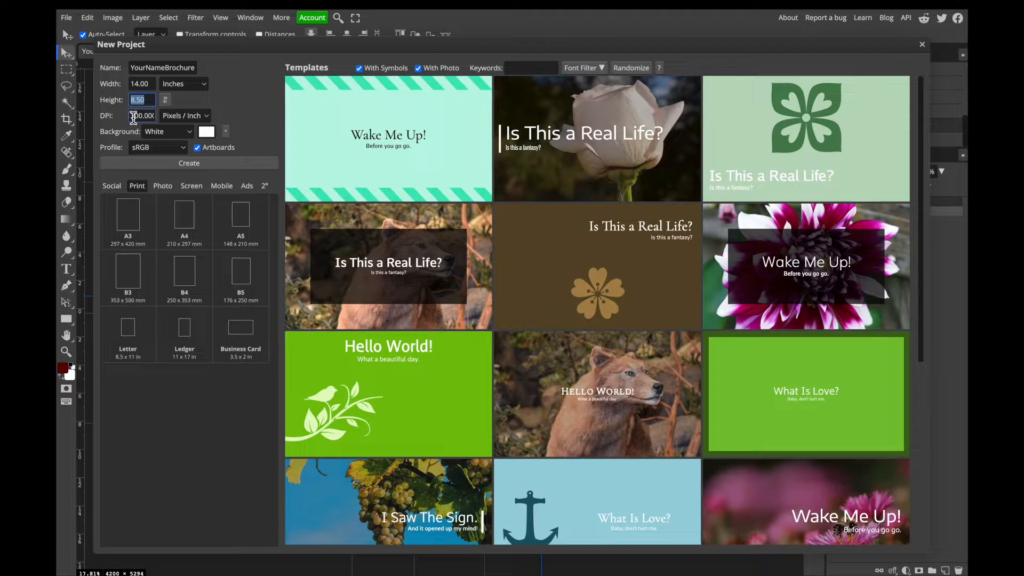
click(142, 116)
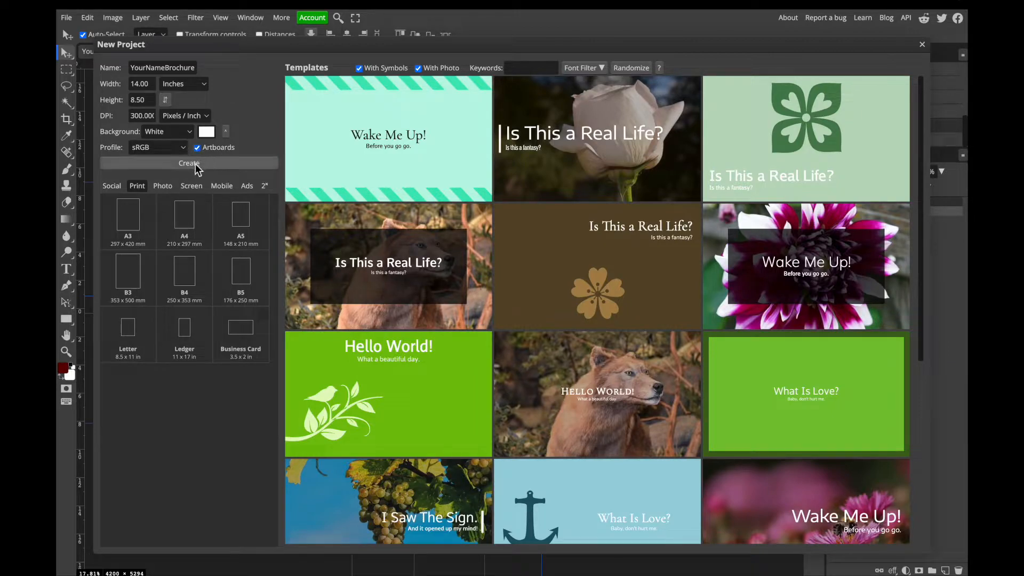
Create the YourNameBrochure document, then collapse, expand and re-collapse the Artboard 1 group
click(189, 163)
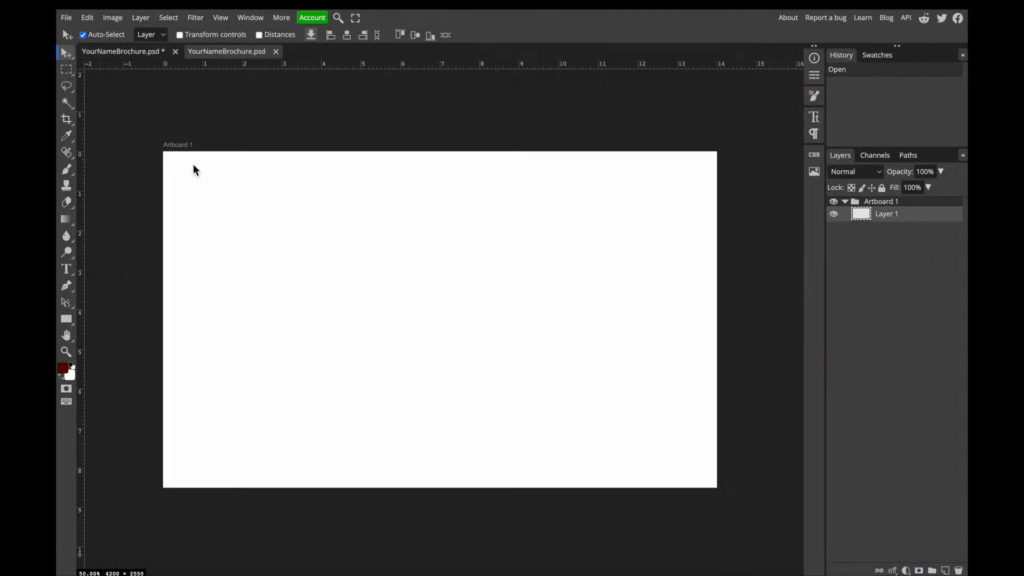
mouse_move(328, 484)
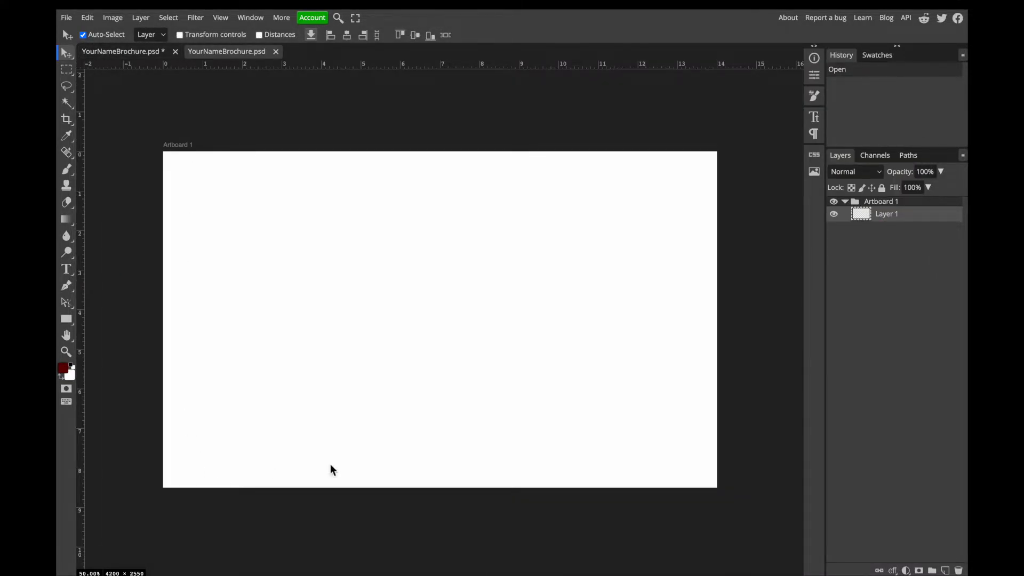
mouse_move(202, 189)
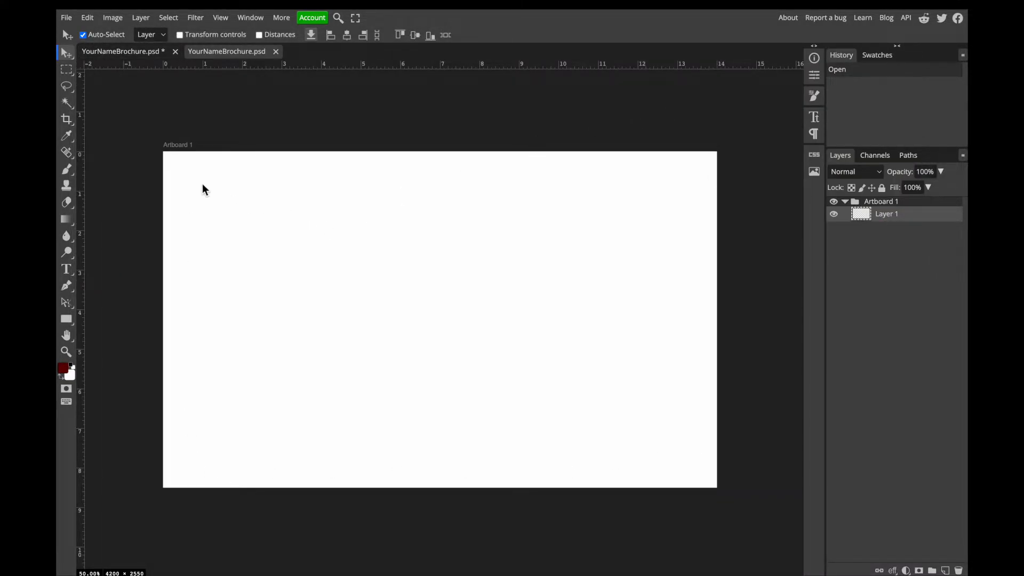
mouse_move(193, 154)
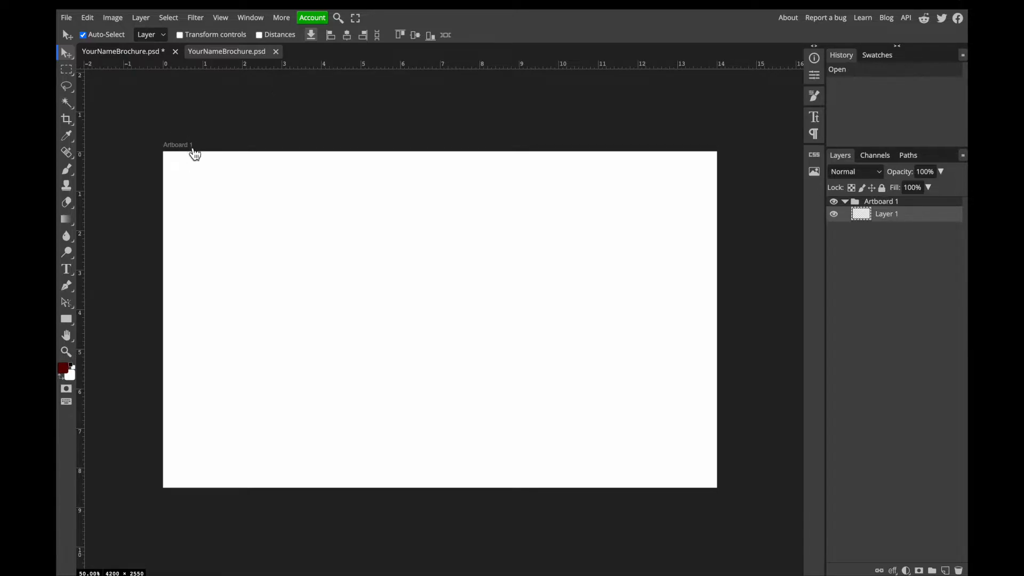
mouse_move(185, 154)
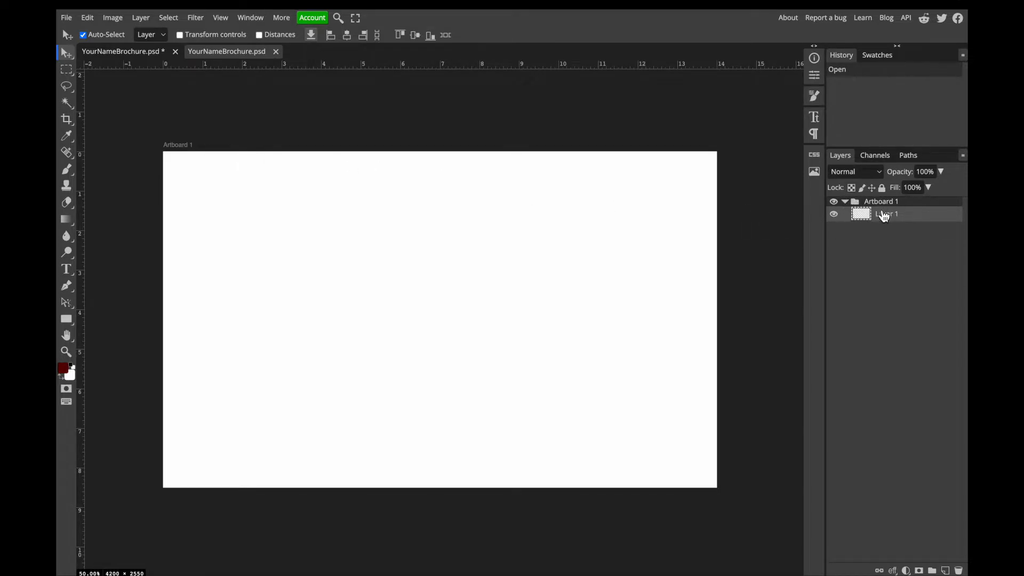
click(844, 201)
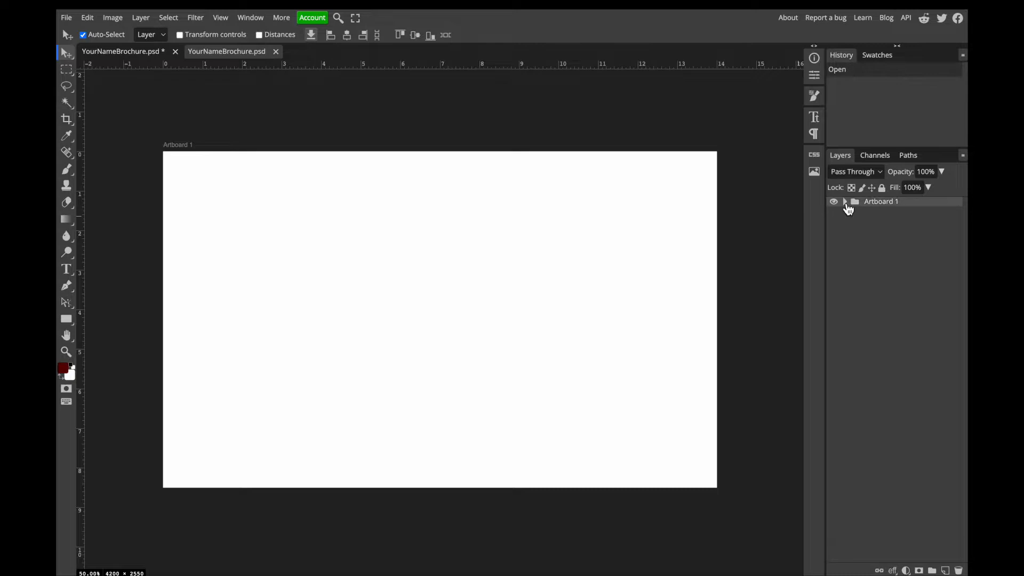
click(844, 201)
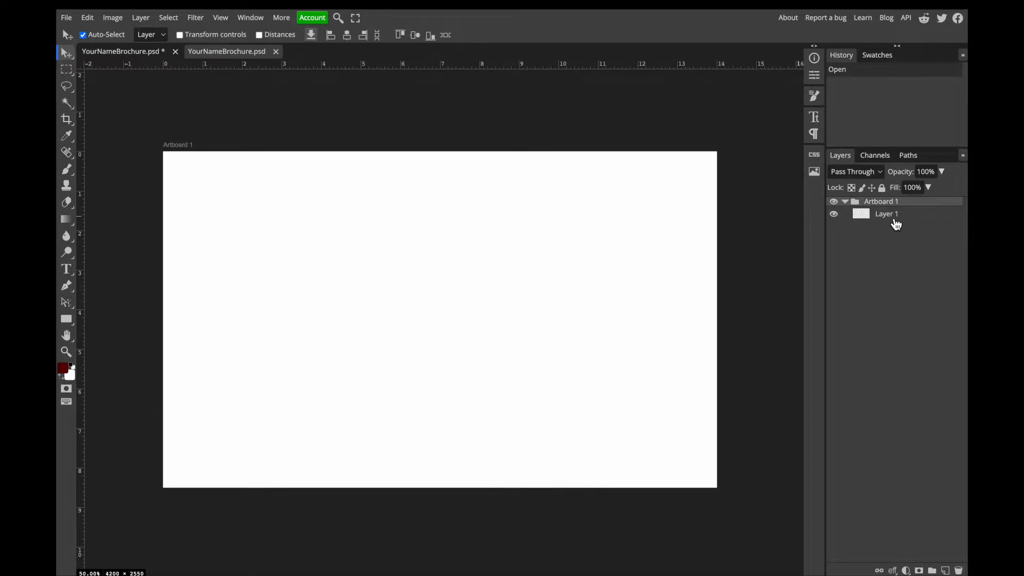
click(844, 201)
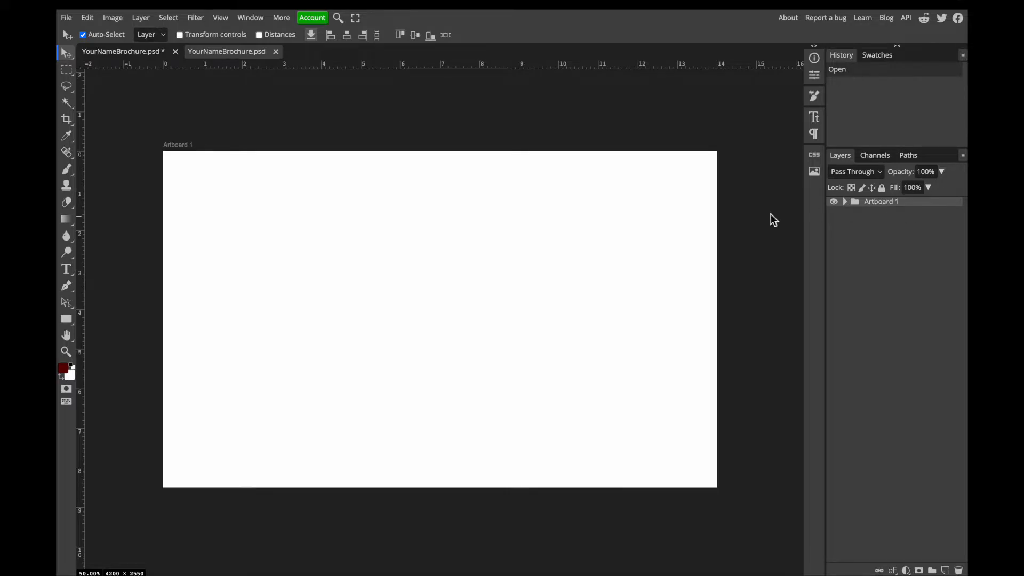
mouse_move(397, 519)
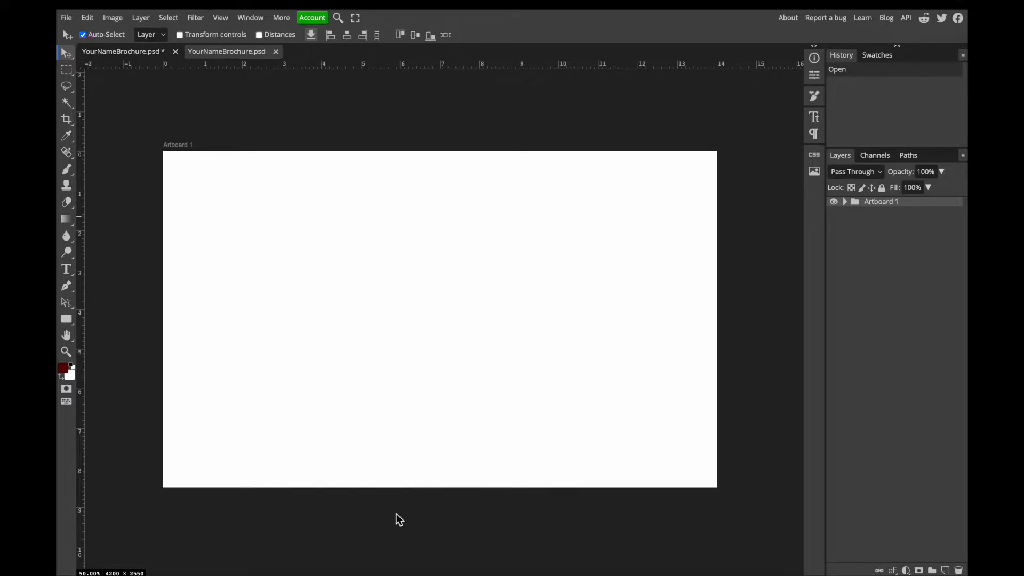
mouse_move(422, 491)
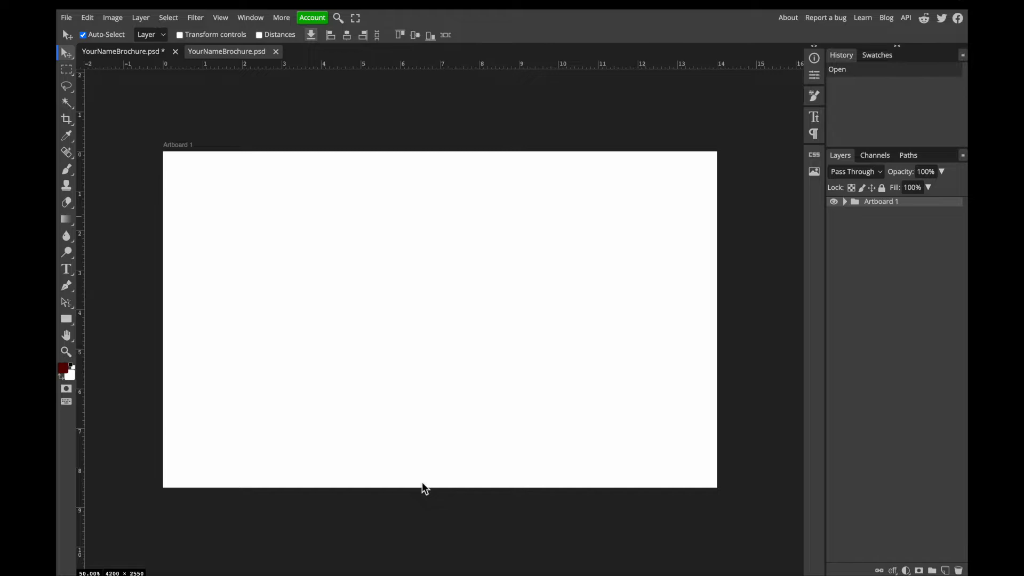
mouse_move(386, 287)
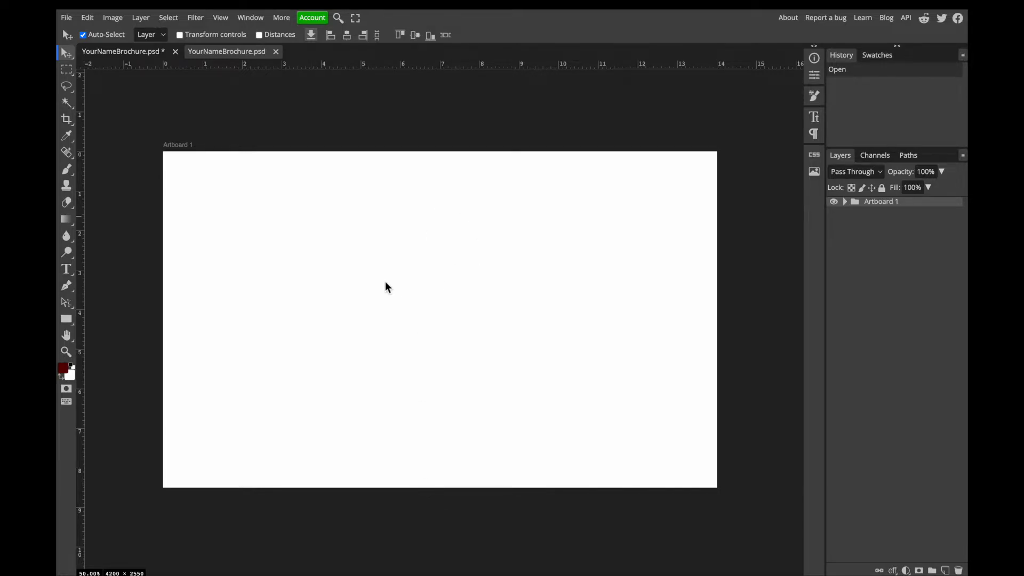
mouse_move(362, 541)
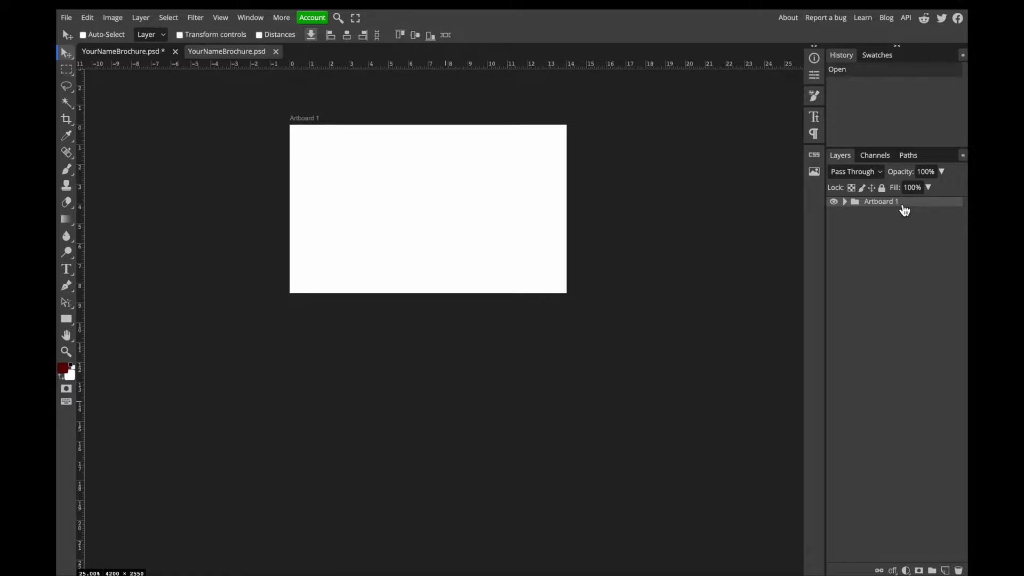
Duplicate Artboard 1 into YourNameBrochure.psd, producing Artboard 1 copy
right_click(881, 201)
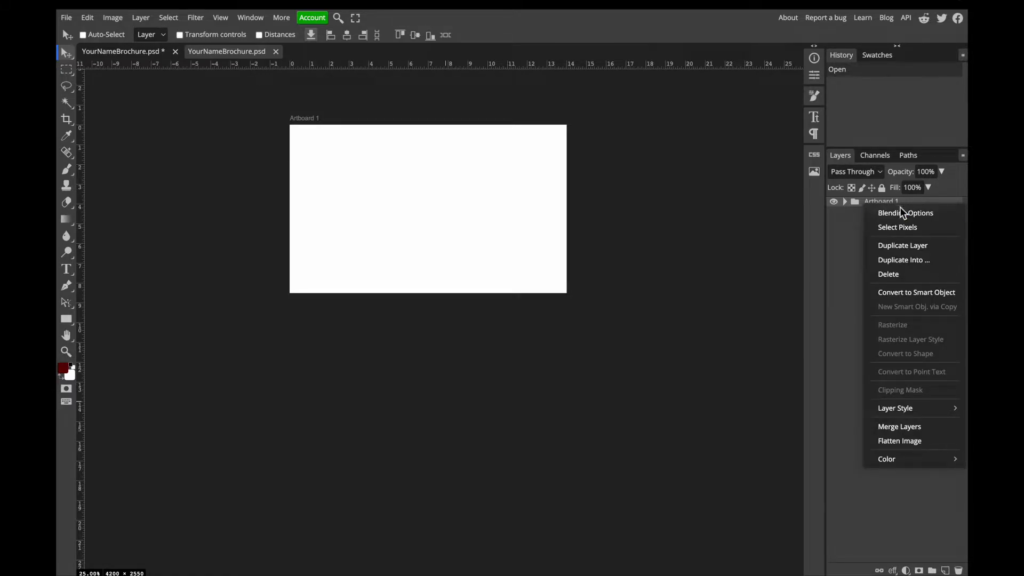
click(903, 260)
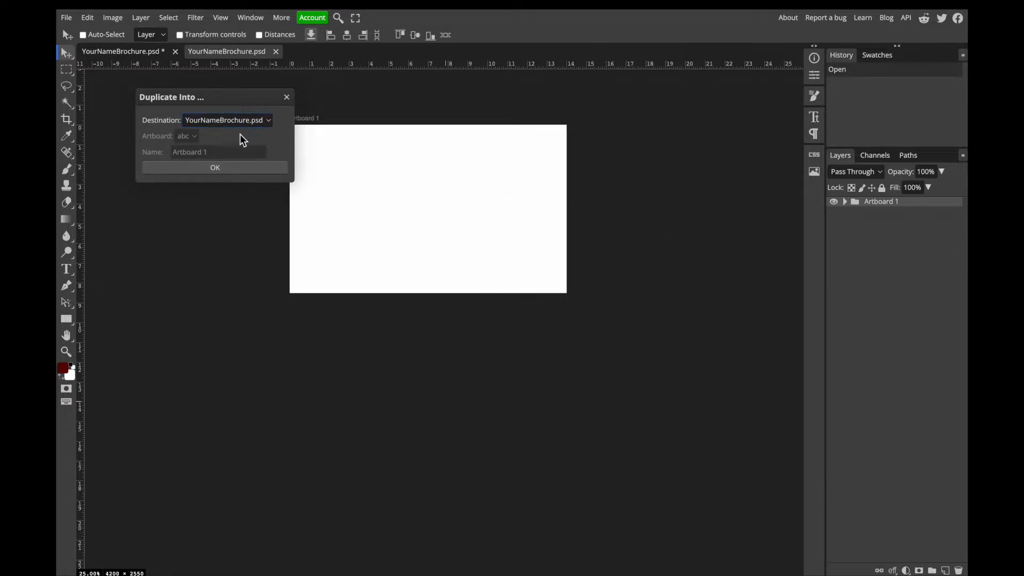
click(226, 120)
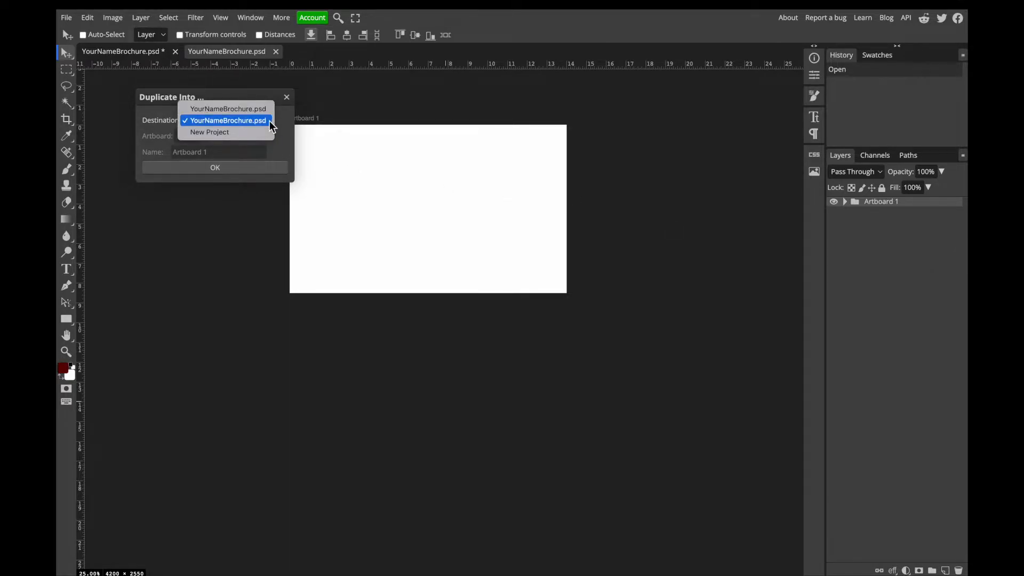
click(225, 120)
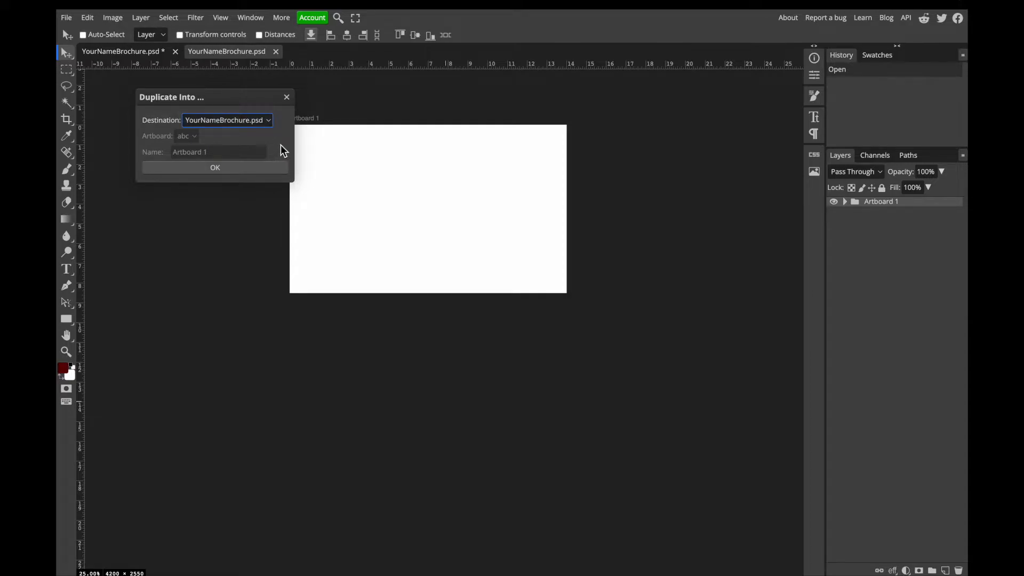
mouse_move(224, 155)
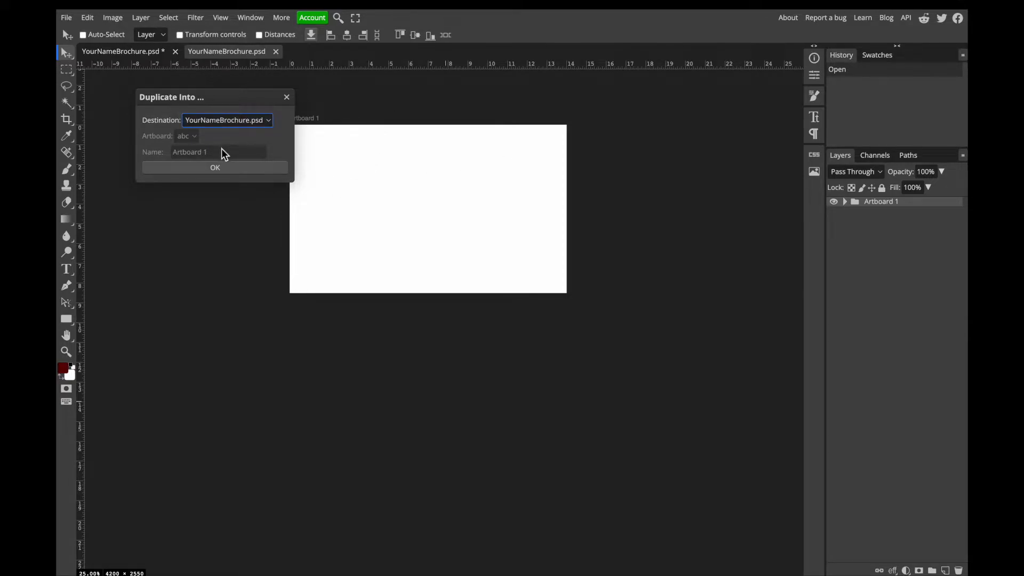
click(214, 167)
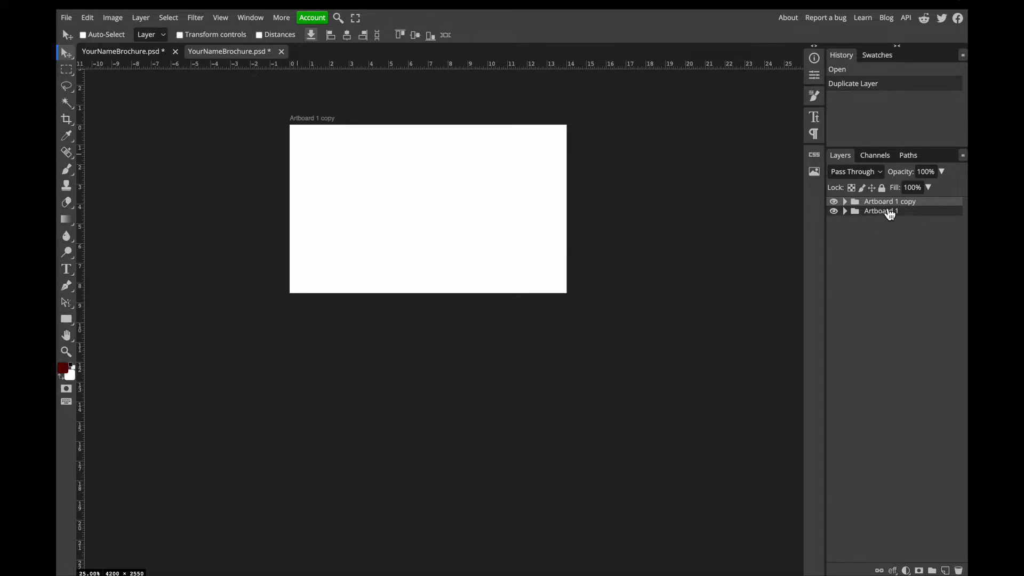
mouse_move(895, 214)
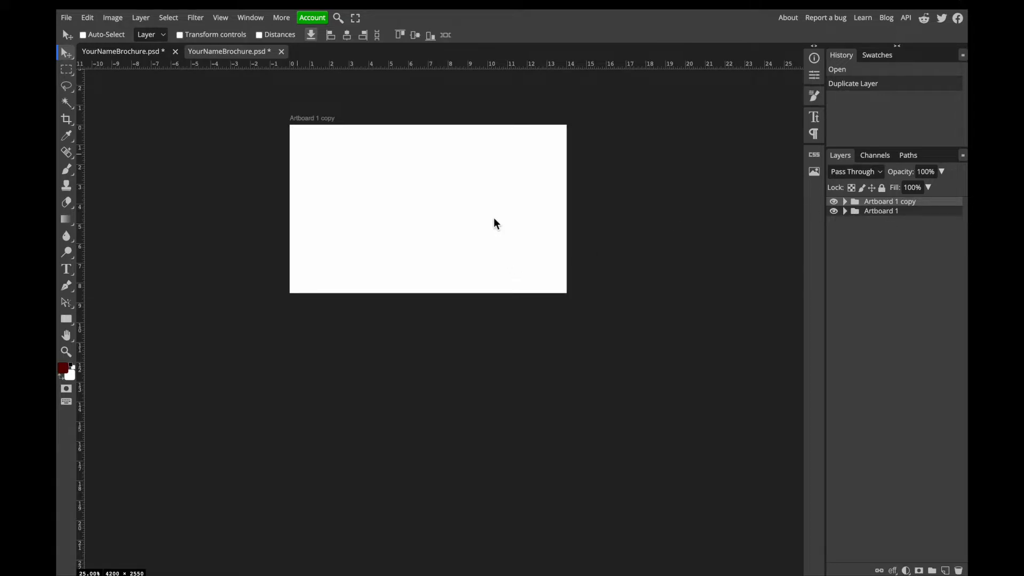
mouse_move(472, 374)
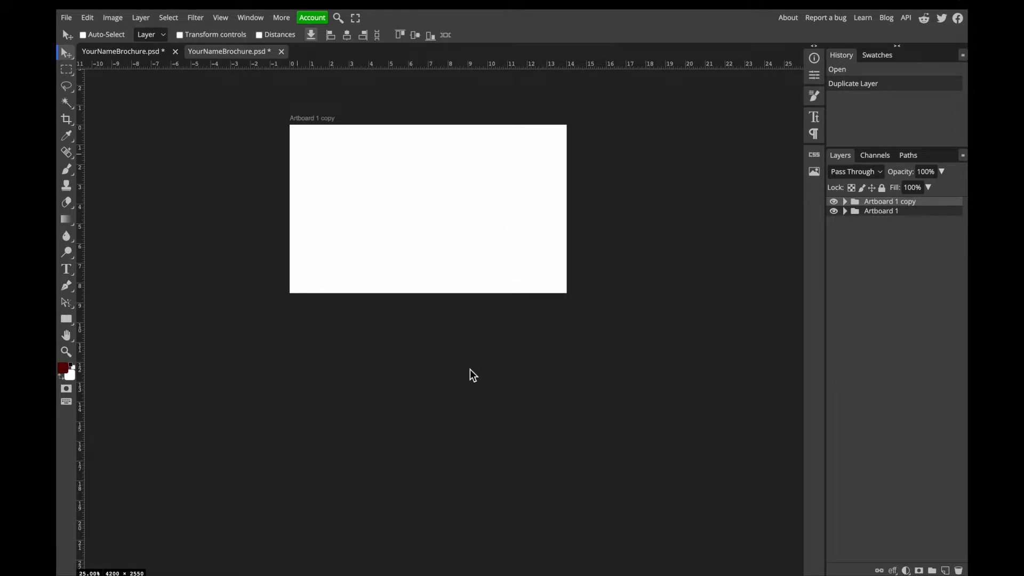
mouse_move(430, 328)
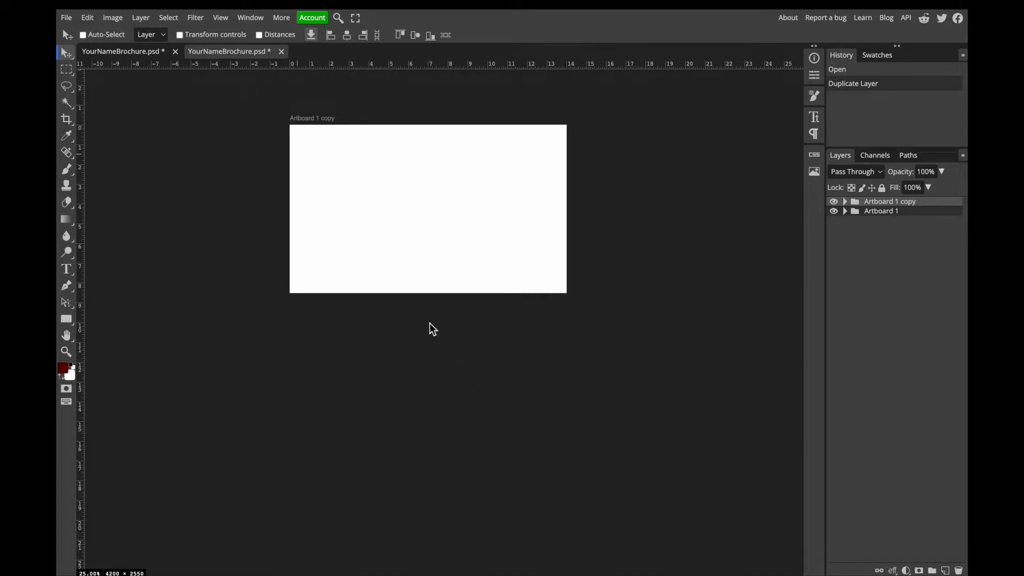
Switch to the Artboard Tool for moving whole artboards
click(64, 54)
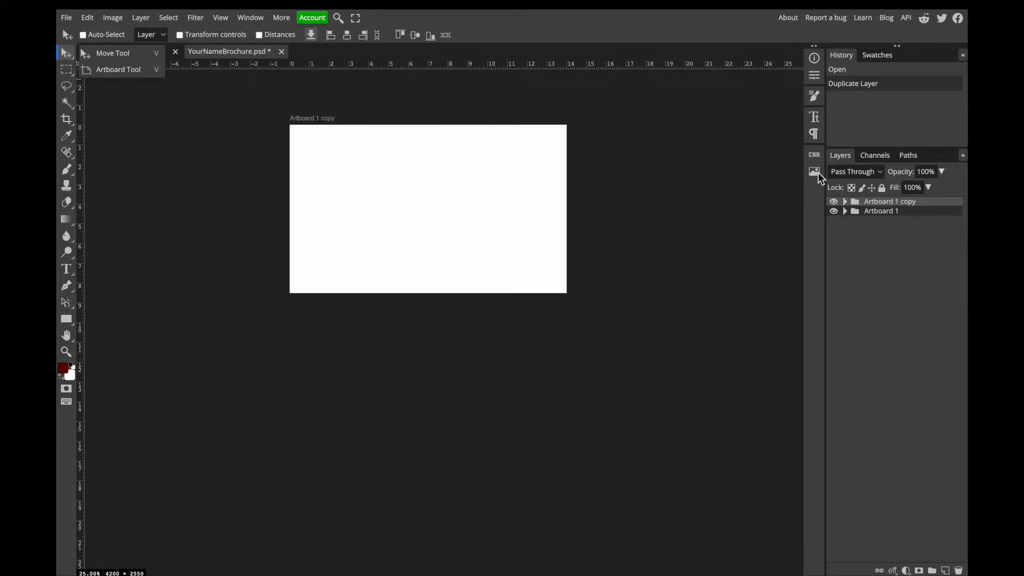
mouse_move(475, 200)
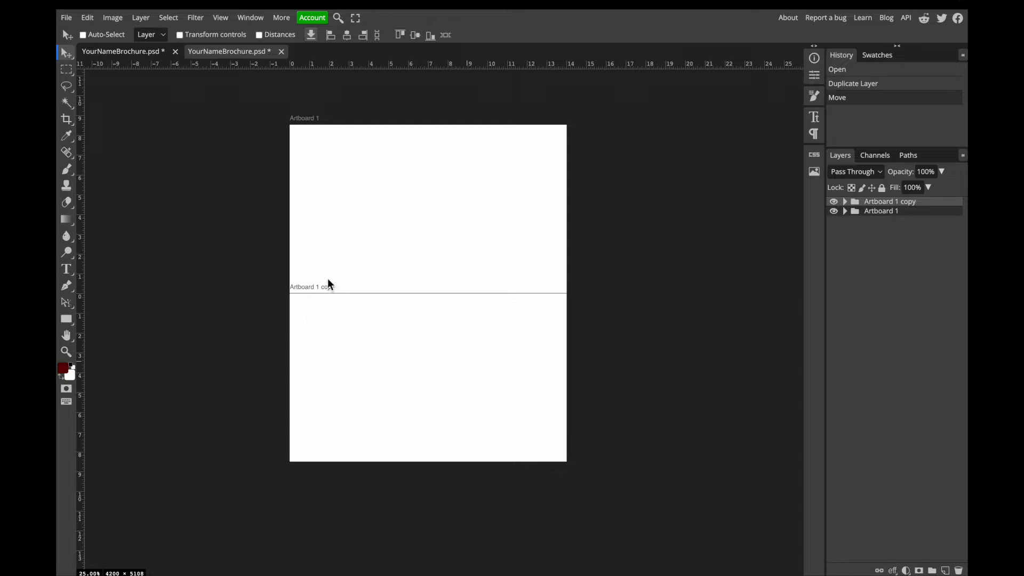
mouse_move(96, 301)
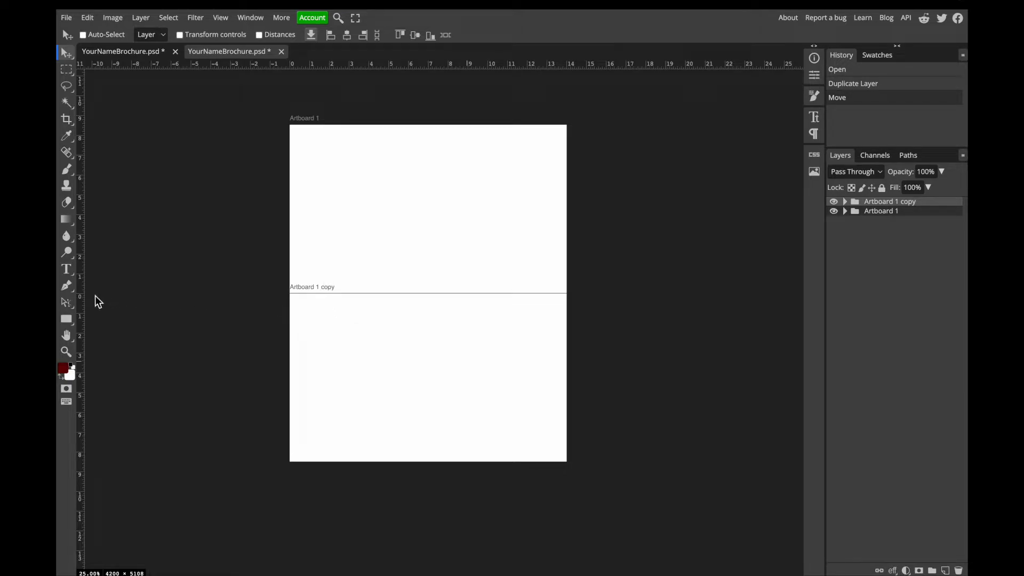
mouse_move(89, 299)
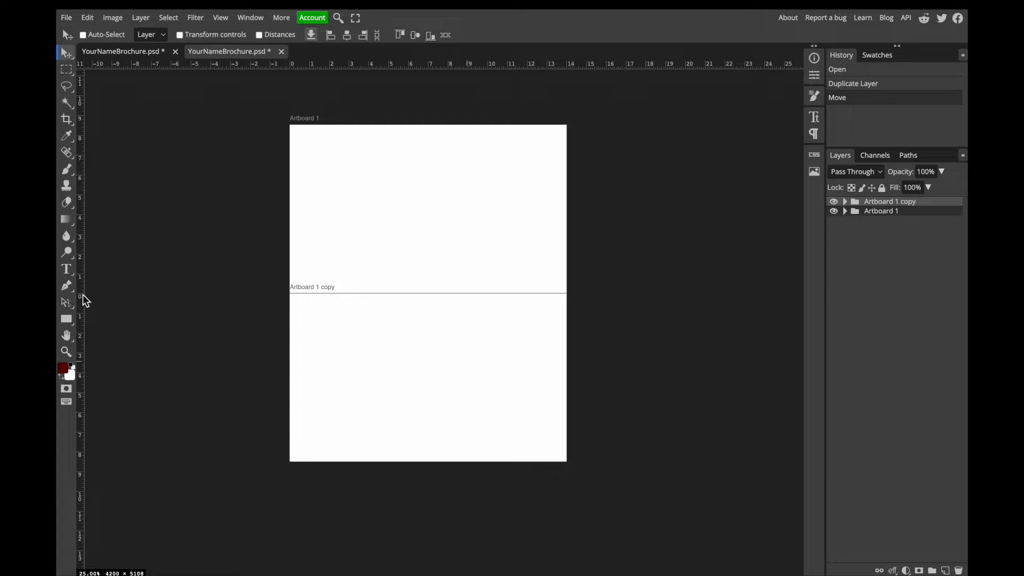
mouse_move(103, 213)
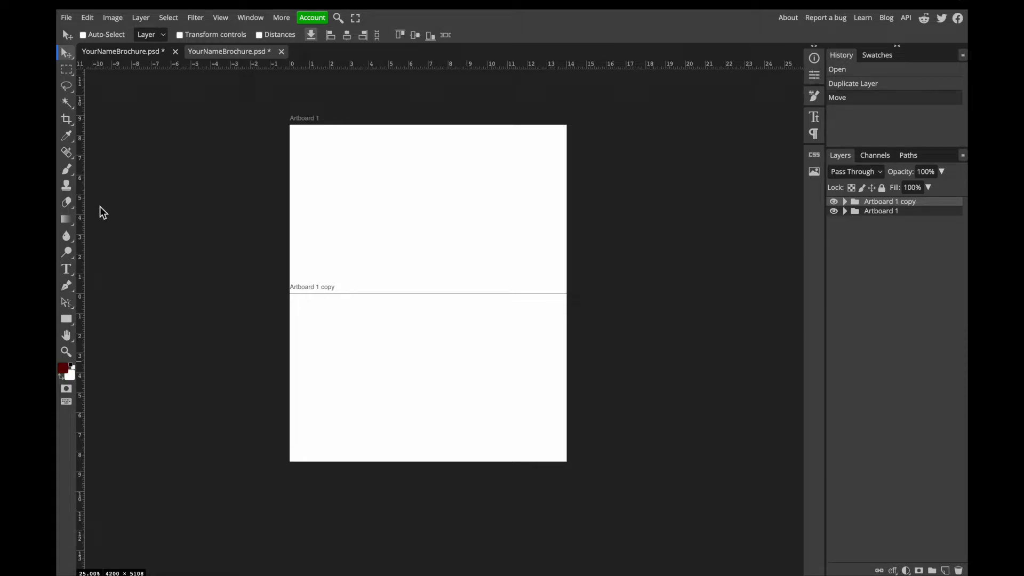
mouse_move(332, 262)
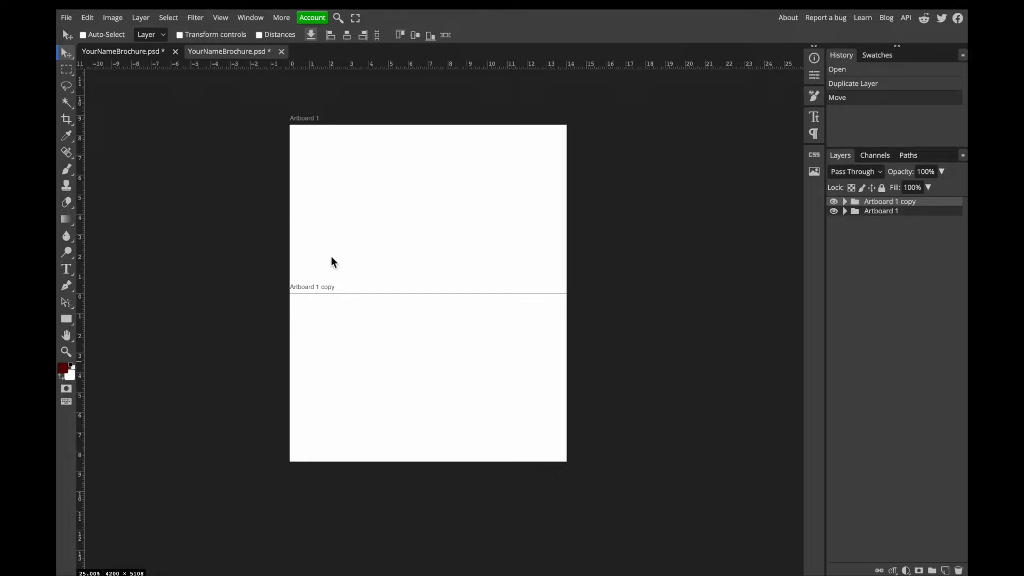
mouse_move(294, 295)
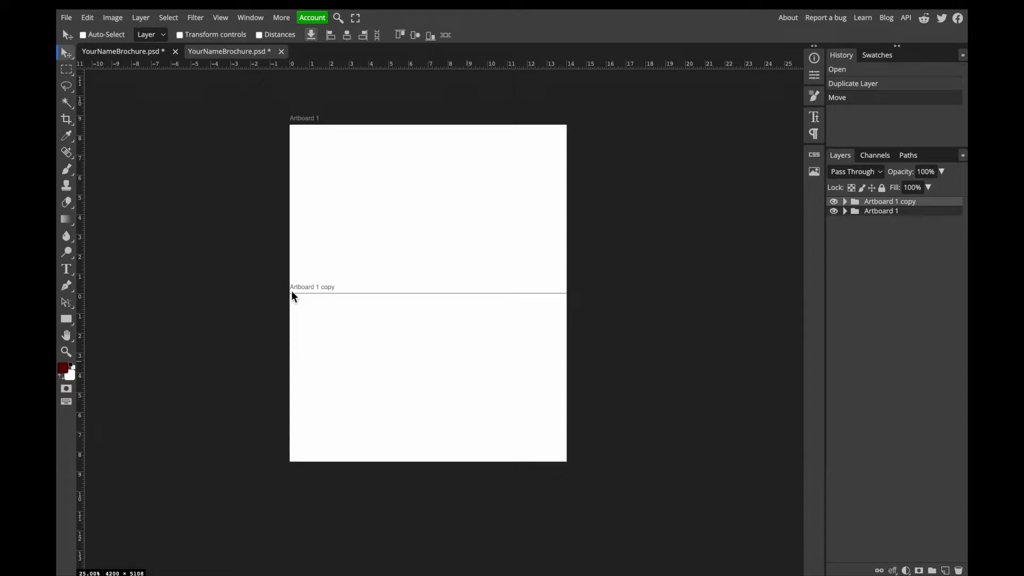
mouse_move(292, 132)
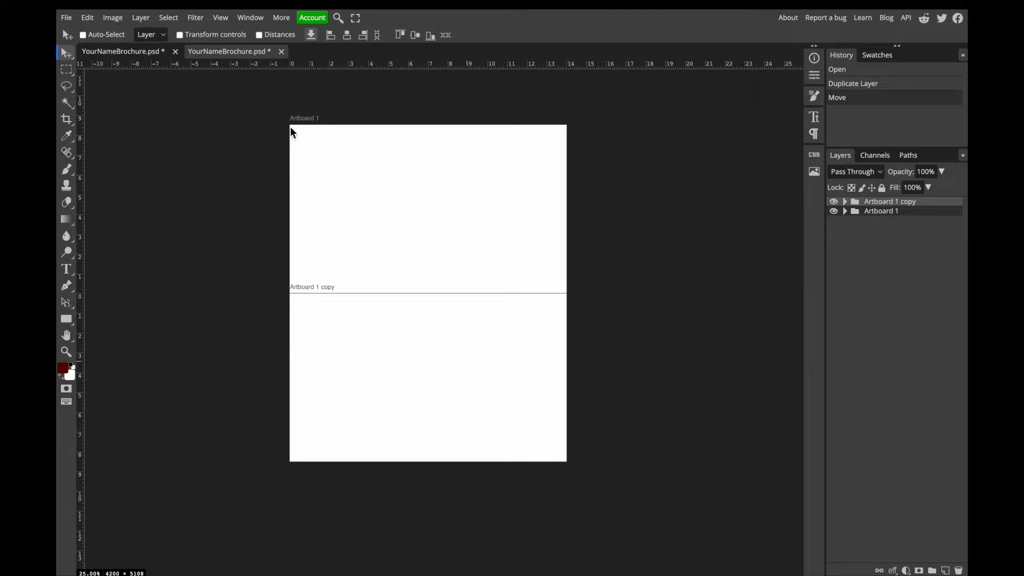
mouse_move(291, 299)
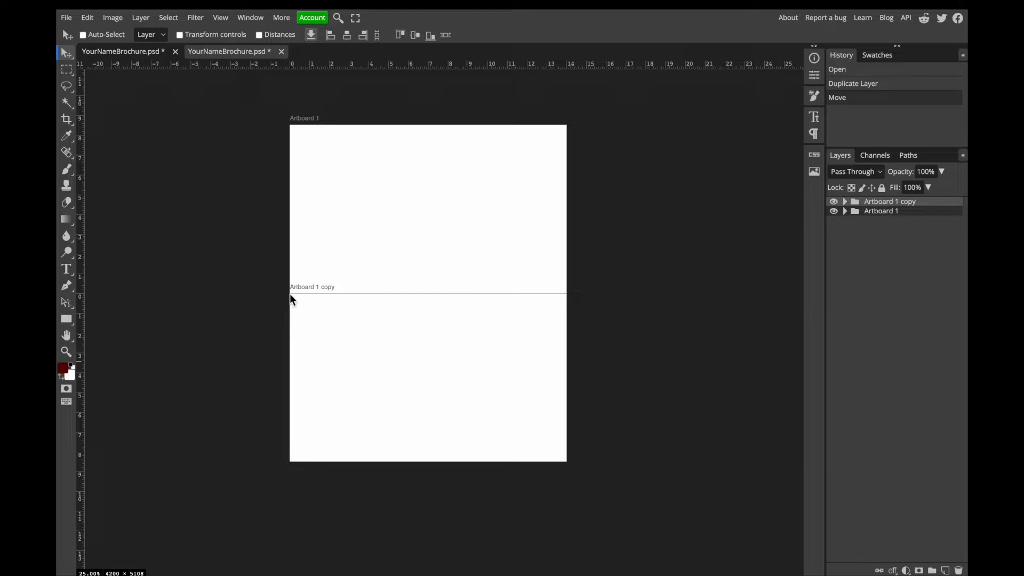
mouse_move(294, 464)
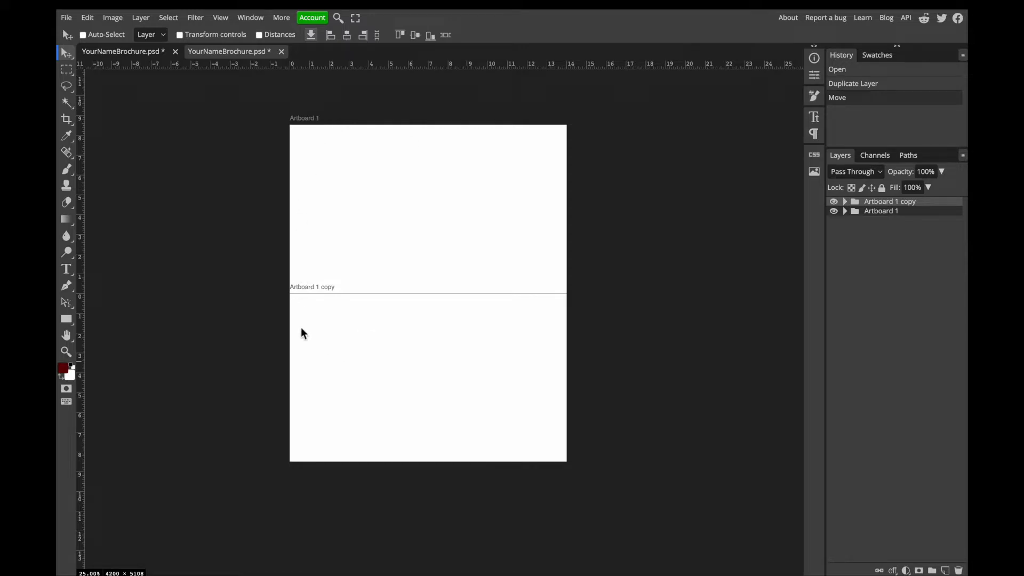
mouse_move(865, 234)
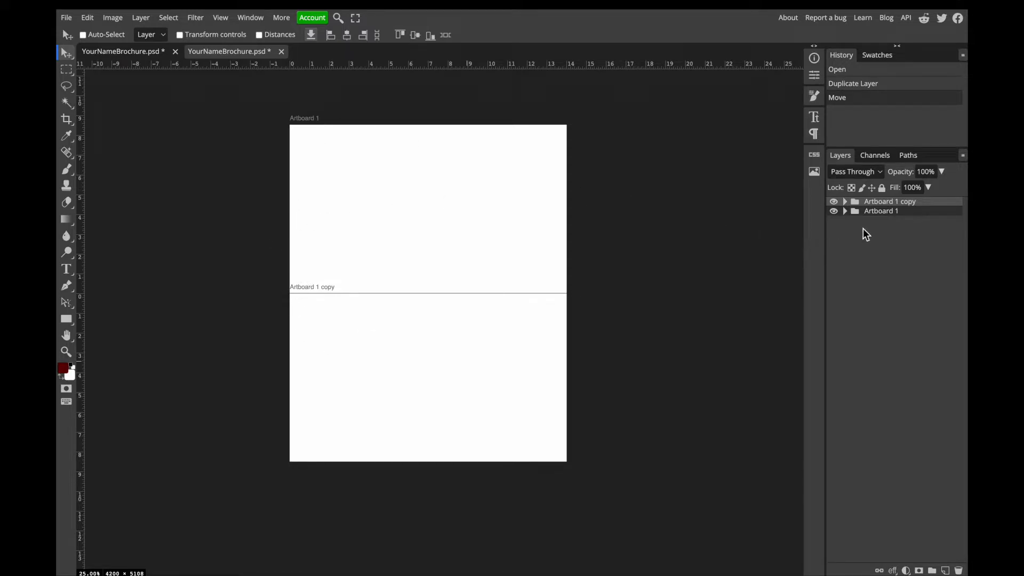
mouse_move(892, 210)
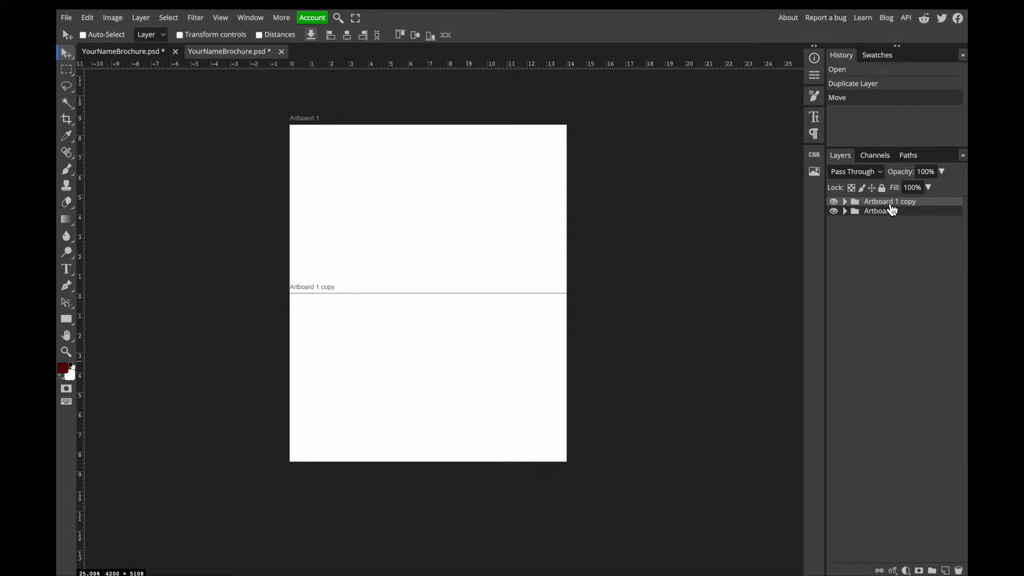
Rename the copied artboard to 'Front'
double_click(890, 201)
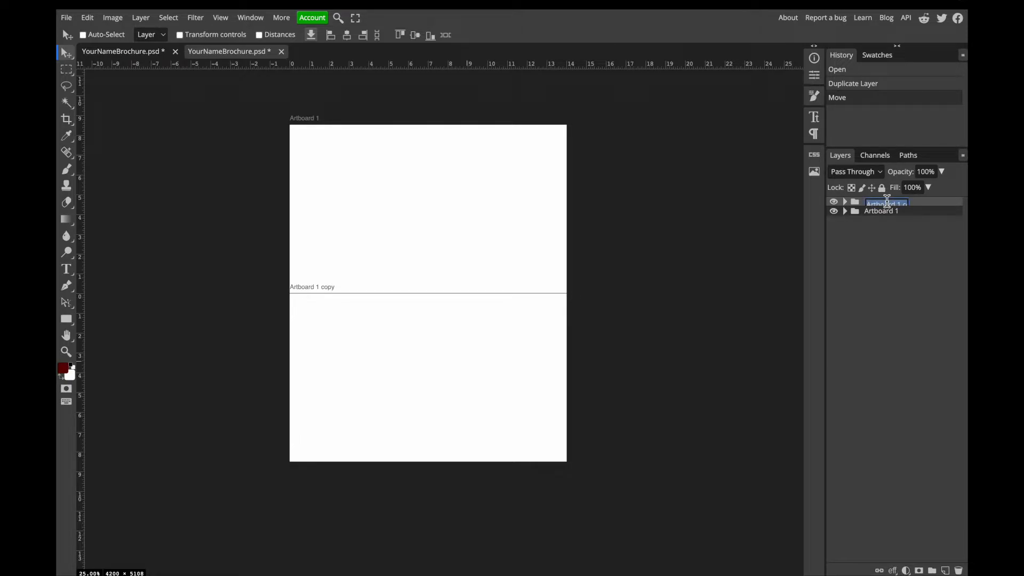
text(Front)
click(883, 210)
text(Back)
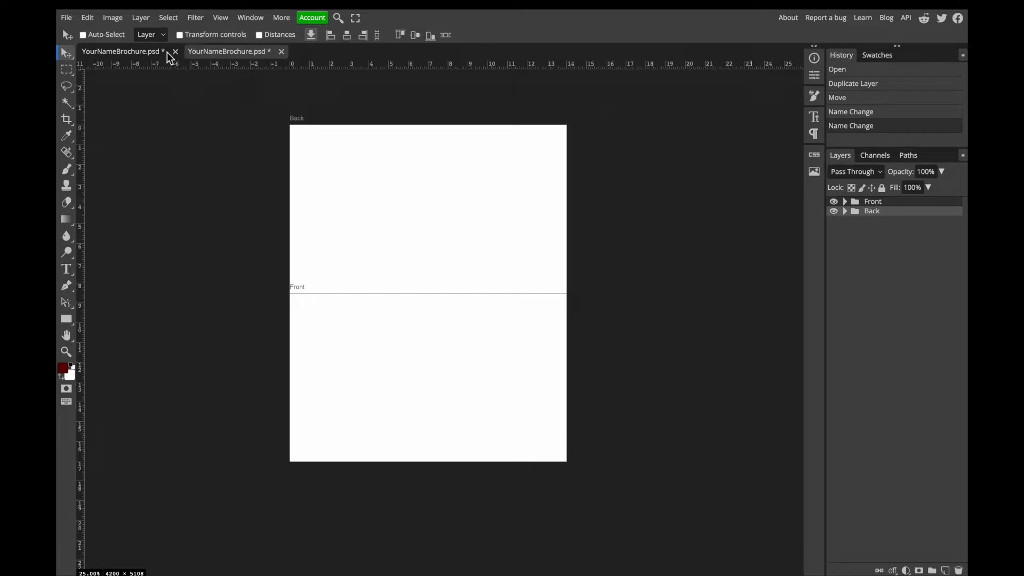
mouse_move(260, 88)
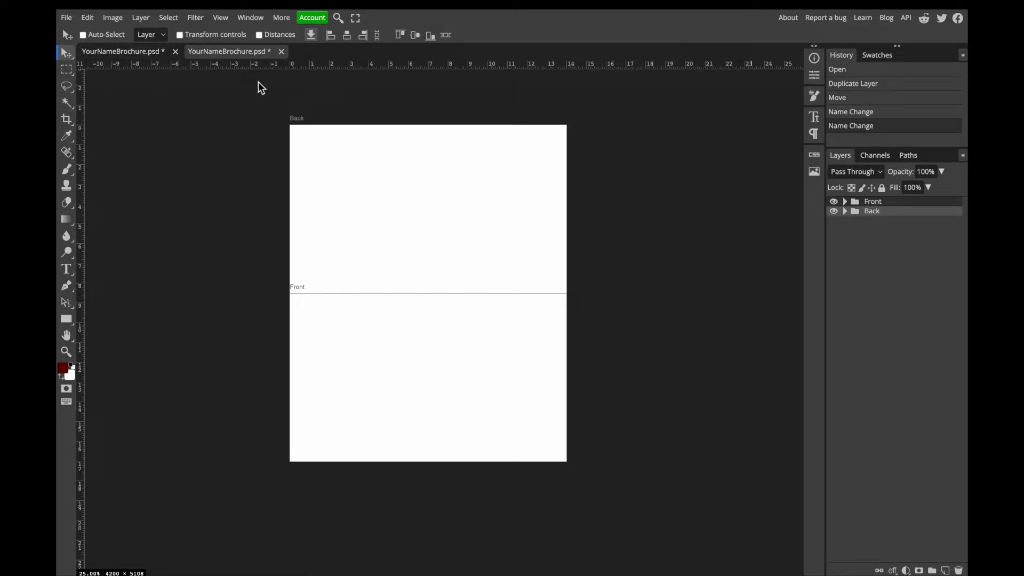
mouse_move(300, 57)
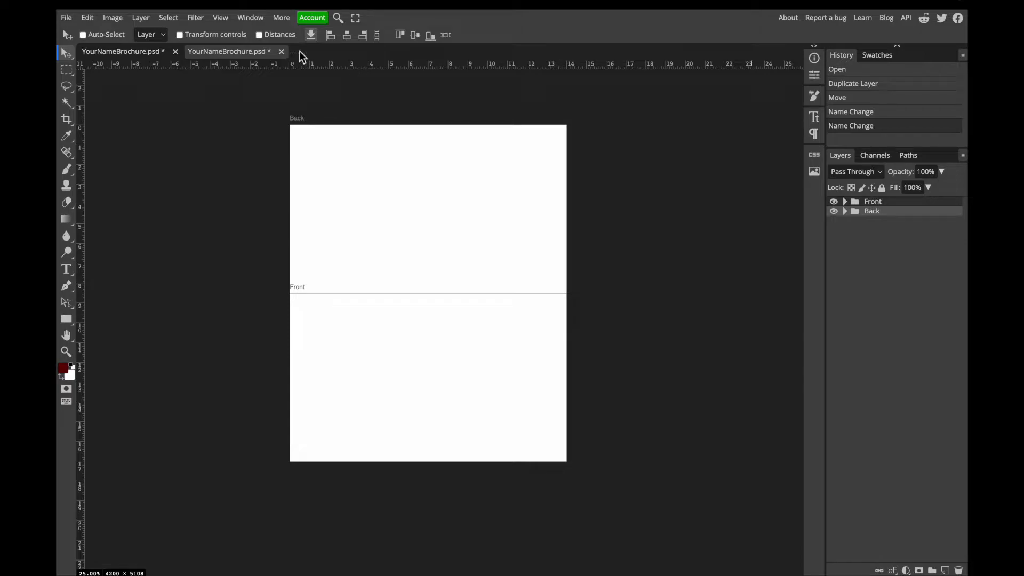
Toggle the rulers and auto-select off and on, then set ruler units to inches
click(220, 18)
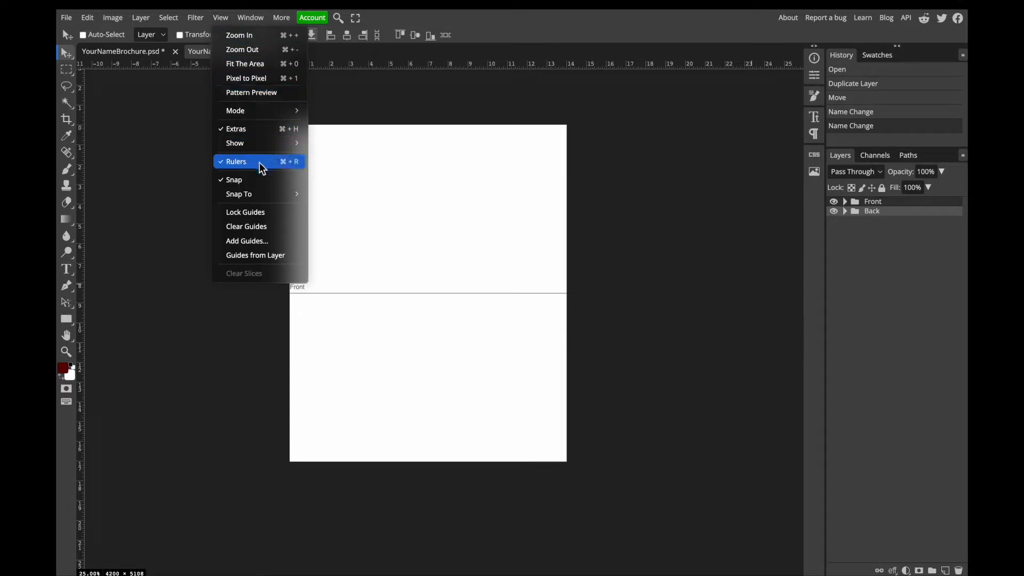
click(236, 161)
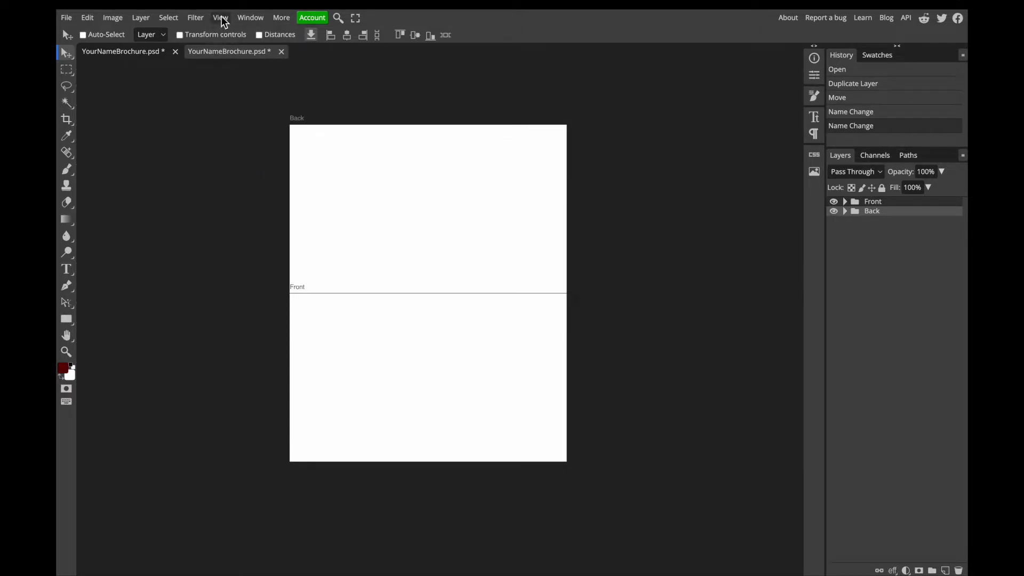
click(221, 17)
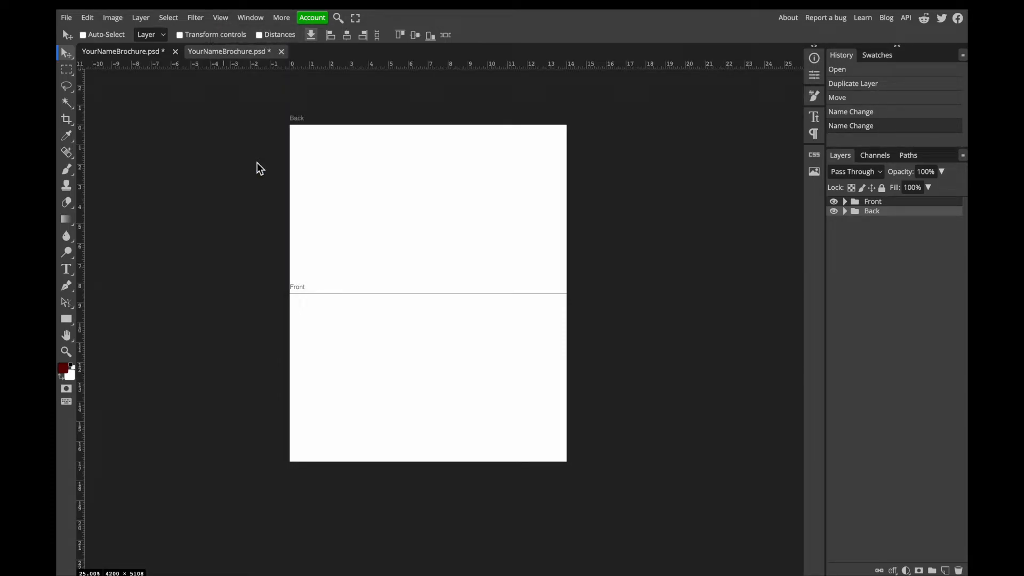
click(83, 34)
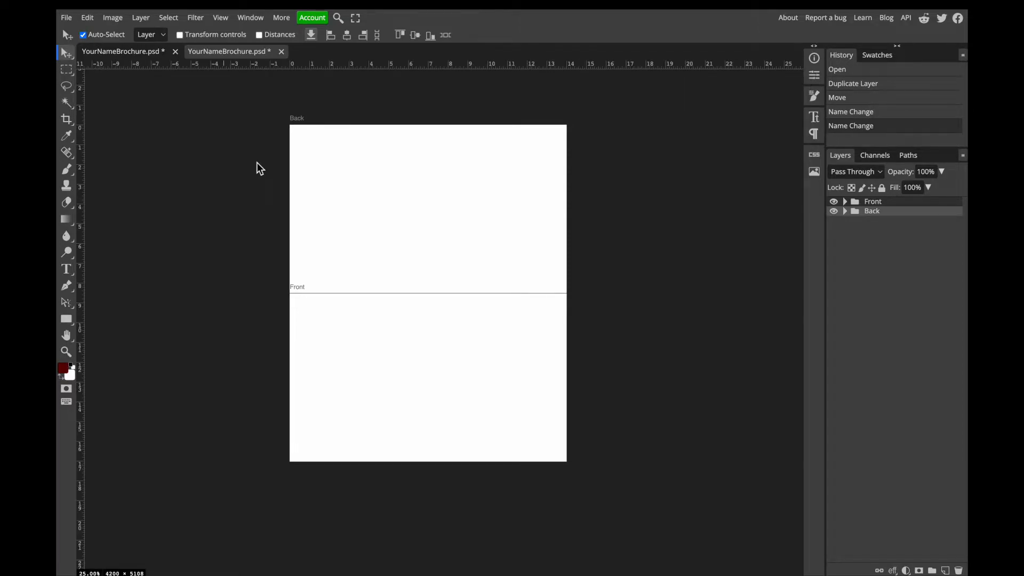
click(82, 34)
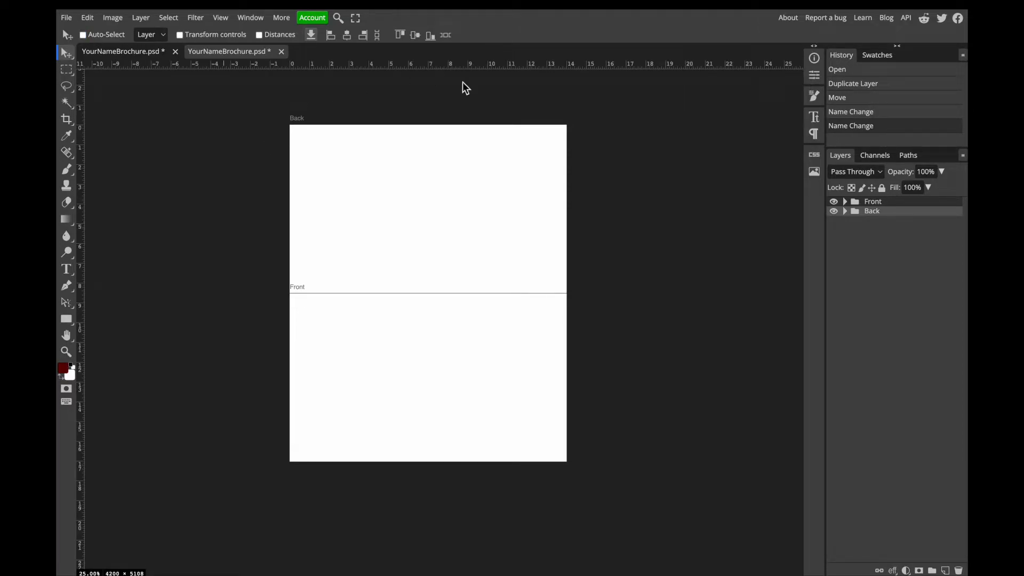
mouse_move(386, 70)
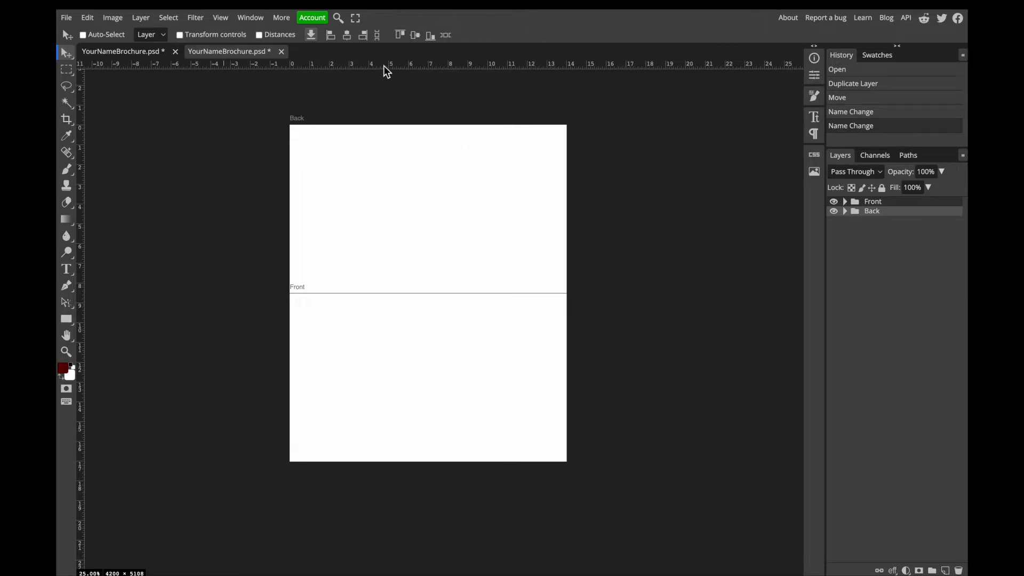
mouse_move(407, 67)
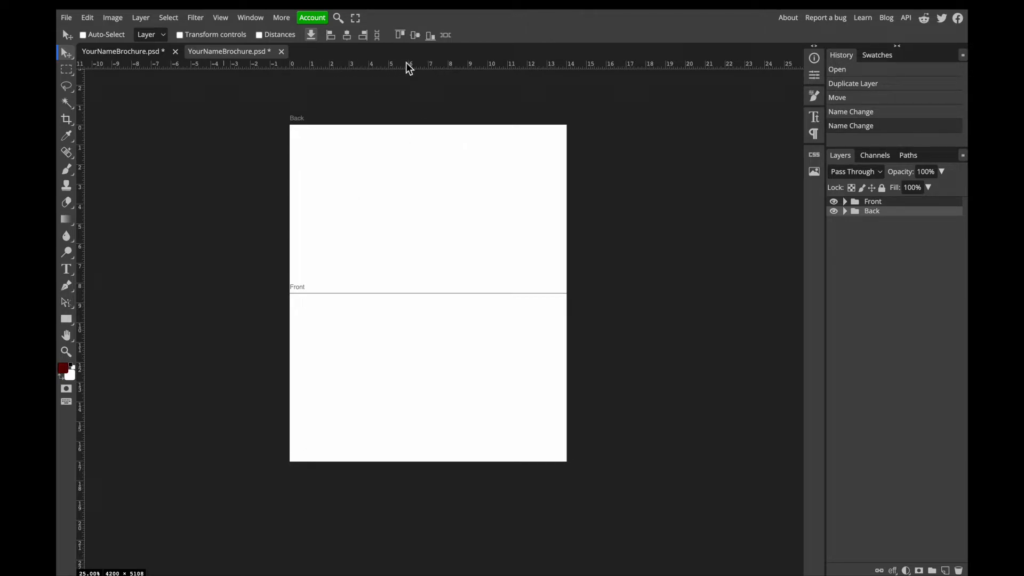
right_click(407, 66)
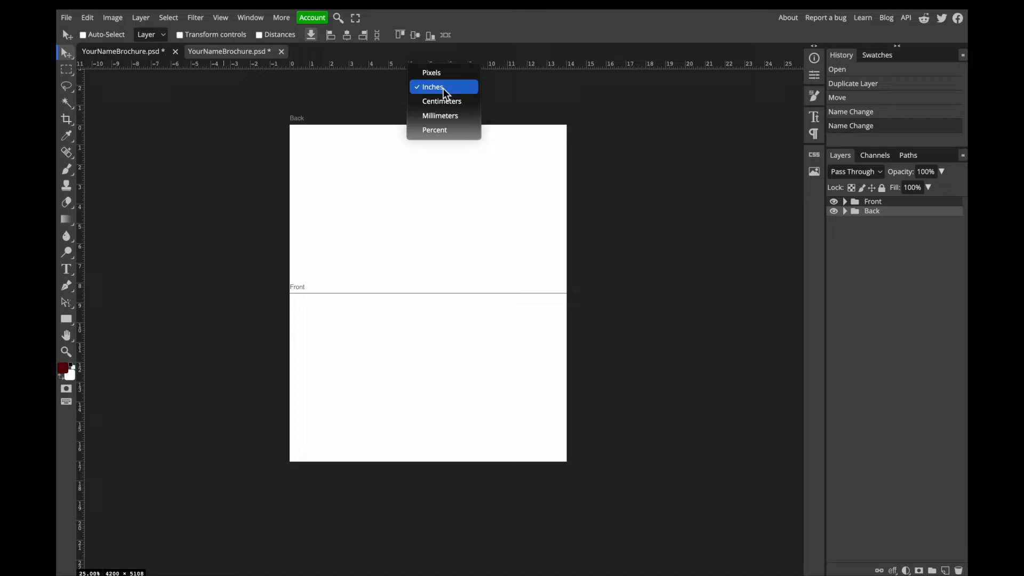
click(433, 87)
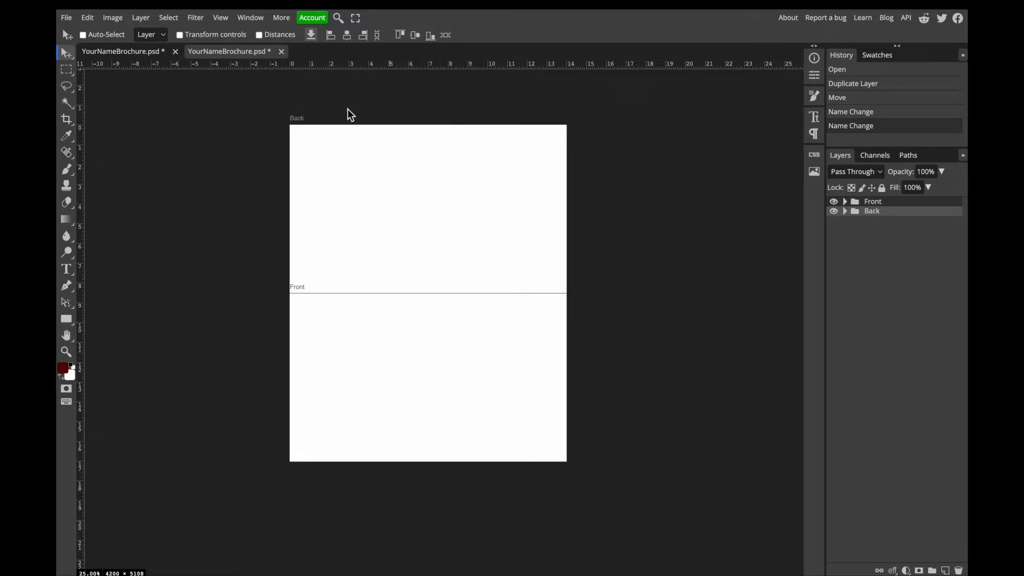
mouse_move(566, 179)
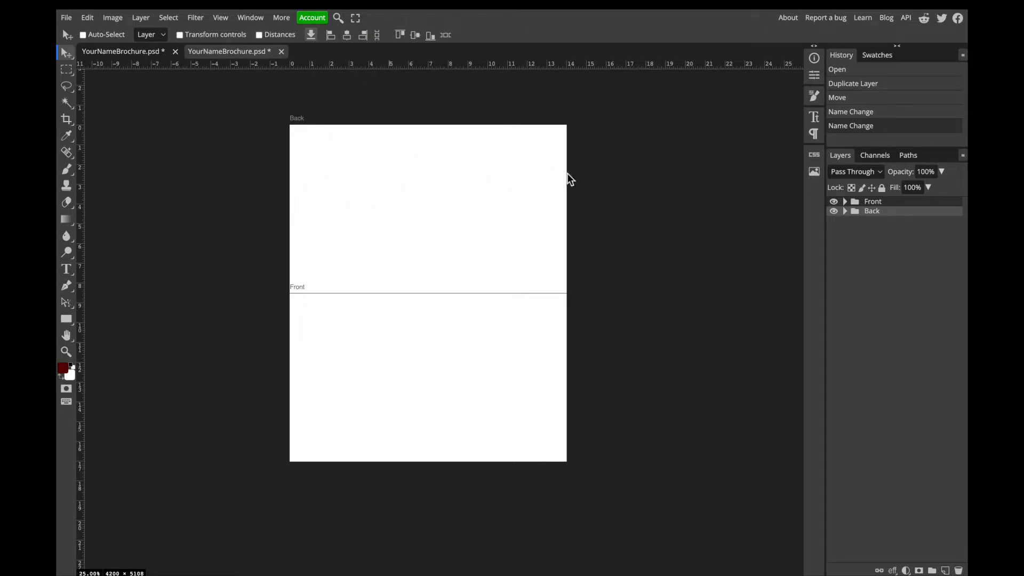
mouse_move(446, 298)
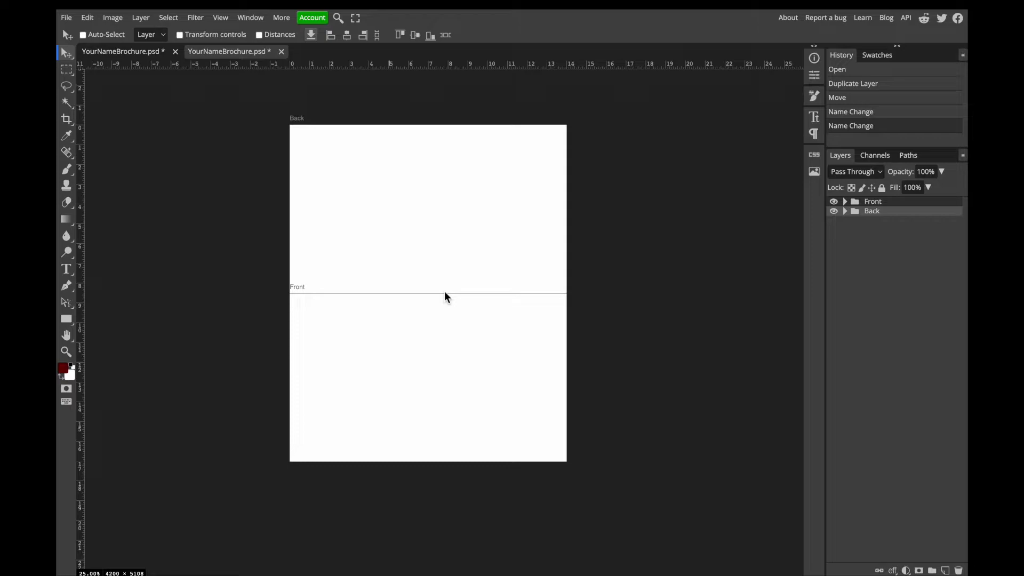
mouse_move(347, 222)
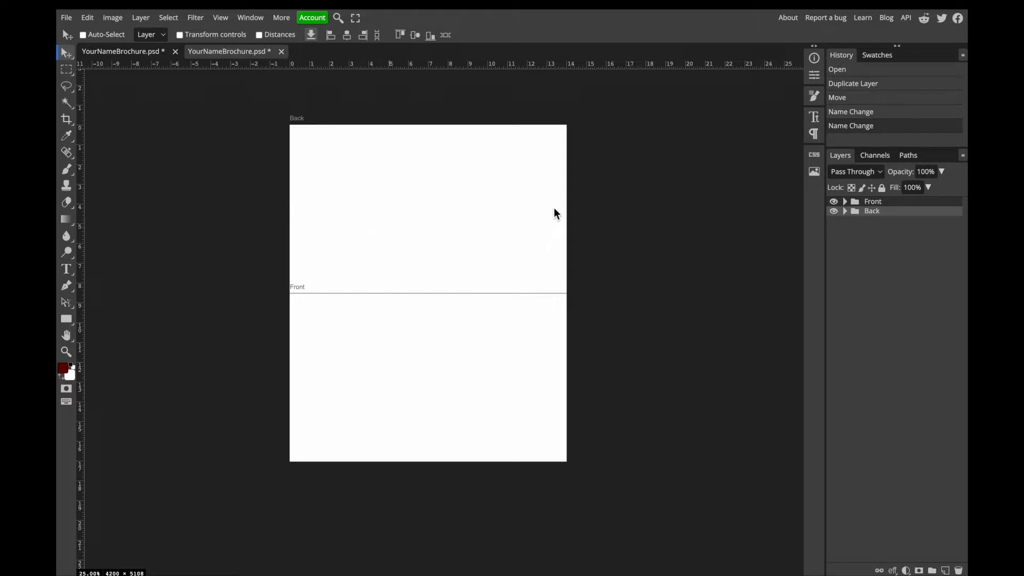
mouse_move(393, 181)
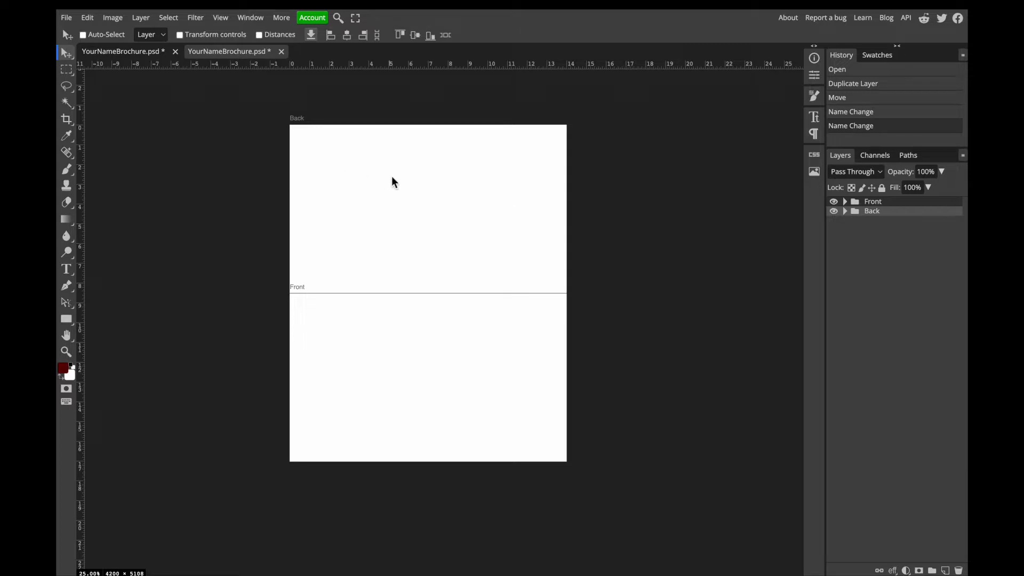
mouse_move(354, 201)
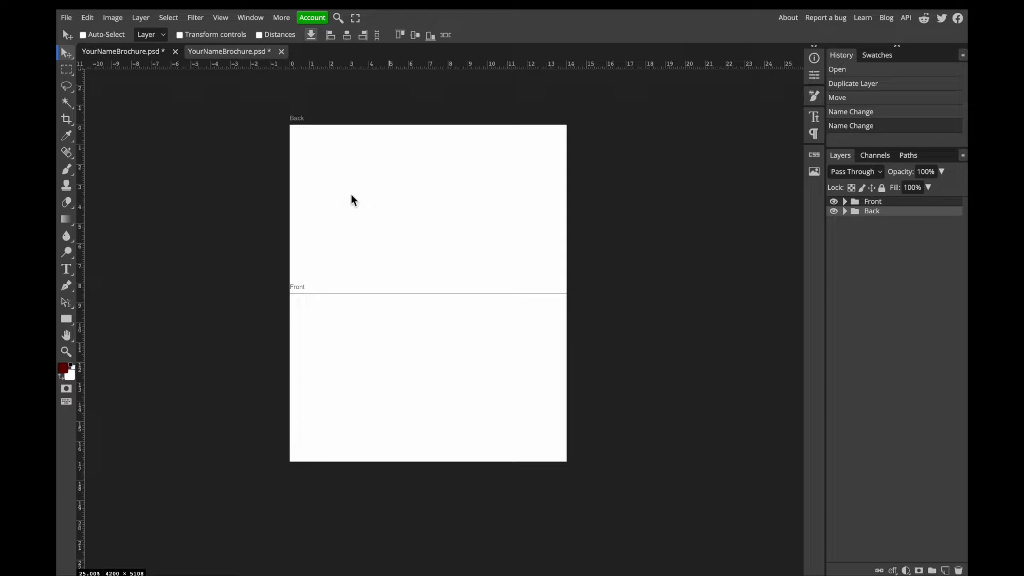
mouse_move(377, 194)
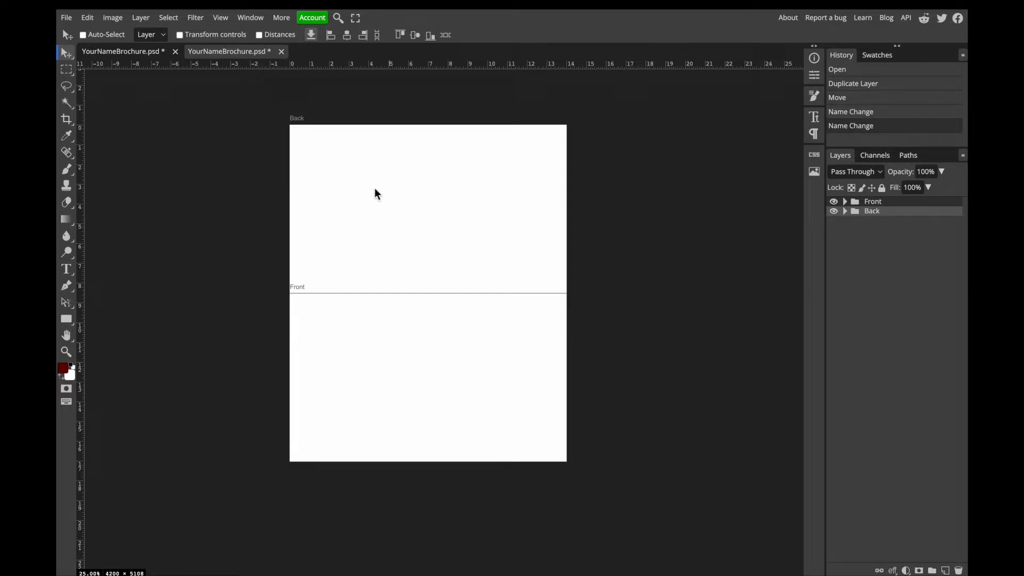
mouse_move(570, 172)
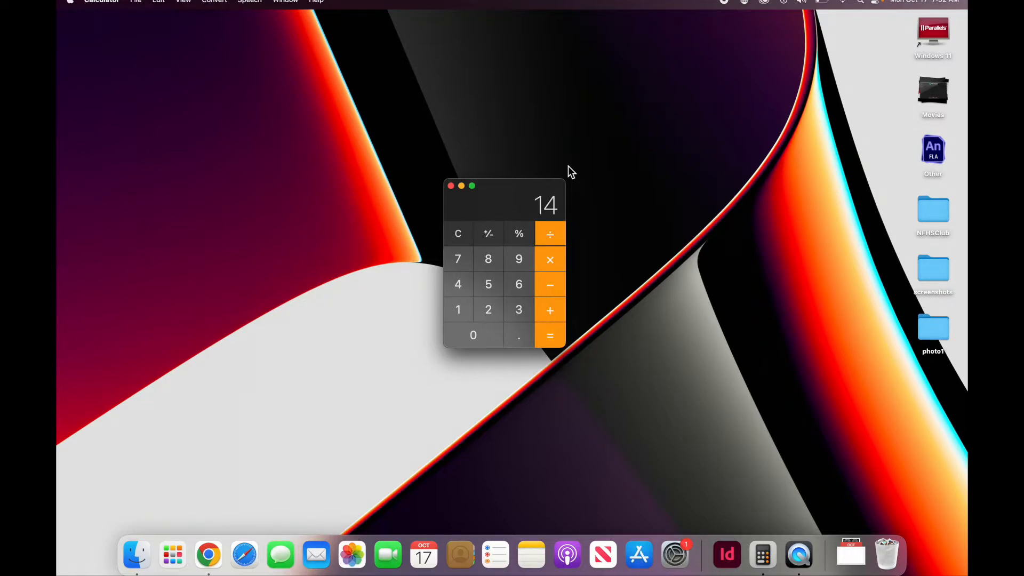
Divide 14 by 3 in Calculator for the panel width, then return to Photopea
click(549, 335)
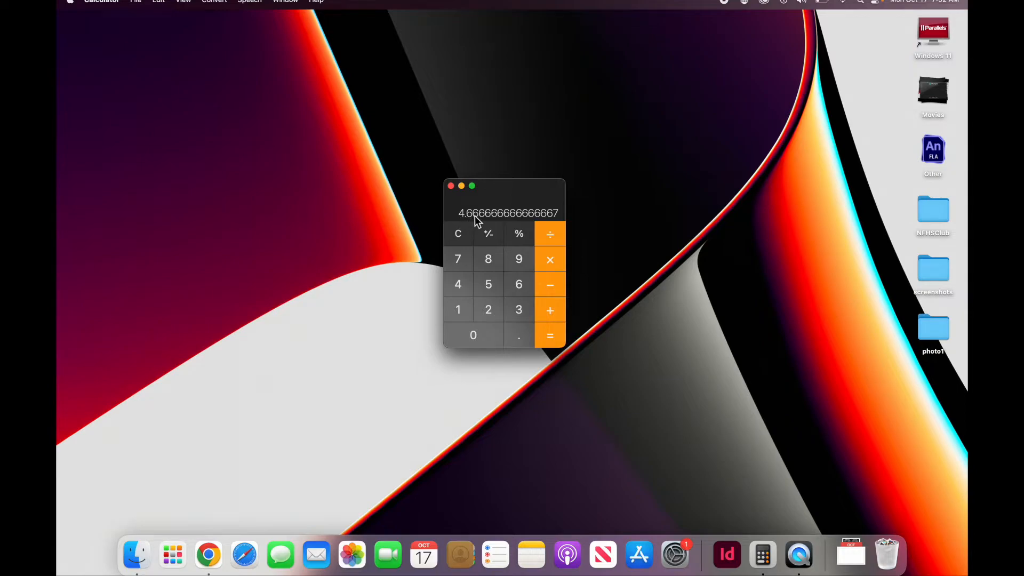
mouse_move(493, 475)
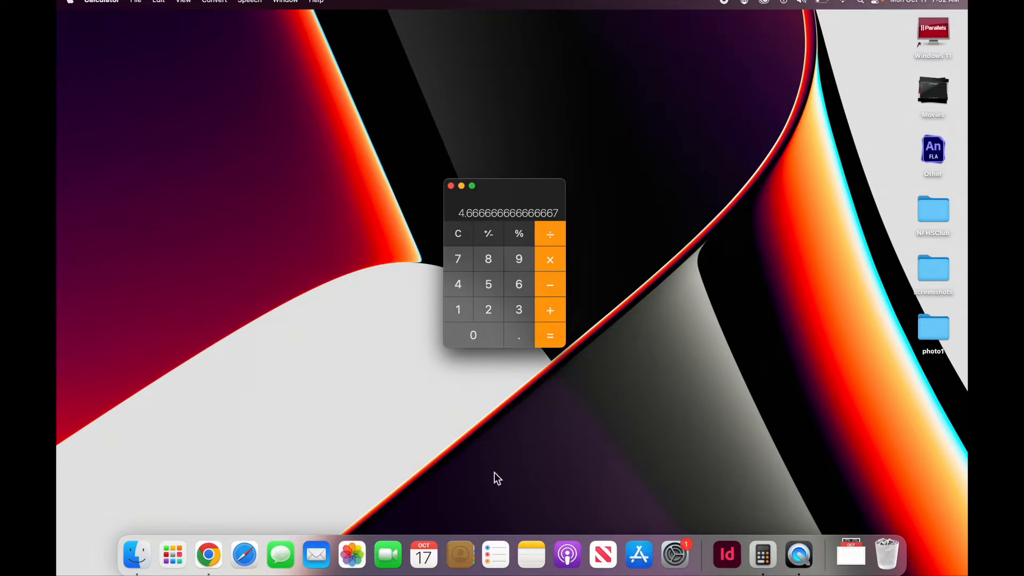
key(cmd+tab)
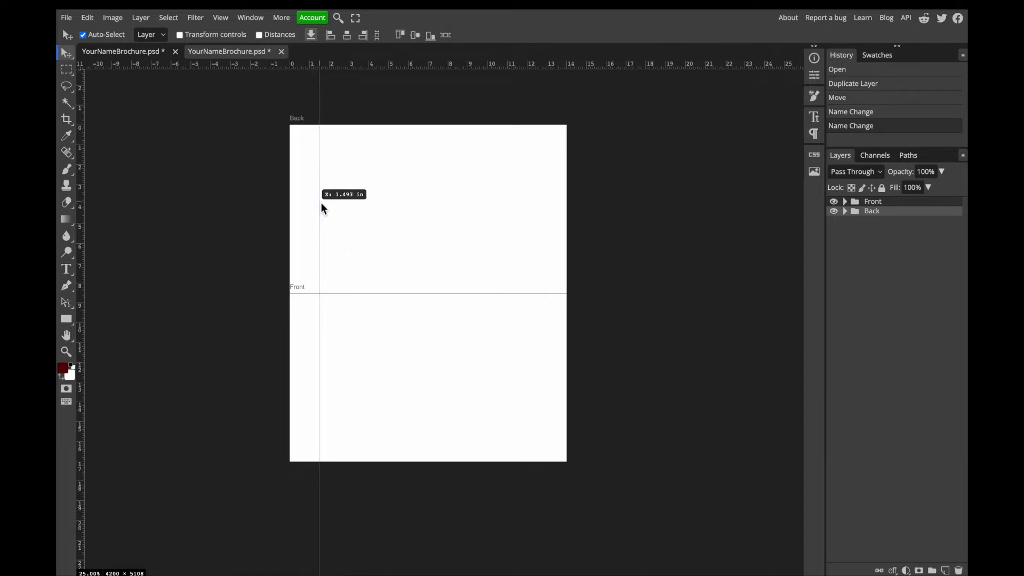
Drag a vertical guide onto both artboards at about 4.67 inches
drag(320, 208, 379, 207)
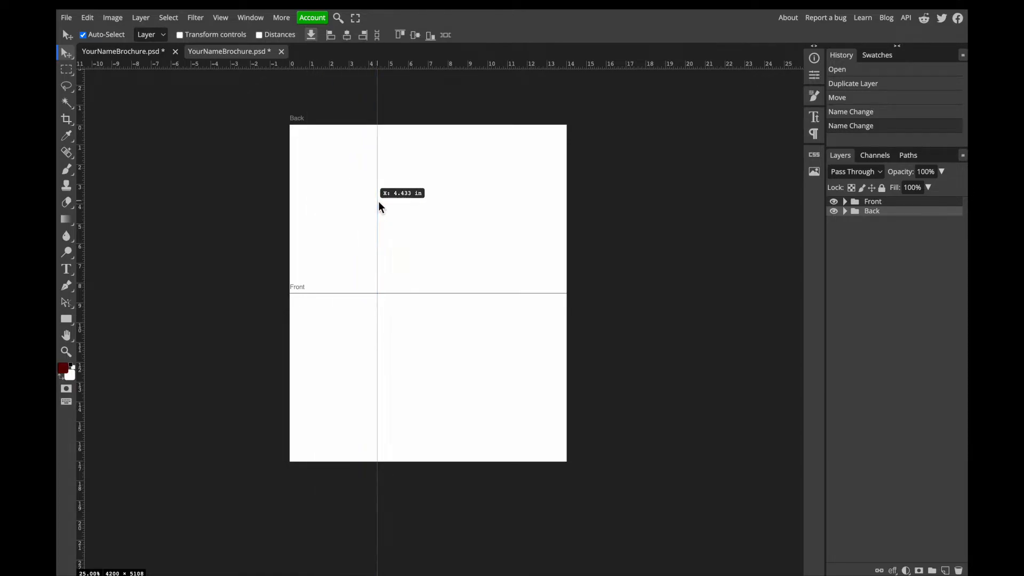
drag(377, 209, 383, 208)
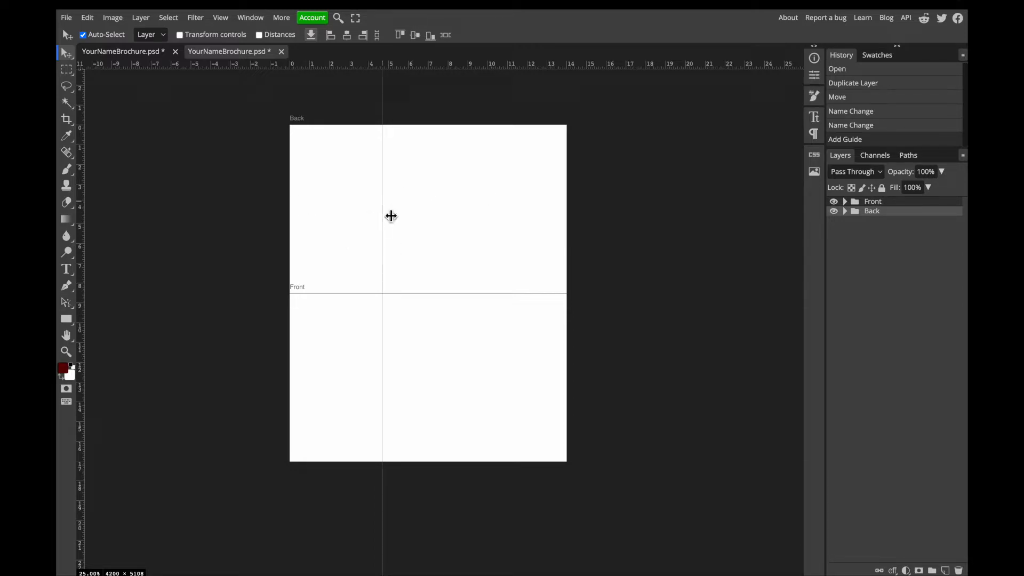
mouse_move(476, 212)
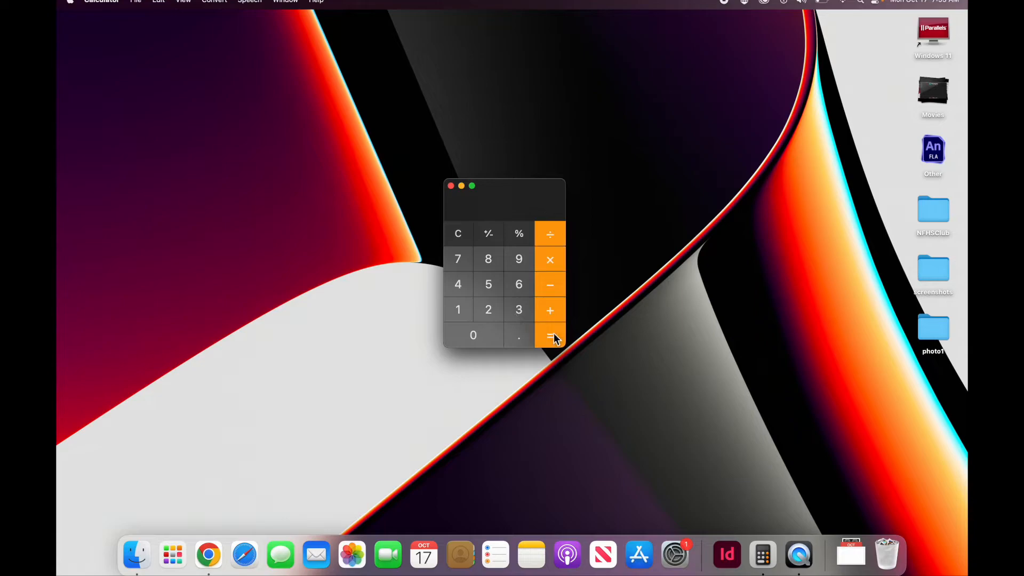
Compute the second fold position, 4.667 × 2, in Calculator
click(549, 335)
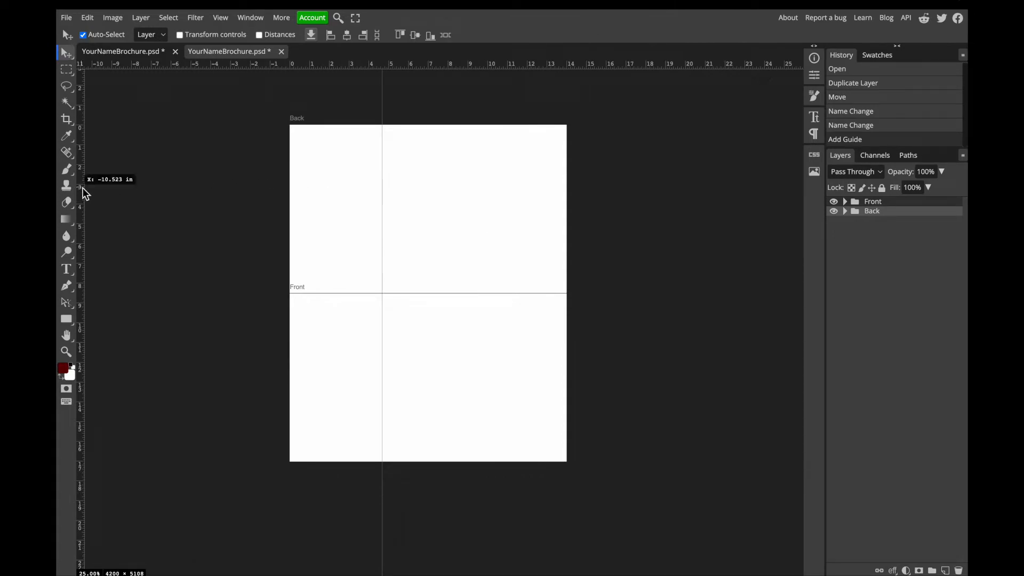
Drag a second vertical guide to about 9.33 inches
drag(84, 64, 453, 209)
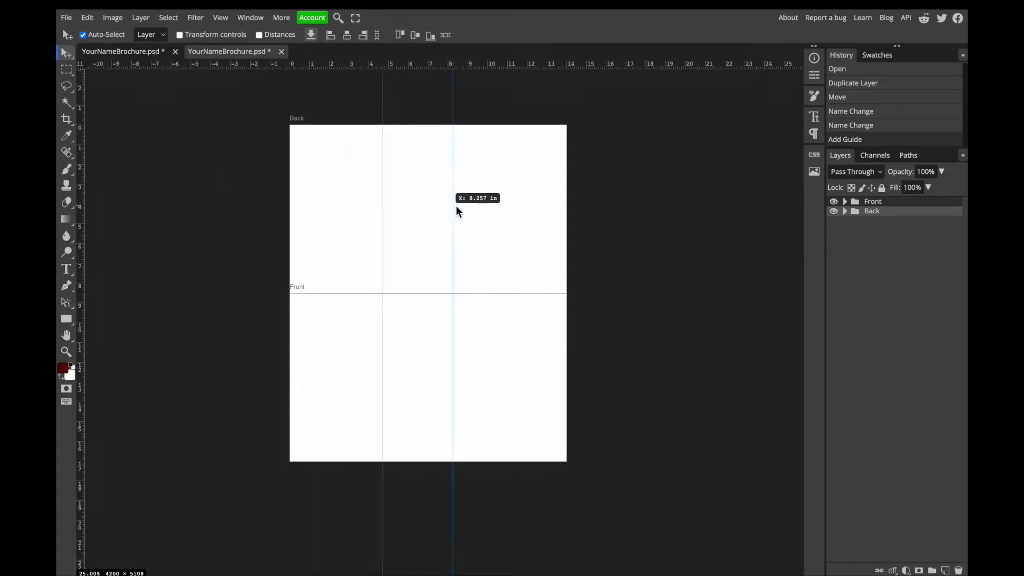
drag(452, 202, 474, 203)
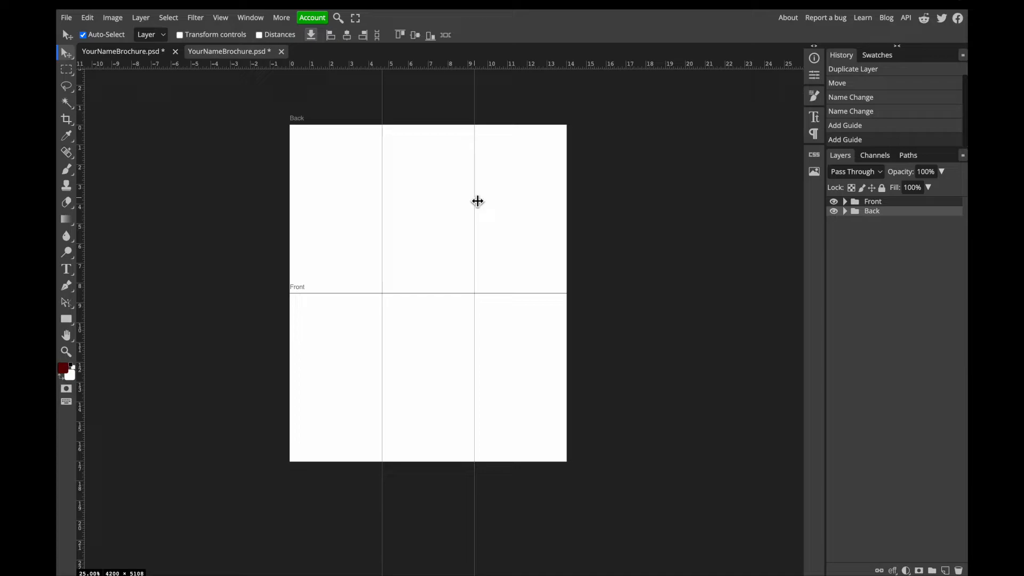
mouse_move(387, 268)
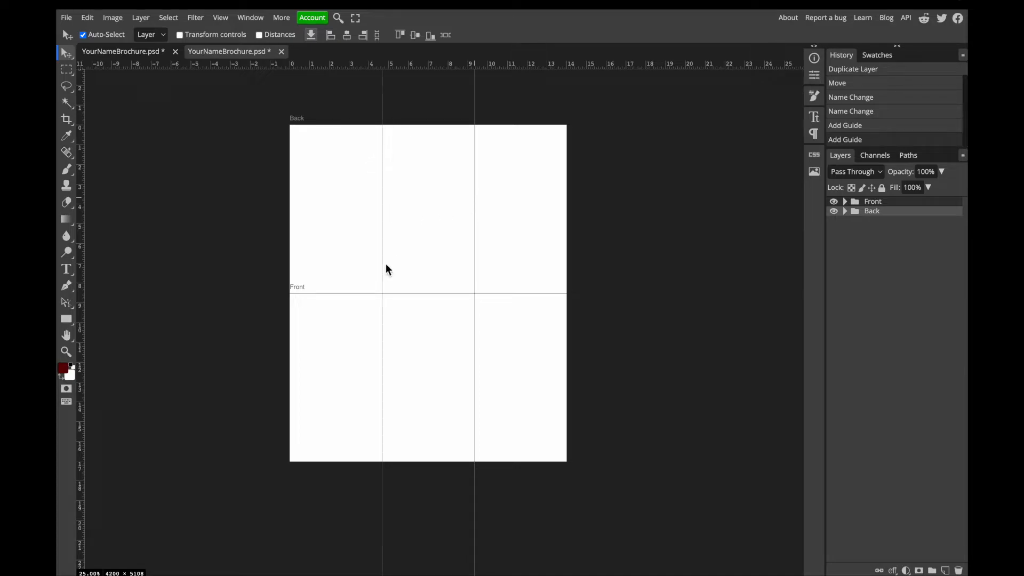
mouse_move(351, 229)
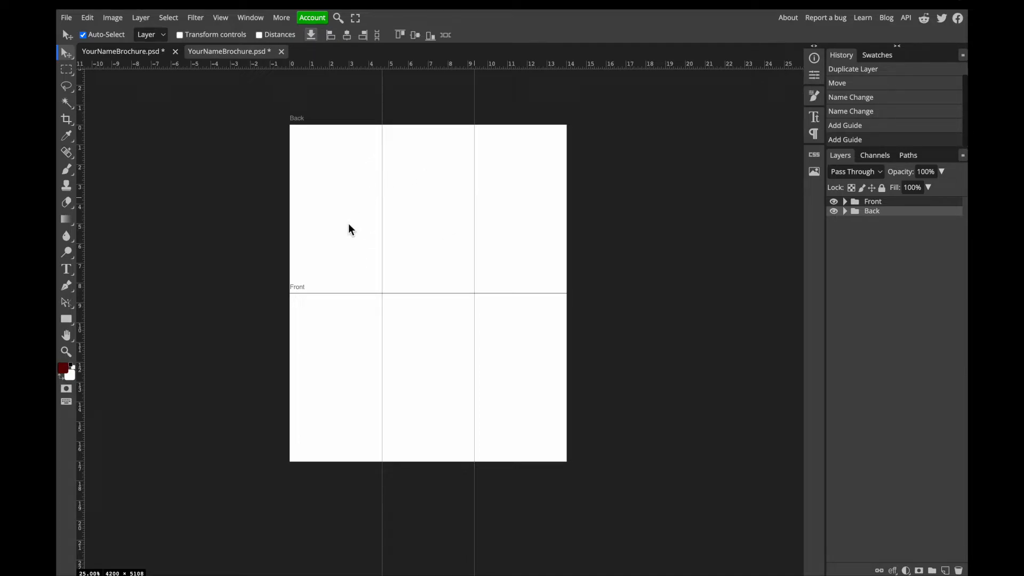
mouse_move(313, 174)
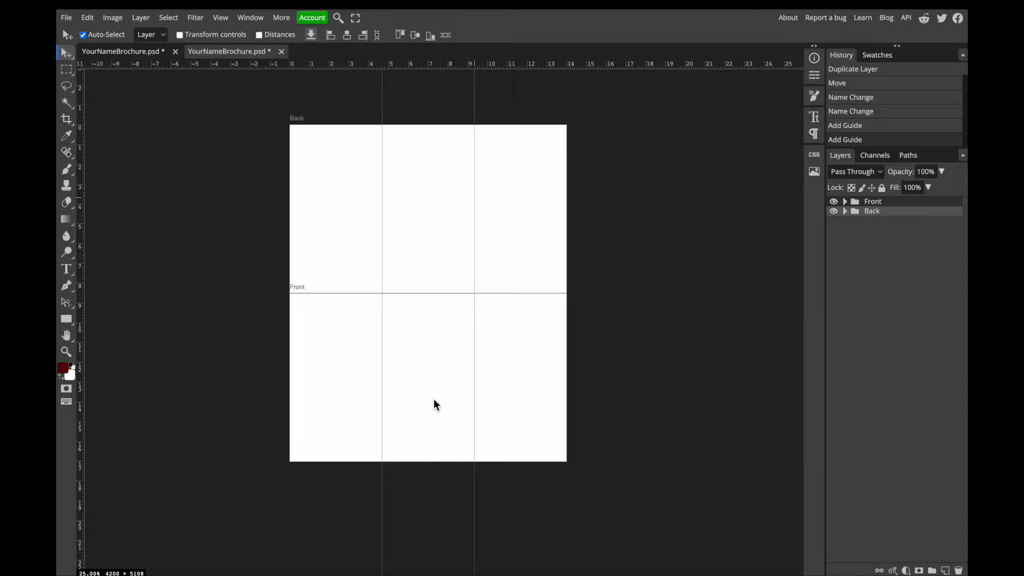
mouse_move(244, 472)
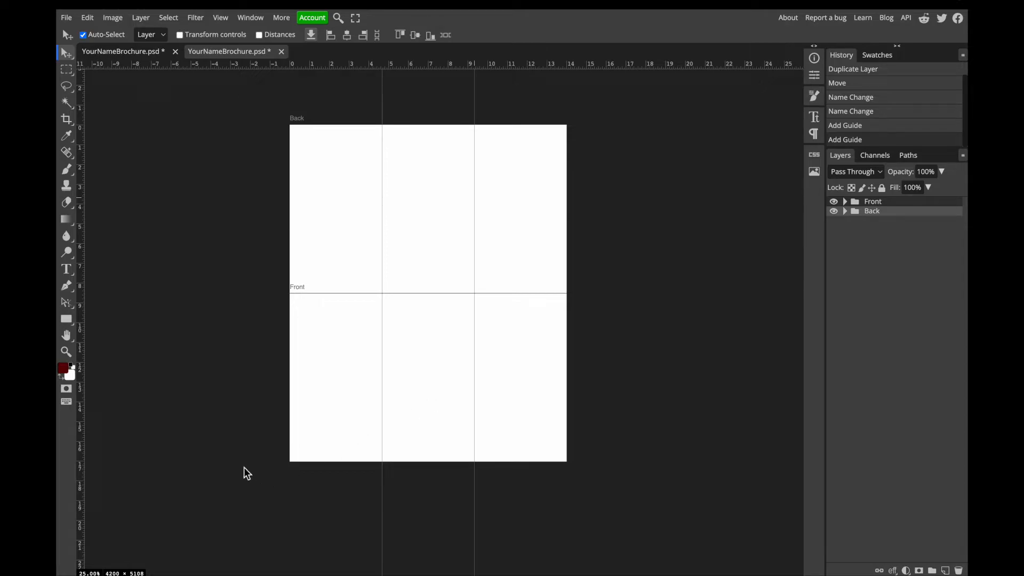
mouse_move(541, 322)
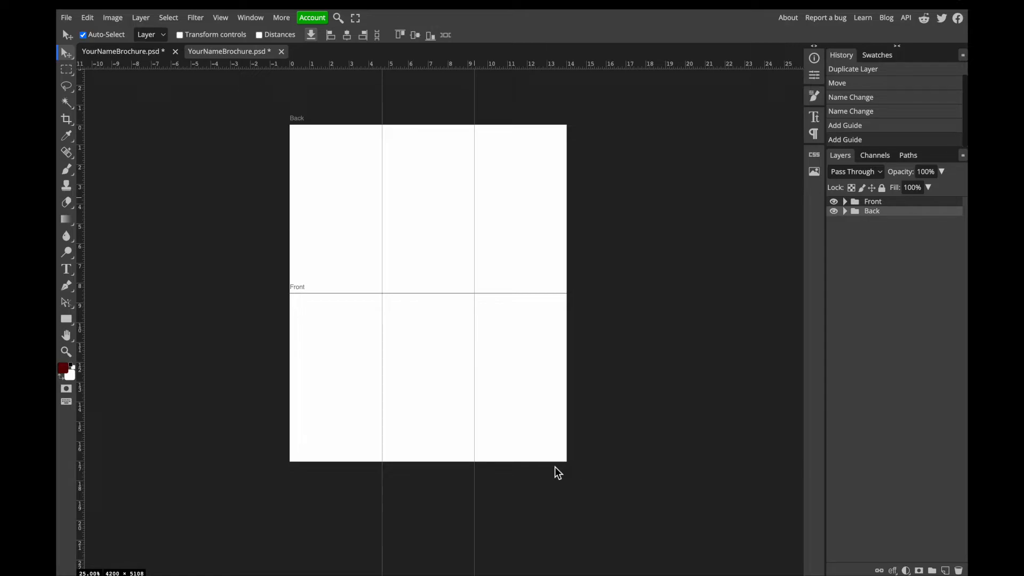
mouse_move(322, 101)
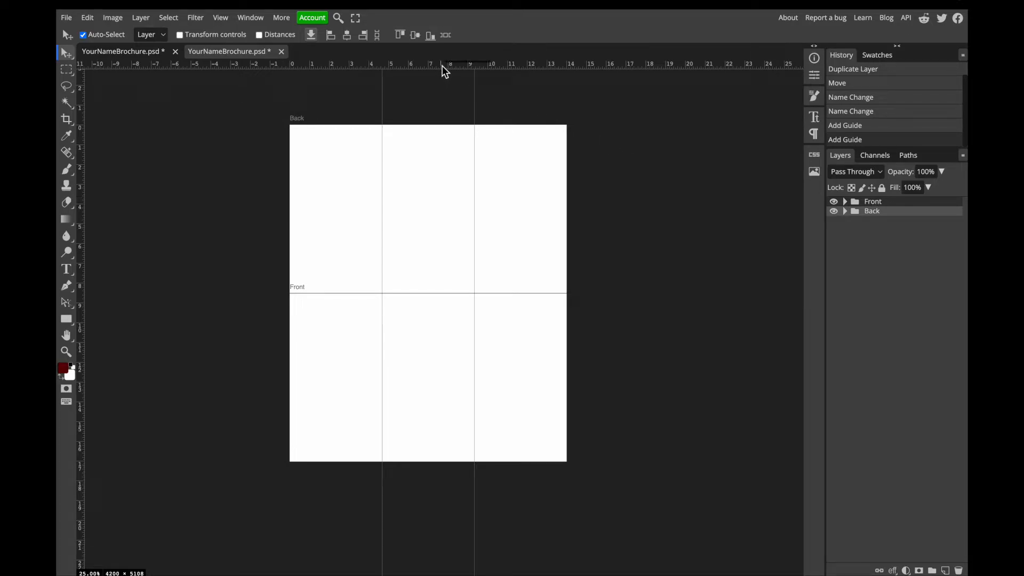
Place a horizontal margin guide about 0.27 in below the Back artboard's top
drag(444, 70, 449, 130)
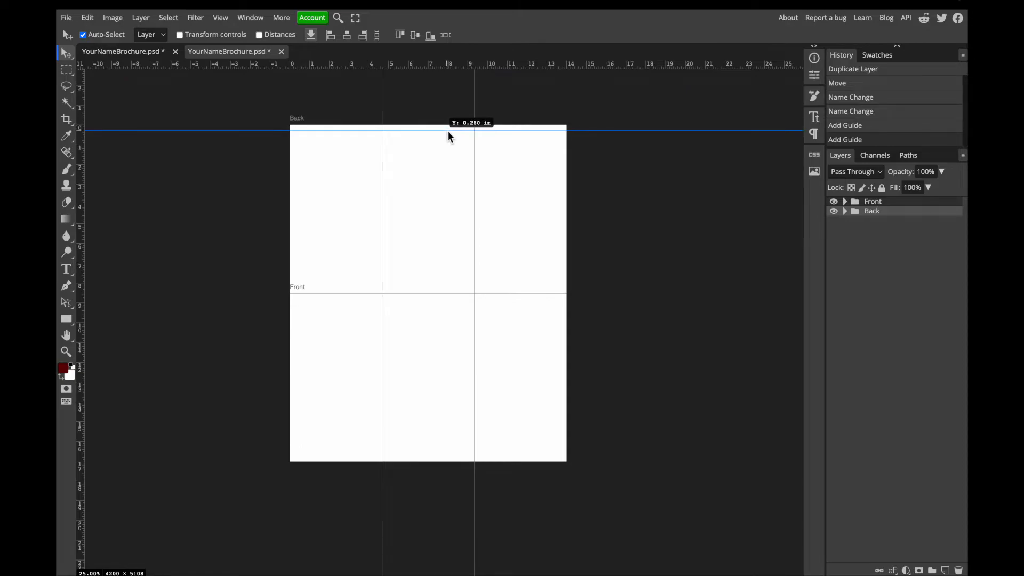
drag(449, 133, 449, 127)
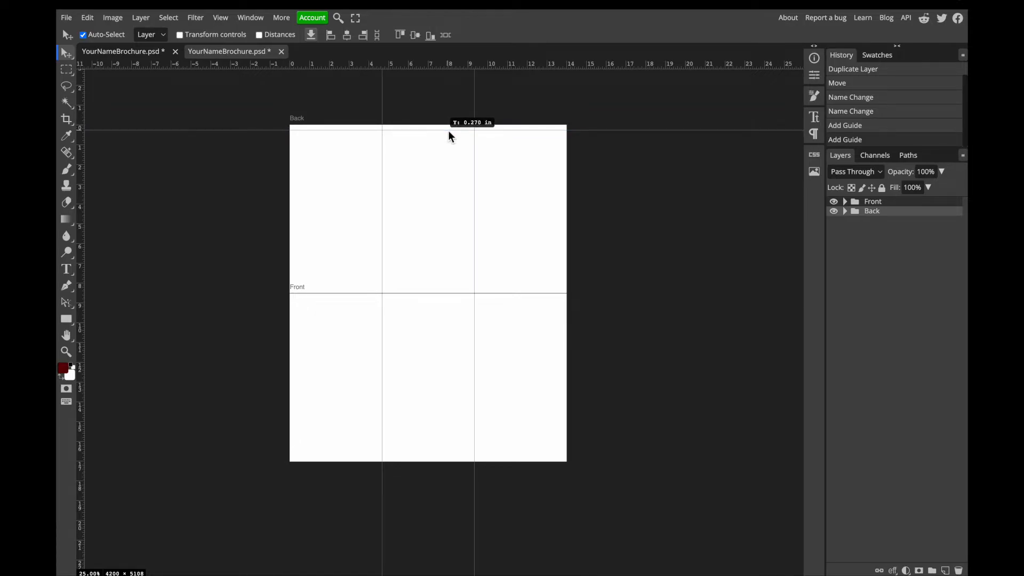
drag(449, 135, 449, 129)
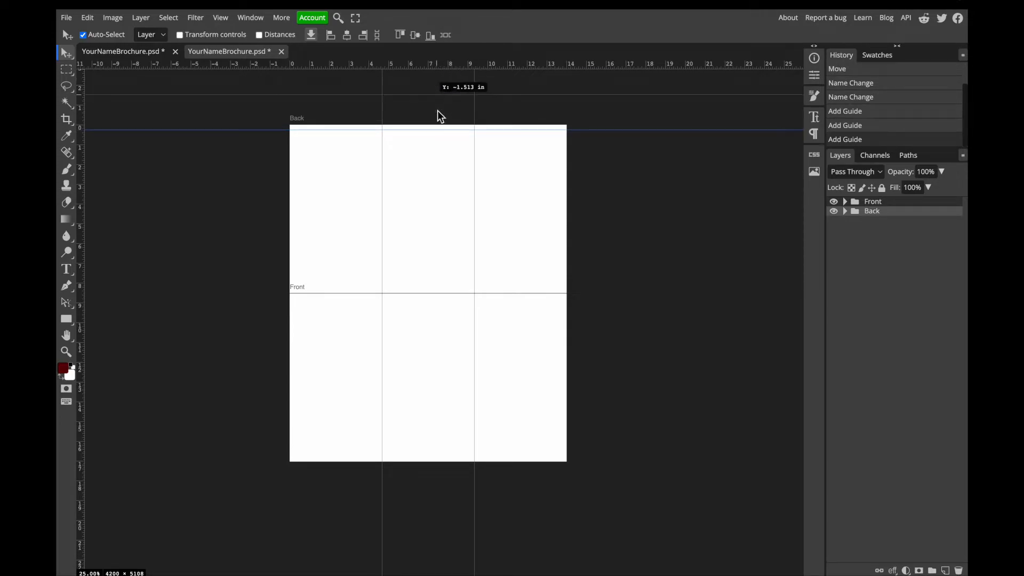
Add margin guides at the Front artboard's top, 0.3 in from the left, and below the fold
drag(440, 116, 442, 294)
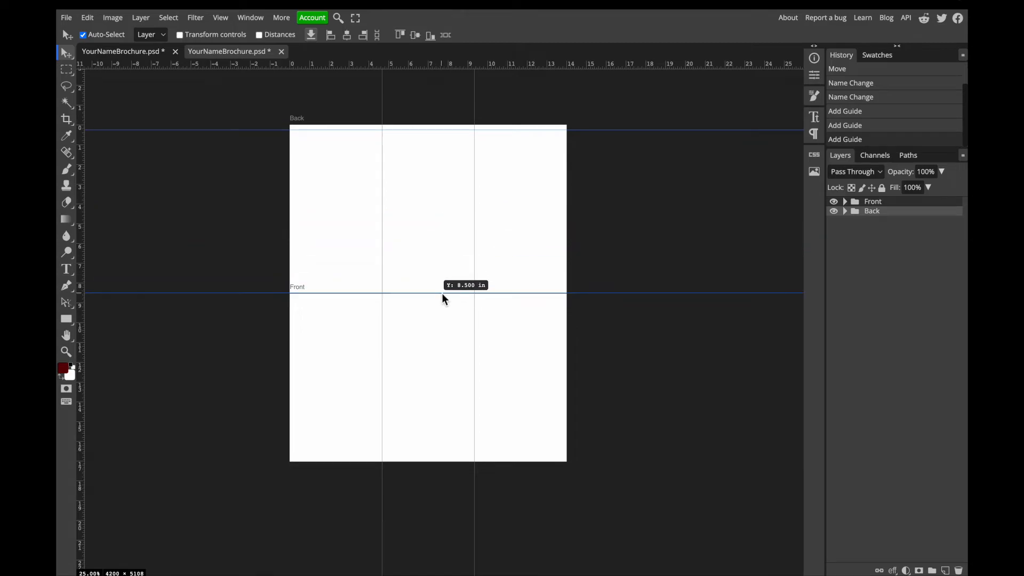
drag(444, 300, 444, 294)
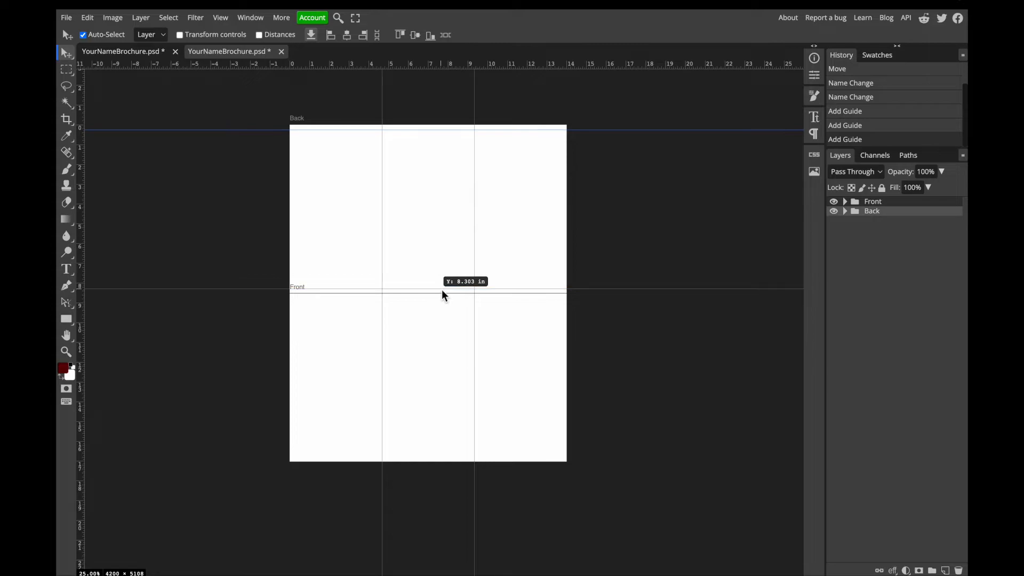
drag(443, 288, 443, 293)
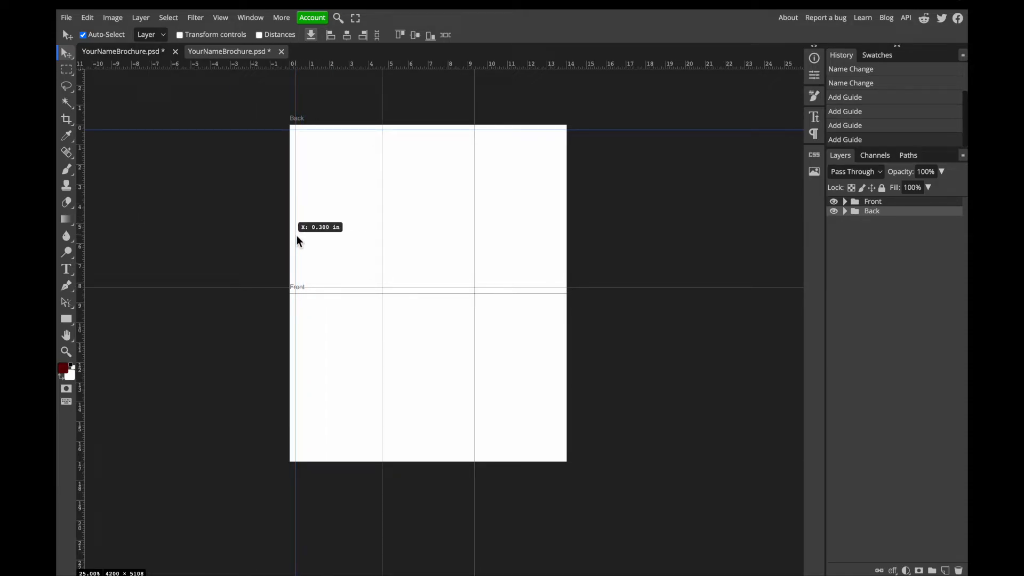
drag(296, 240, 293, 240)
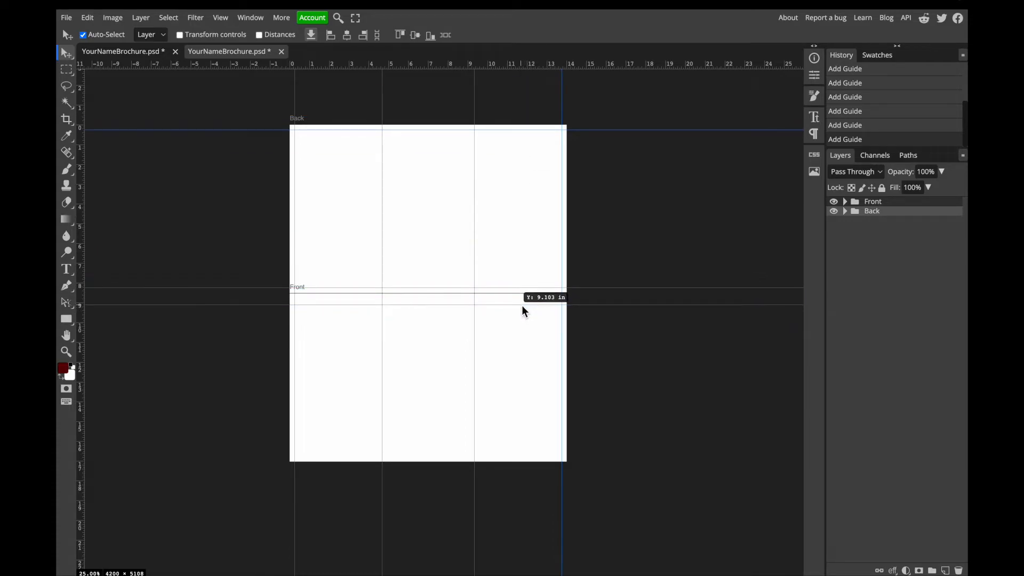
drag(522, 312, 522, 300)
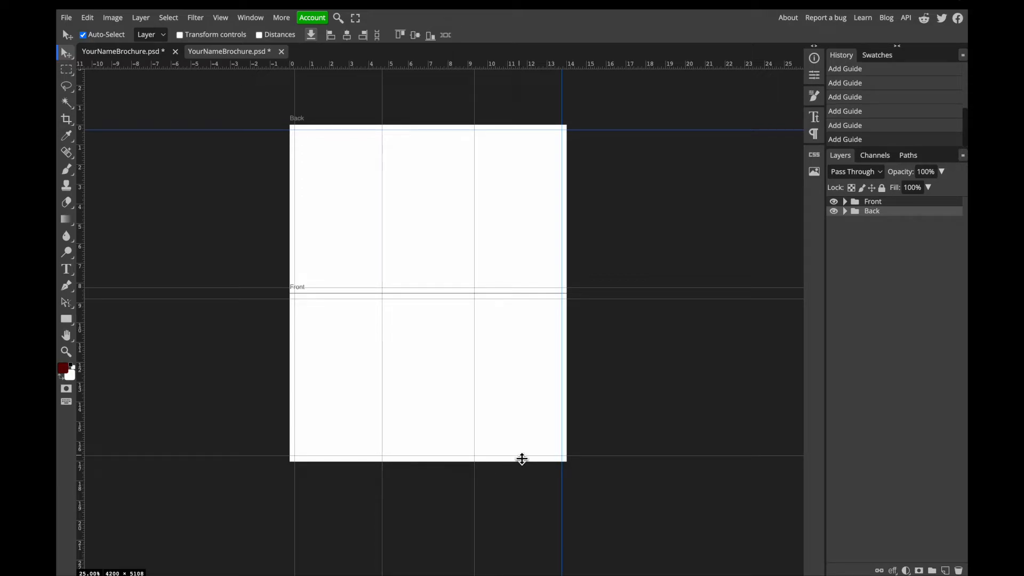
mouse_move(341, 205)
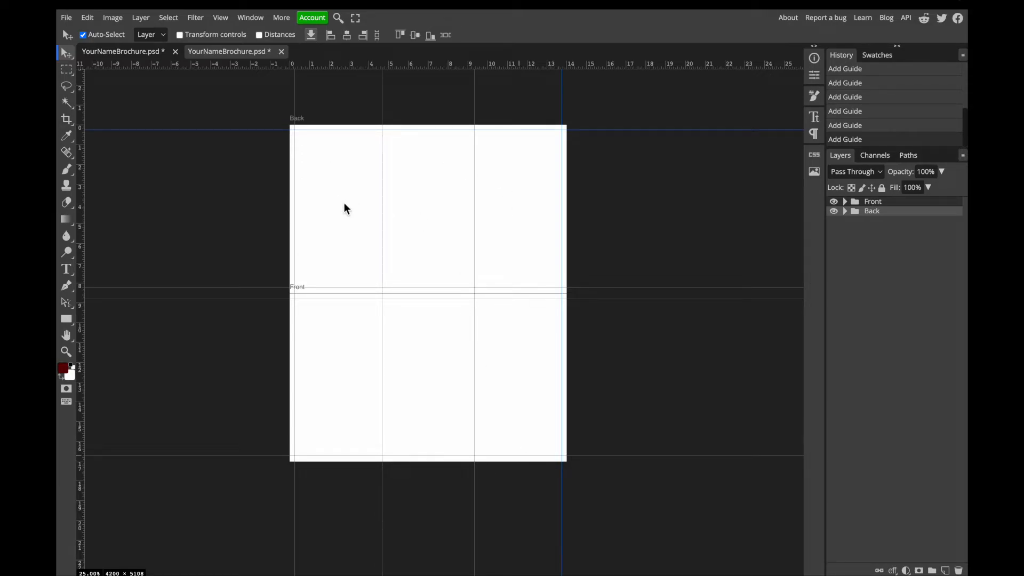
mouse_move(400, 420)
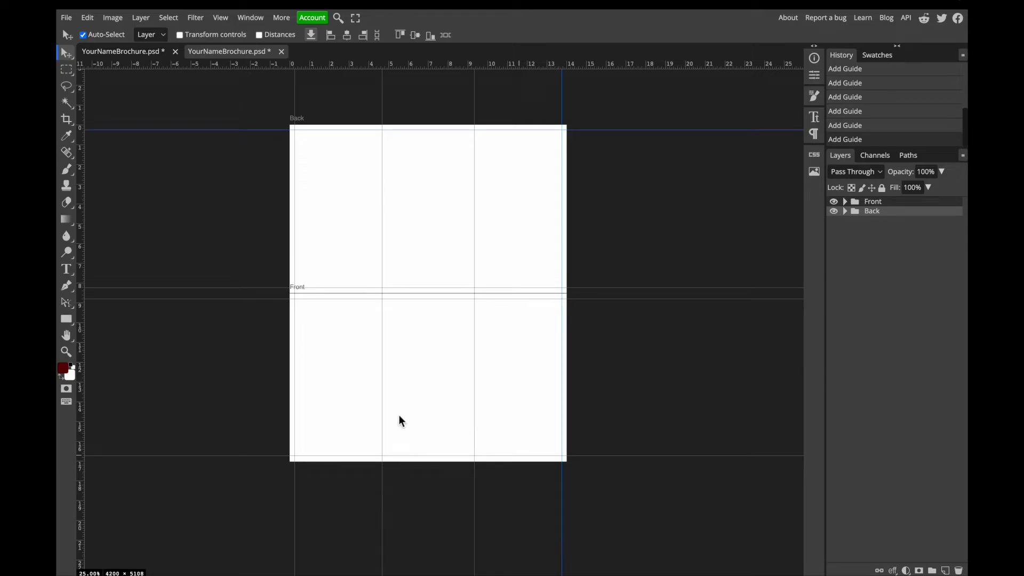
mouse_move(491, 316)
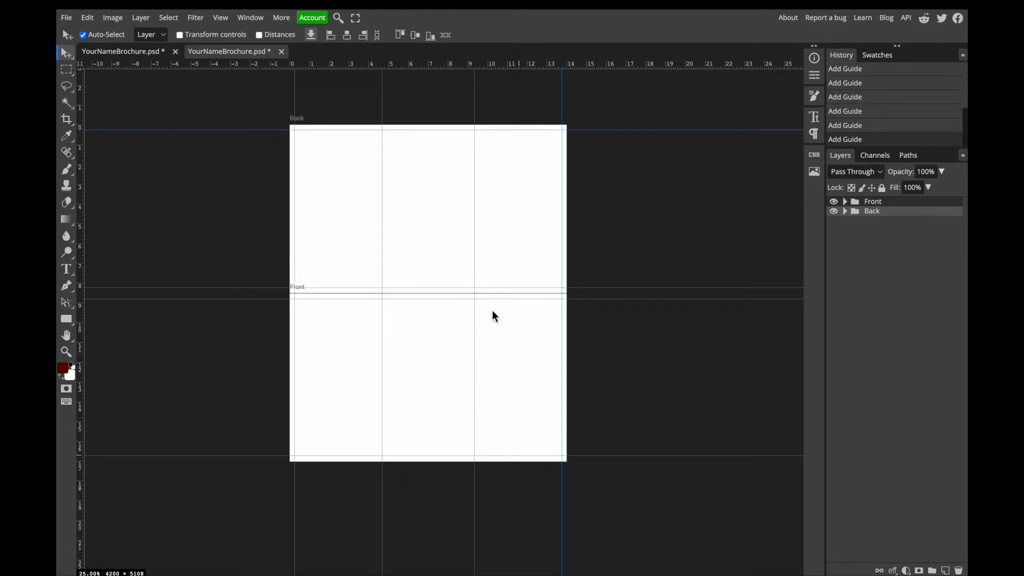
mouse_move(301, 257)
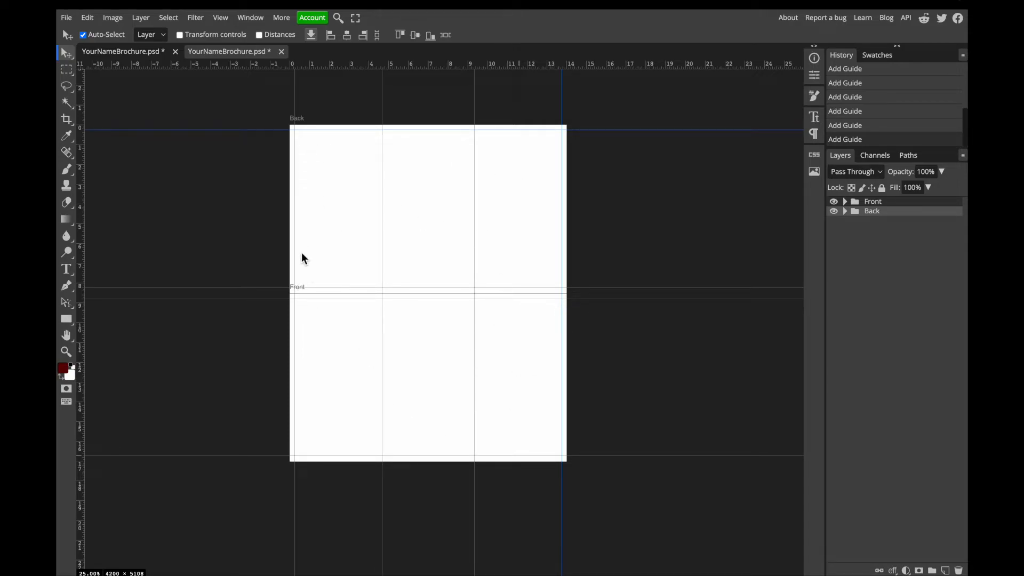
mouse_move(568, 327)
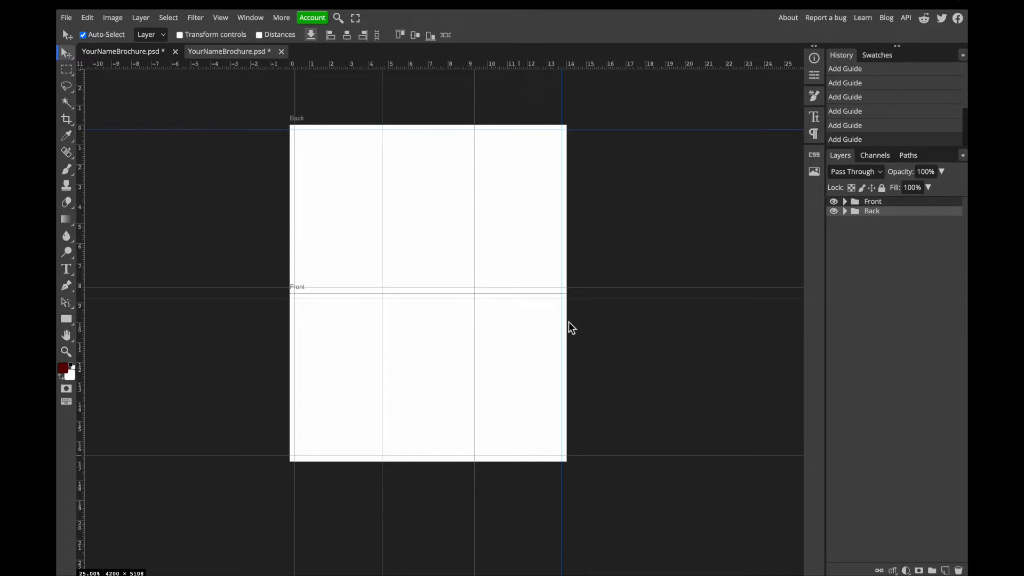
mouse_move(442, 237)
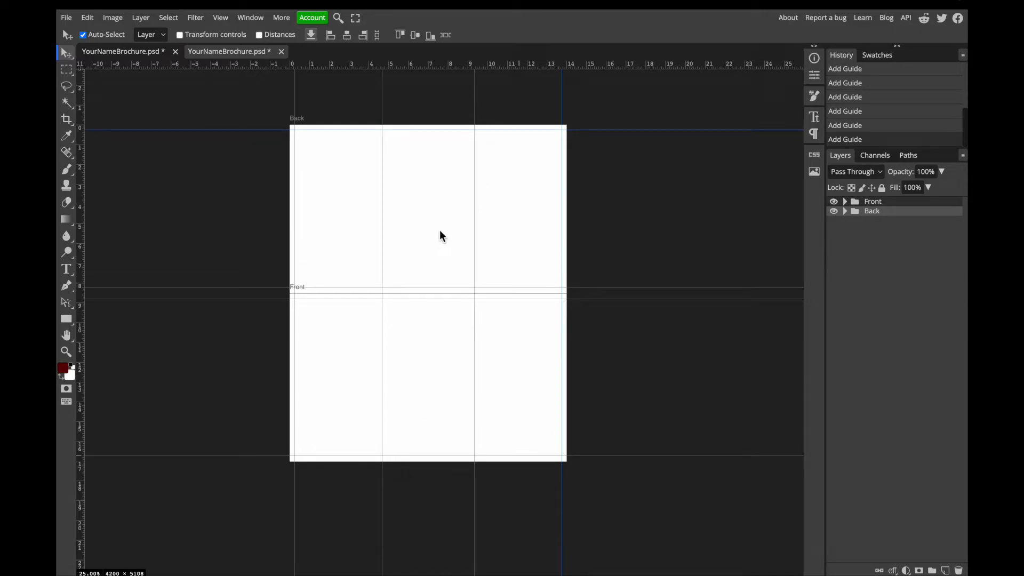
mouse_move(511, 369)
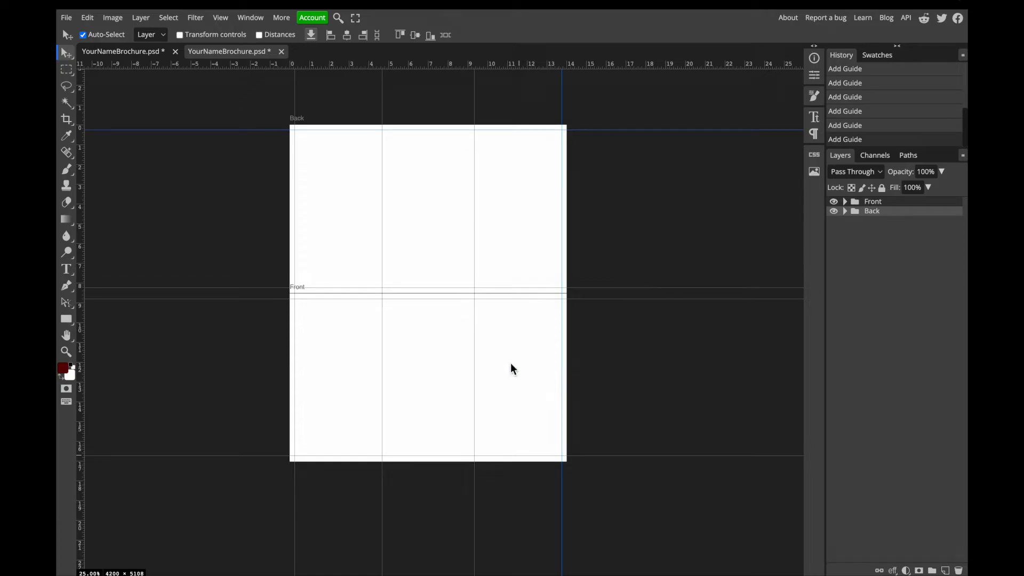
mouse_move(475, 190)
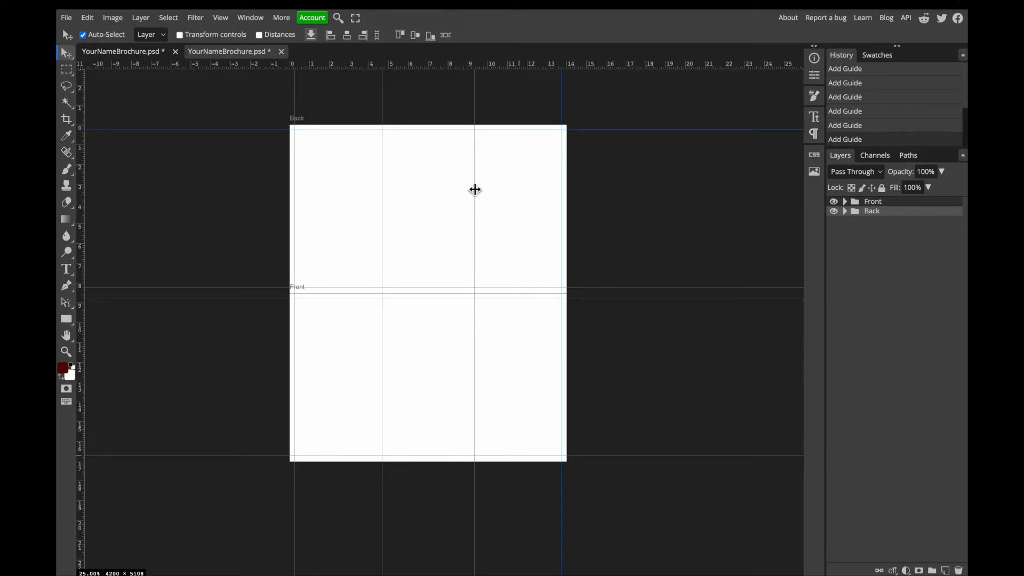
mouse_move(481, 171)
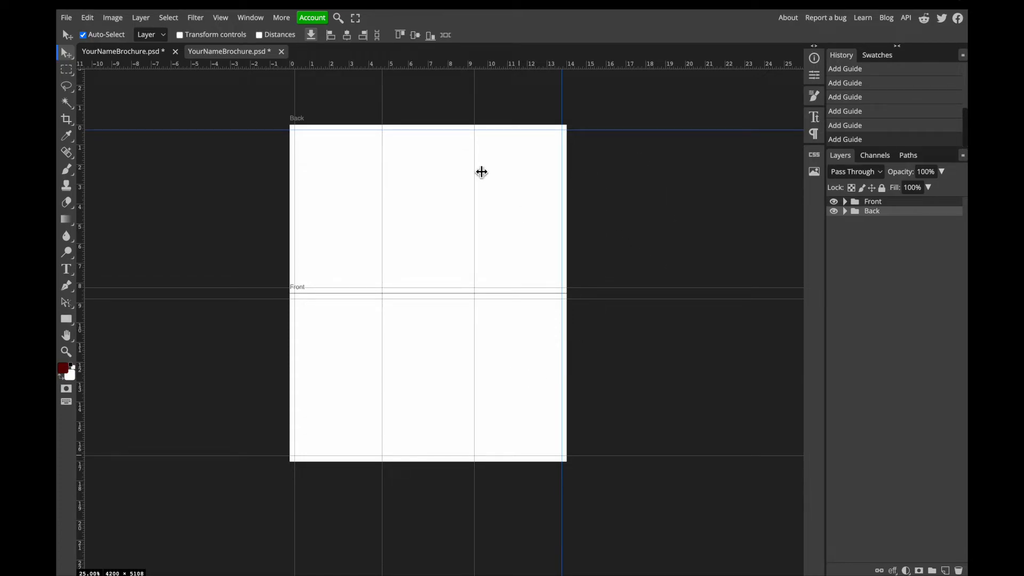
Step back in History to before the margin guides, keeping only fold and panel guides
click(66, 270)
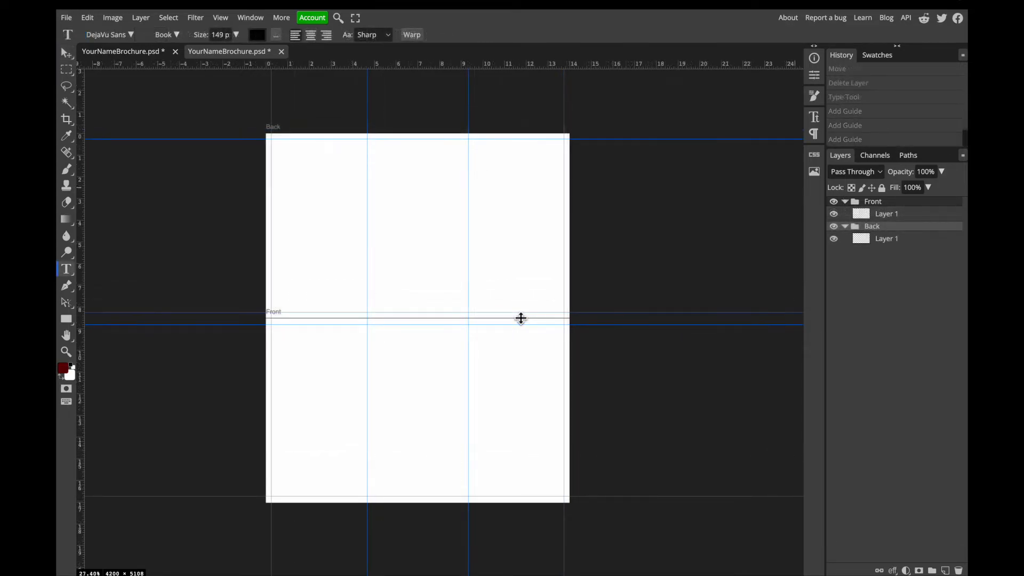
mouse_move(539, 210)
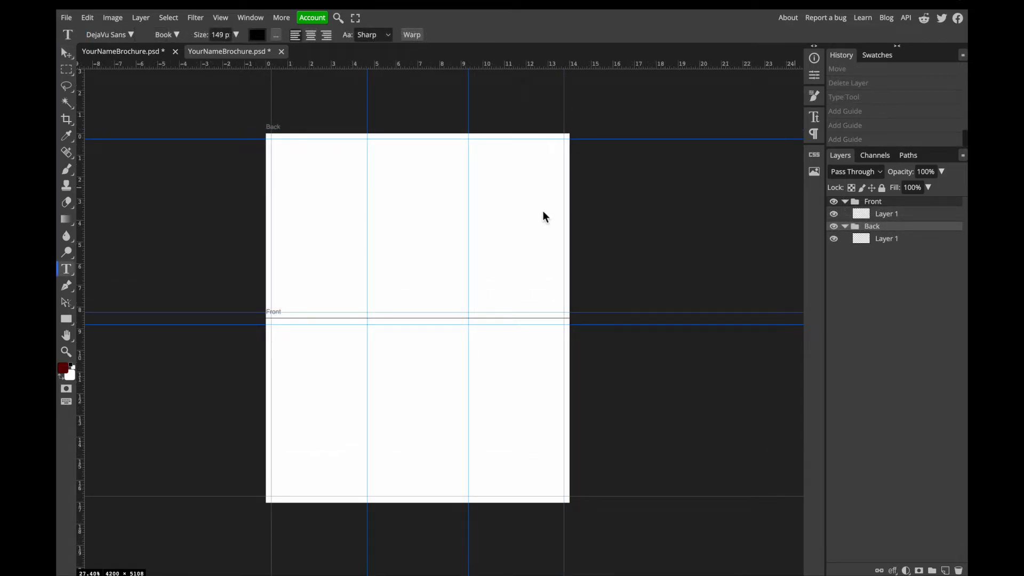
mouse_move(552, 313)
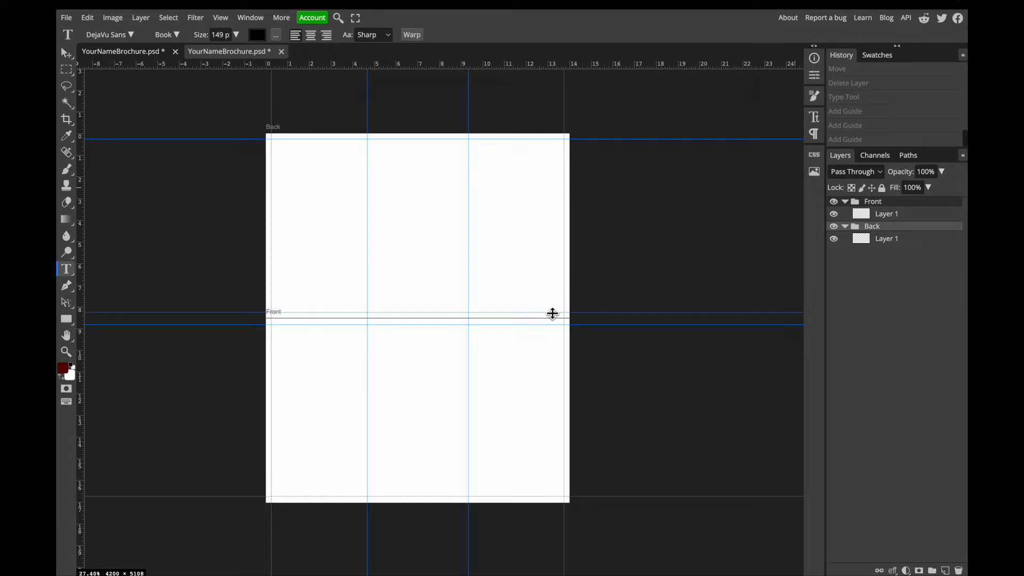
mouse_move(882, 281)
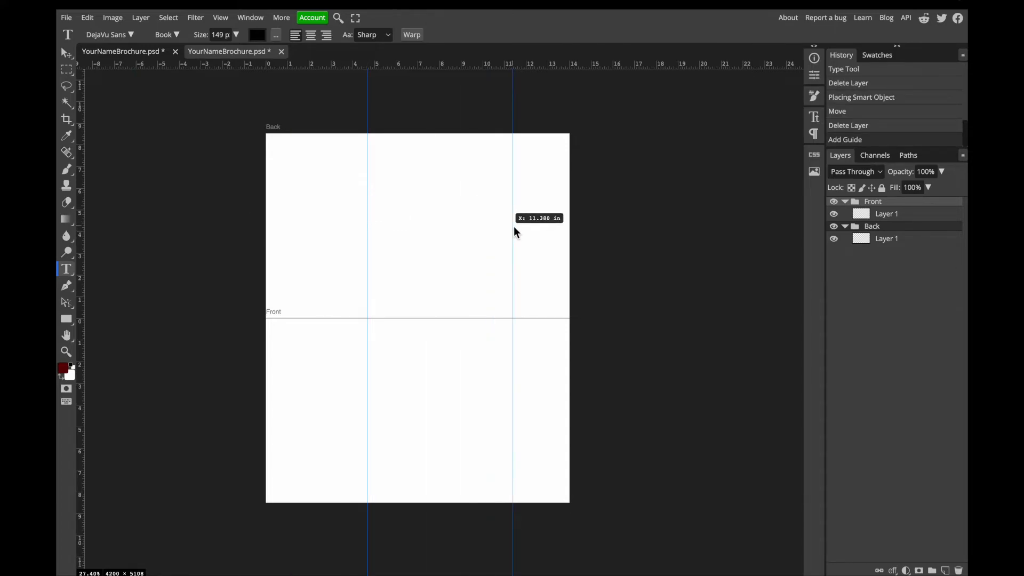
Move the right column guide to about 9.5 in and drag a horizontal guide onto Back
drag(513, 232, 474, 232)
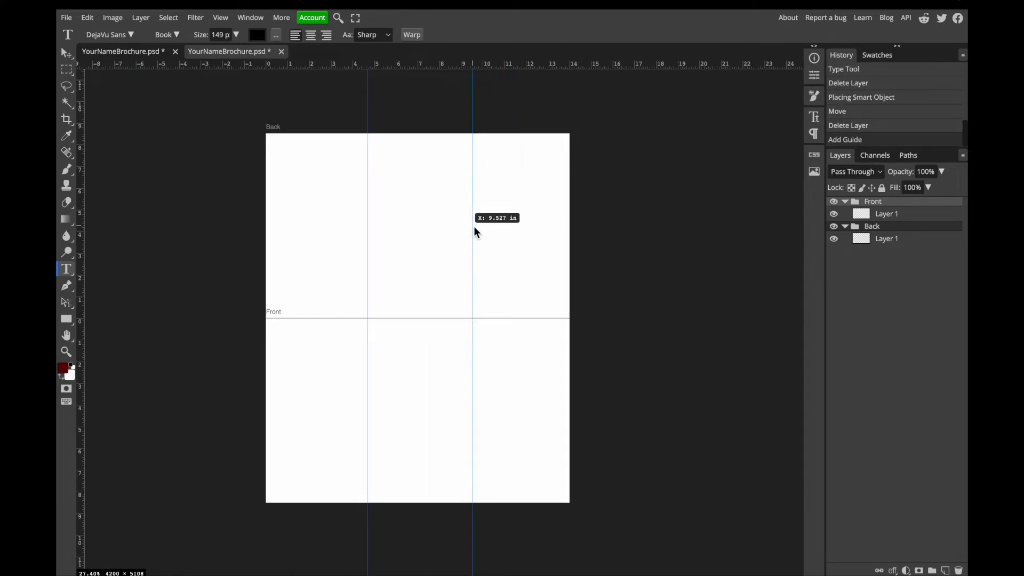
drag(473, 232, 477, 232)
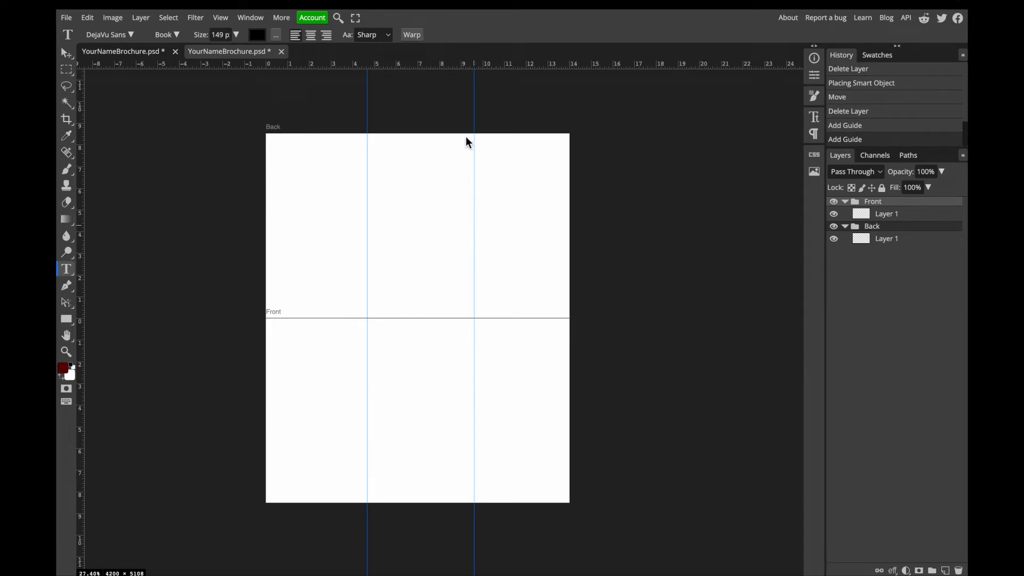
drag(468, 71, 469, 147)
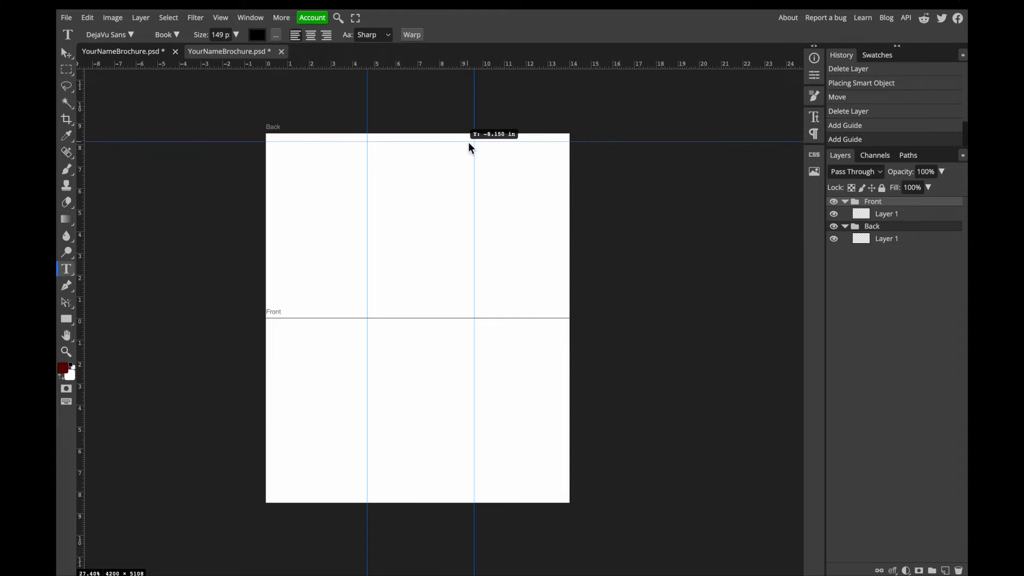
drag(471, 147, 447, 308)
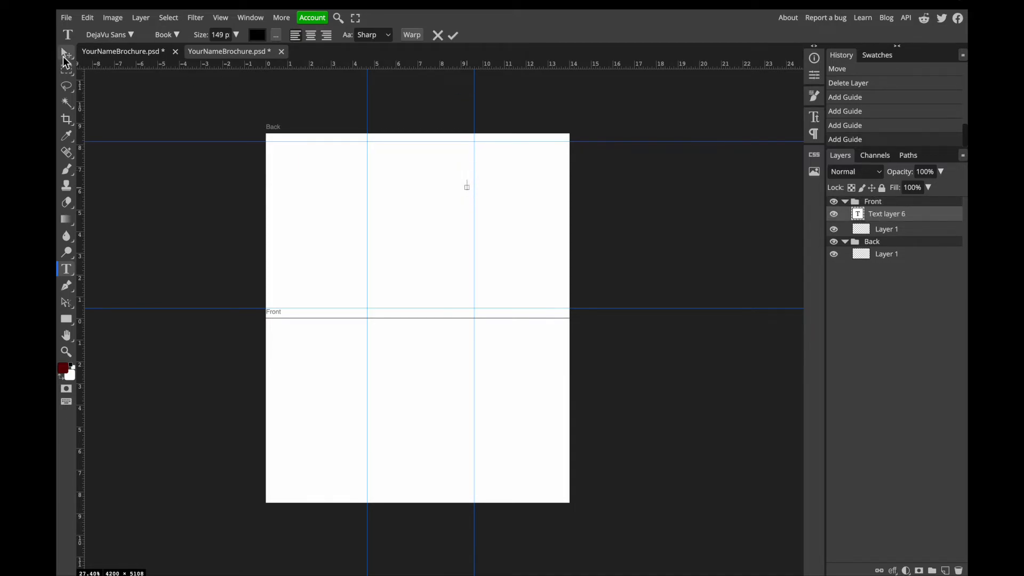
Settle the right column guide near 9.4 in and restore the History state with all margin guides
click(64, 52)
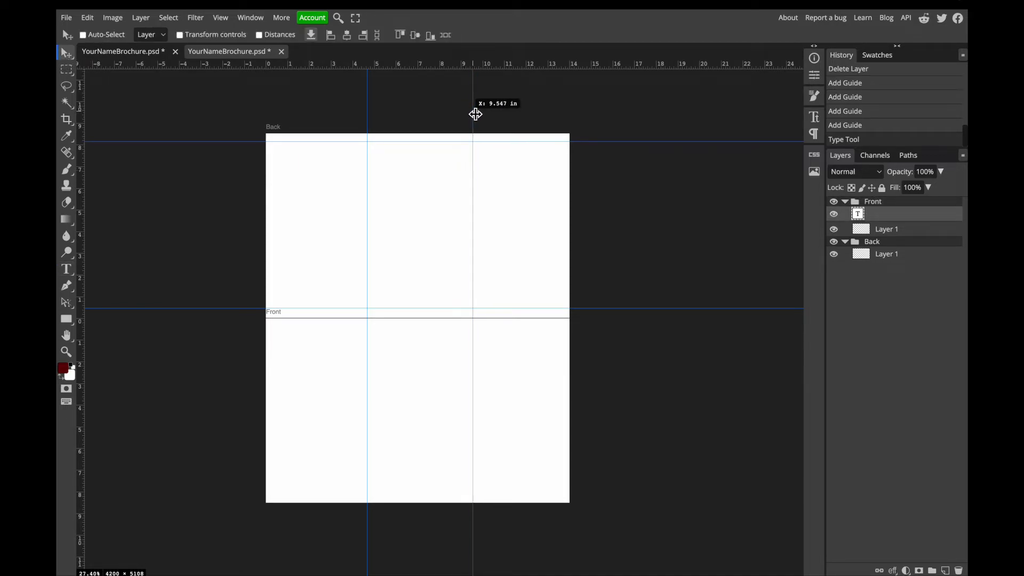
drag(474, 114, 471, 116)
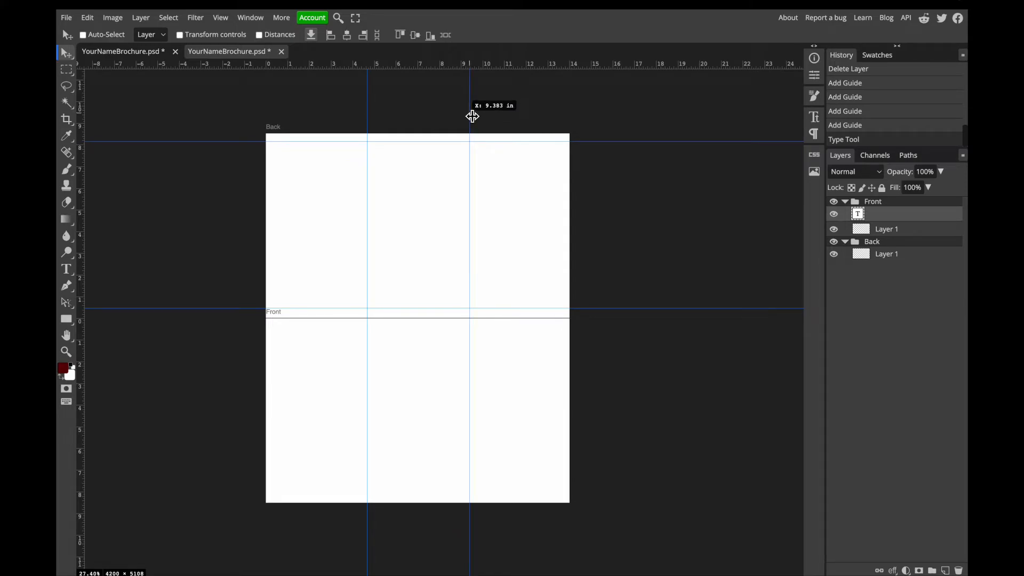
drag(472, 118, 469, 118)
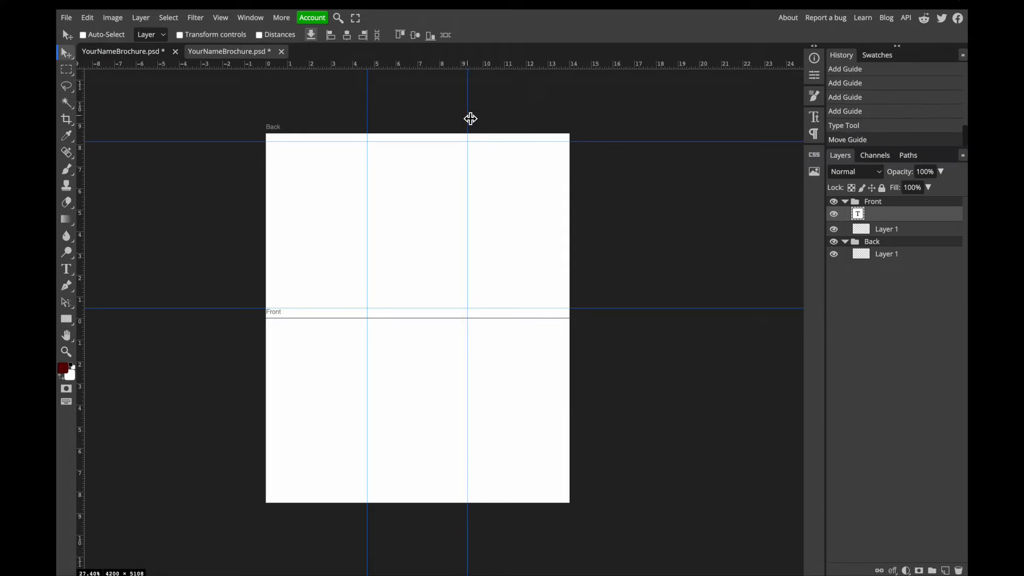
click(873, 201)
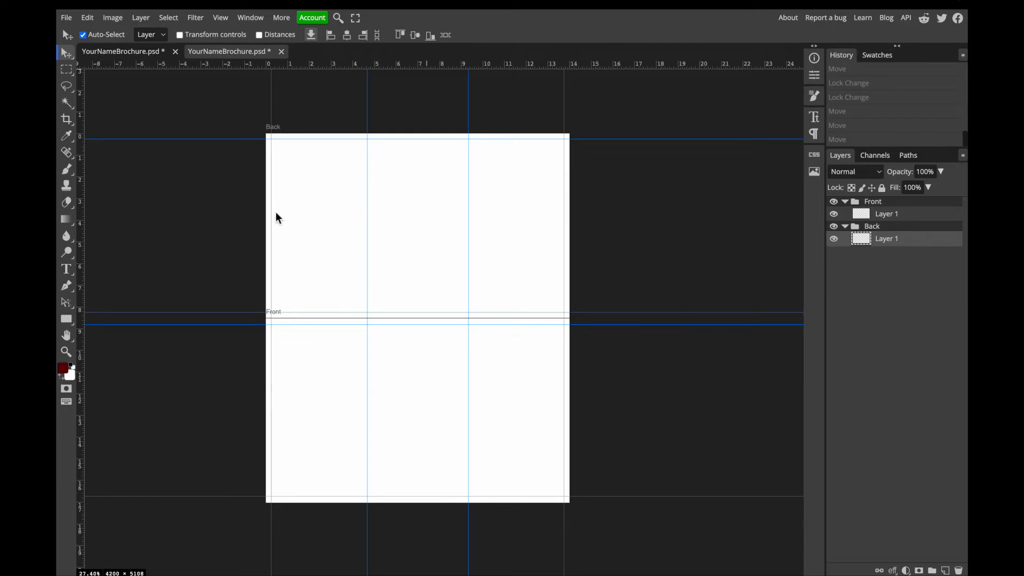
mouse_move(477, 189)
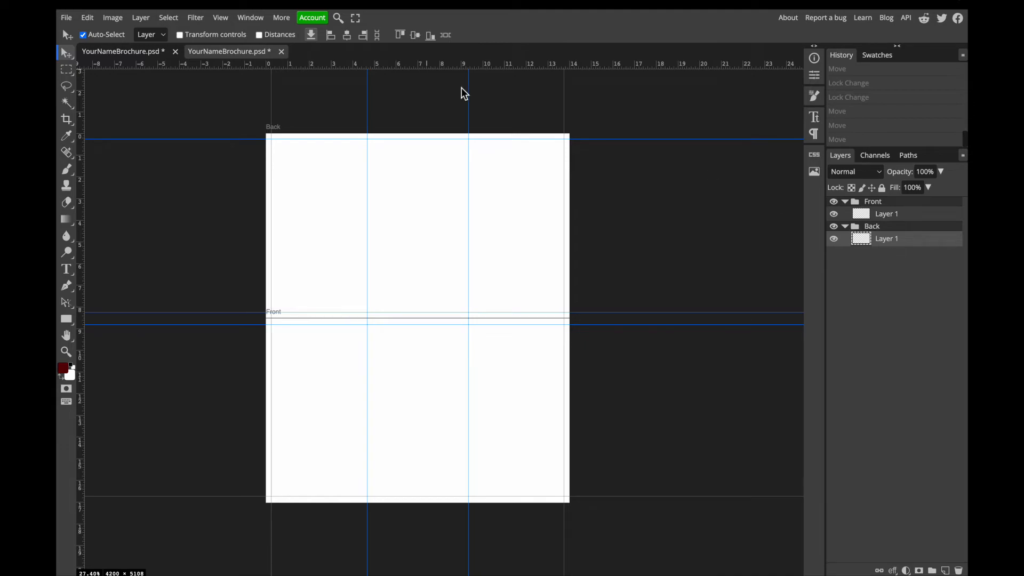
click(86, 18)
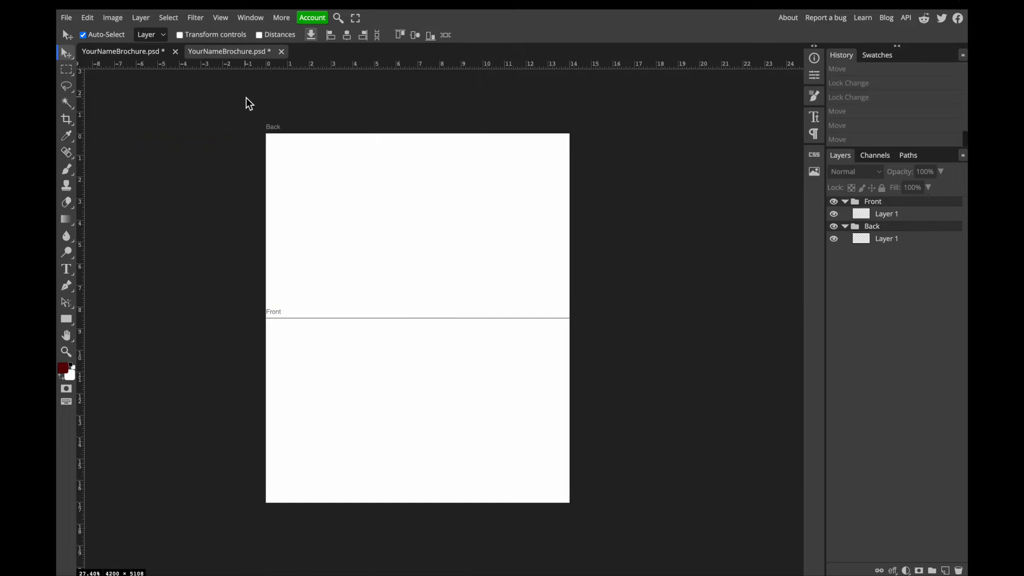
mouse_move(717, 273)
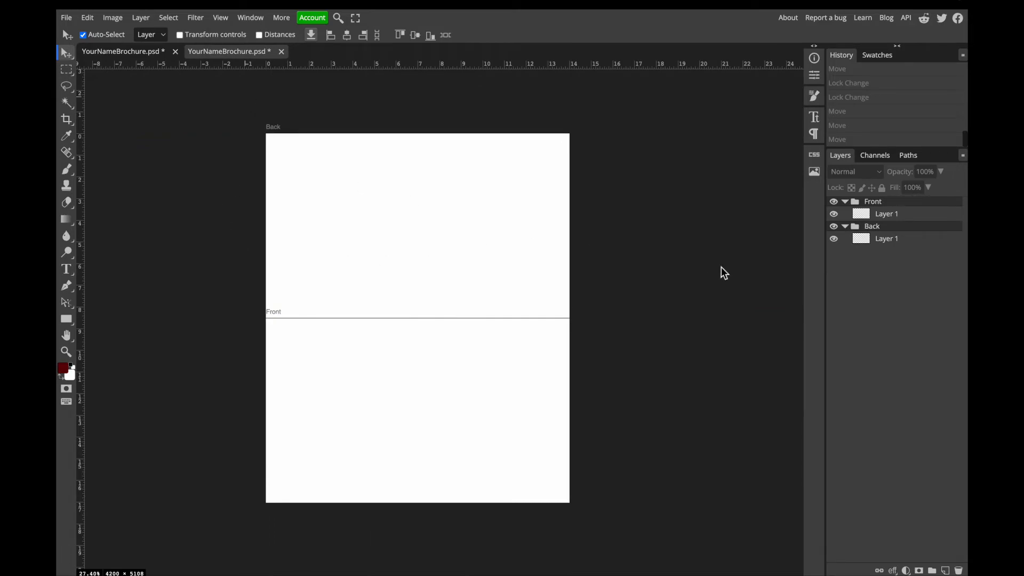
mouse_move(379, 245)
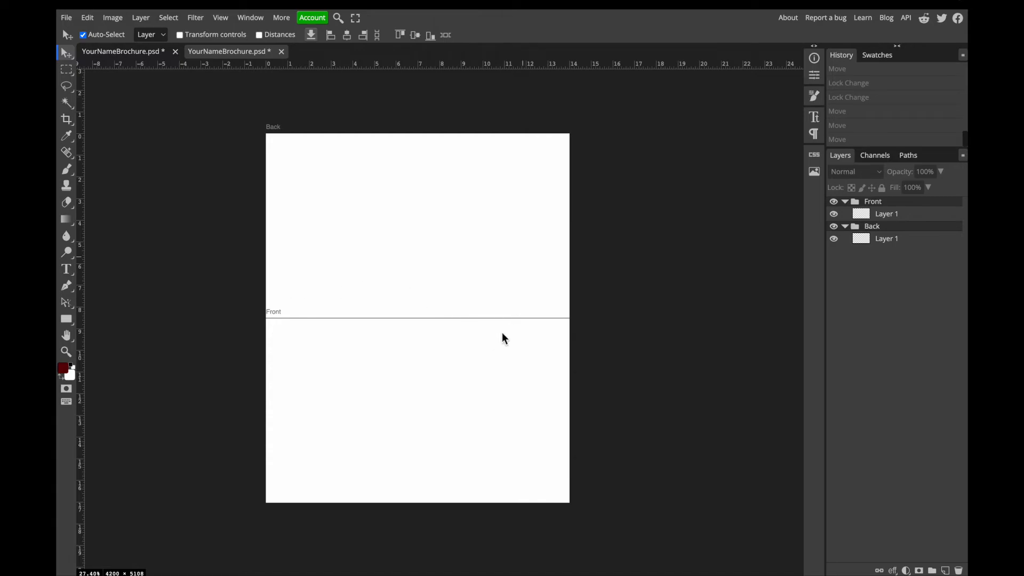
click(871, 226)
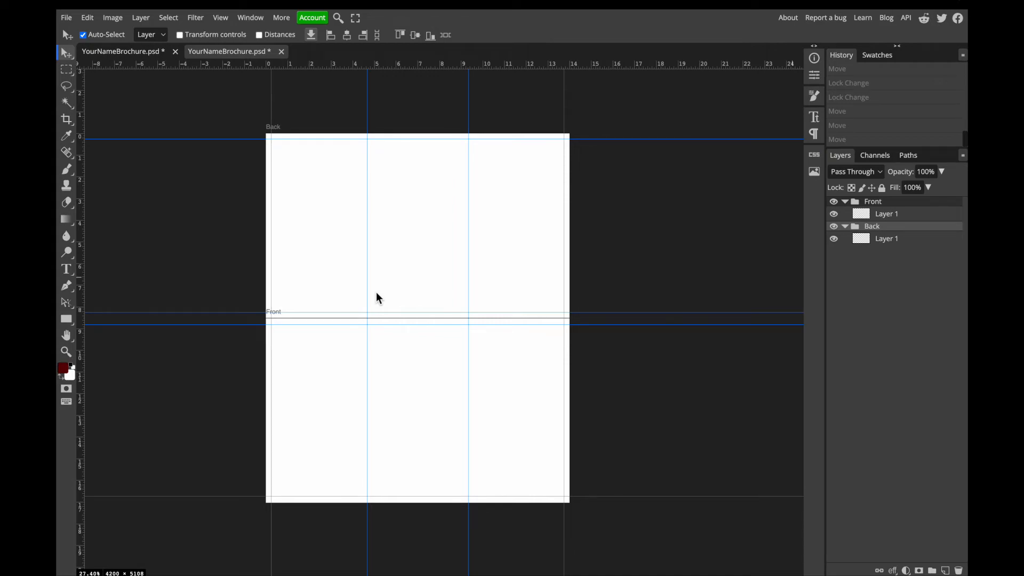
Place Paradise_Meadow_Mount_Rainier.jpeg from the Desktop into the Back artboard
click(64, 17)
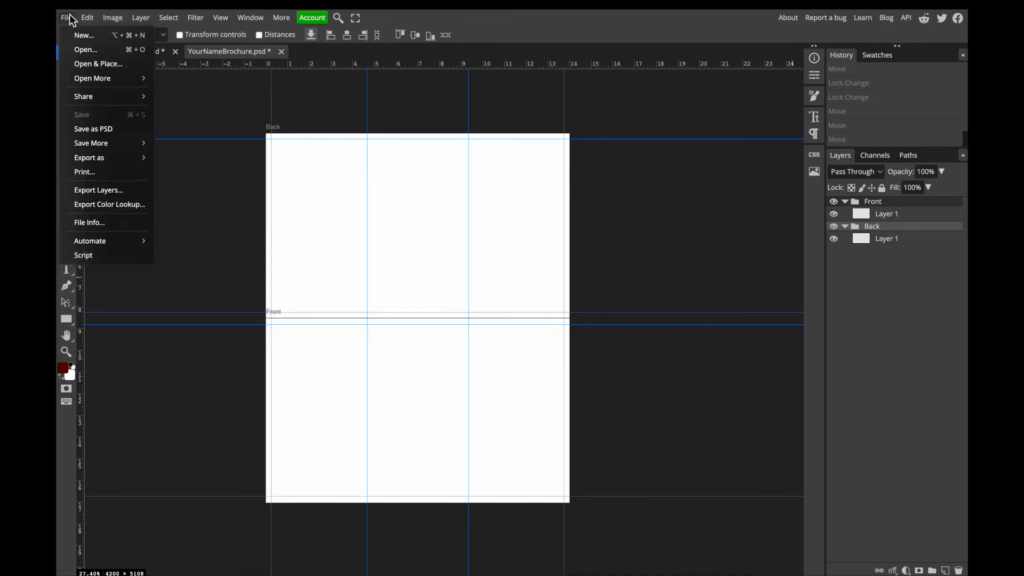
click(85, 50)
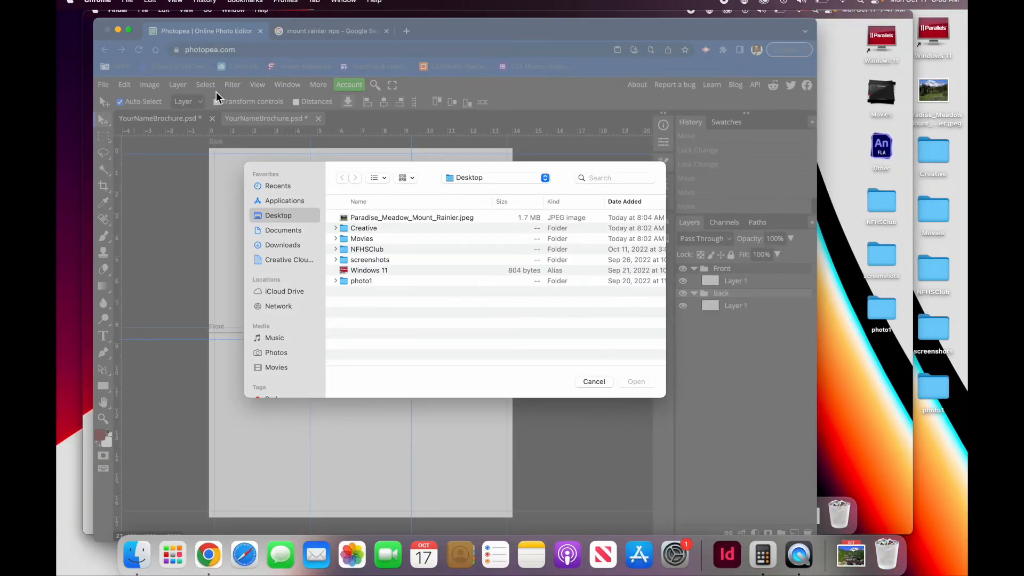
click(412, 217)
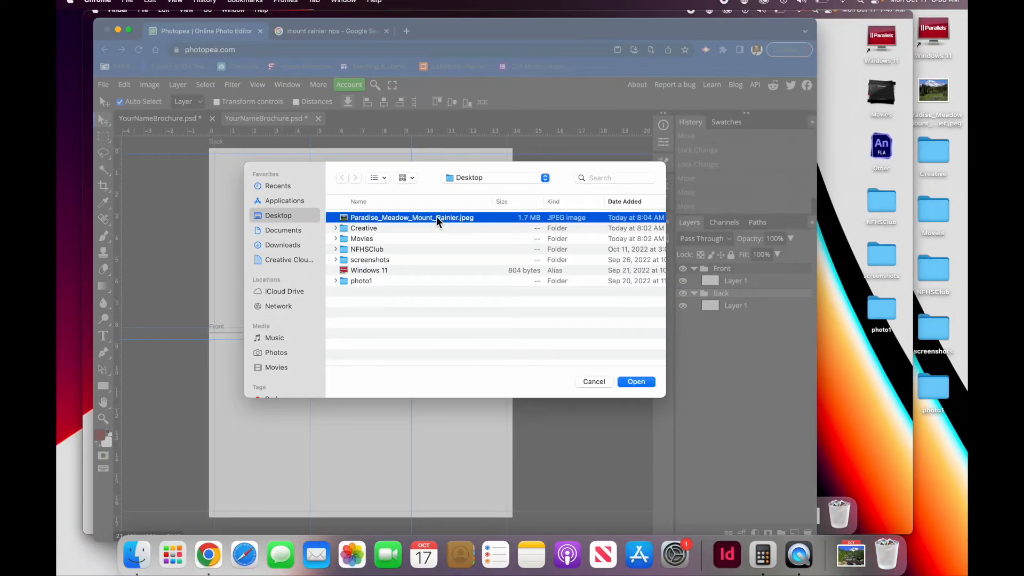
click(636, 382)
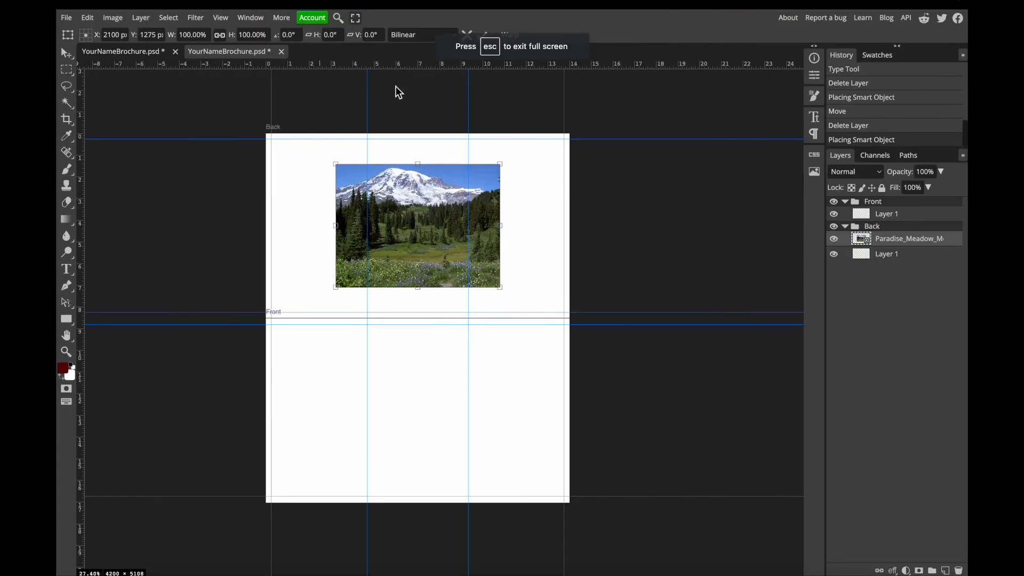
mouse_move(408, 213)
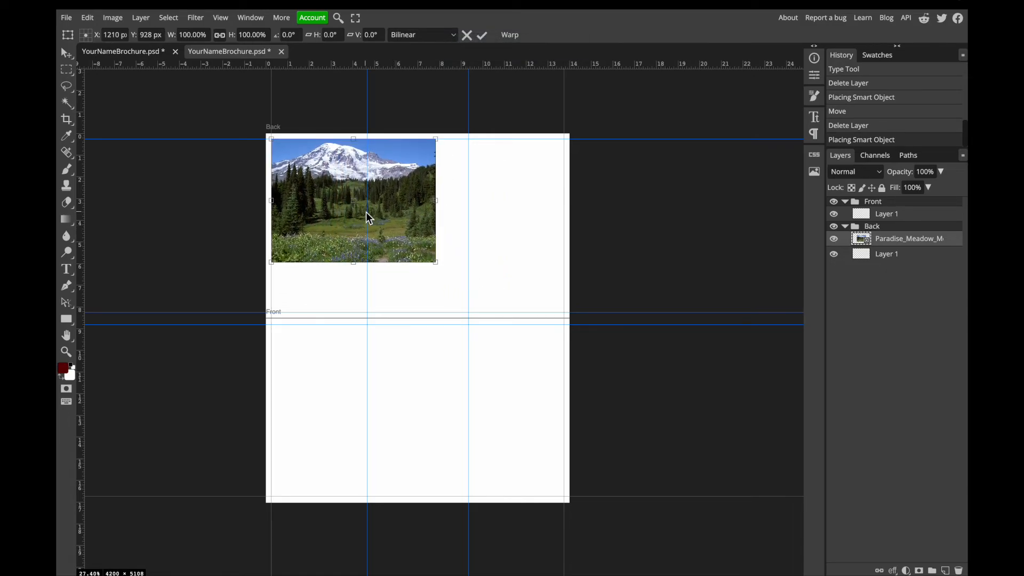
mouse_move(415, 260)
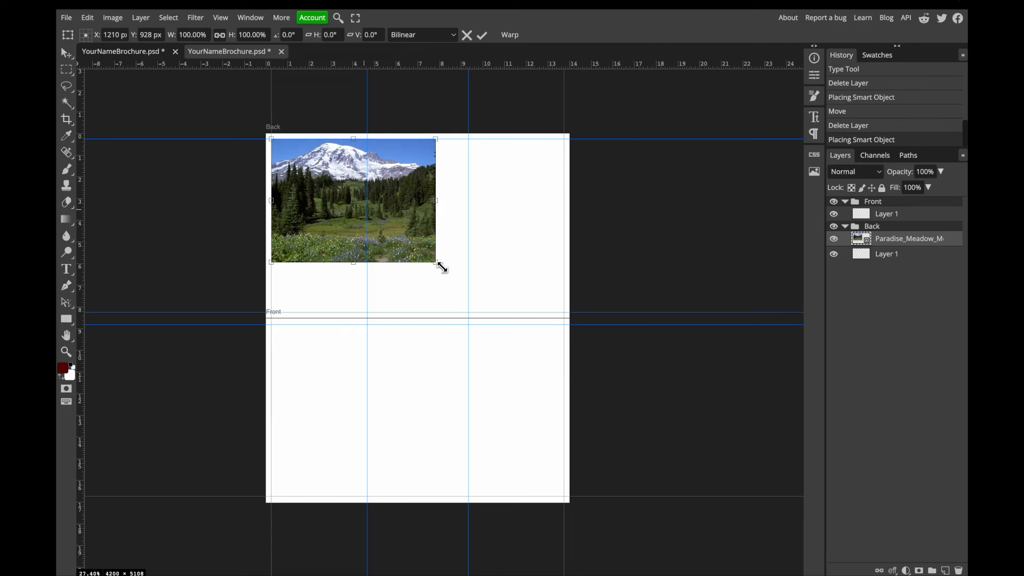
Resize the meadow photo by its corner handle to fill the left panel's width
drag(435, 261, 369, 211)
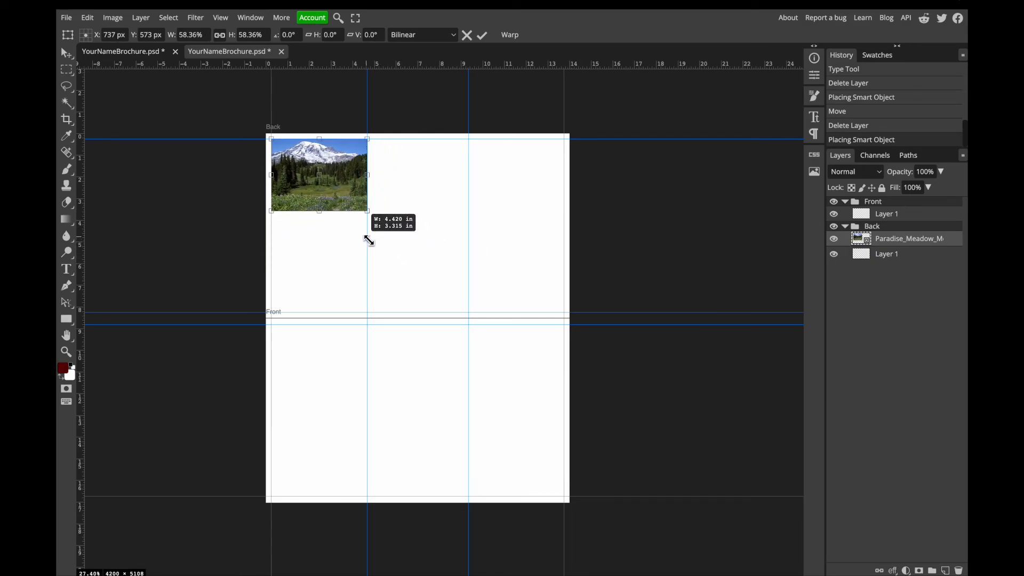
drag(368, 211, 441, 265)
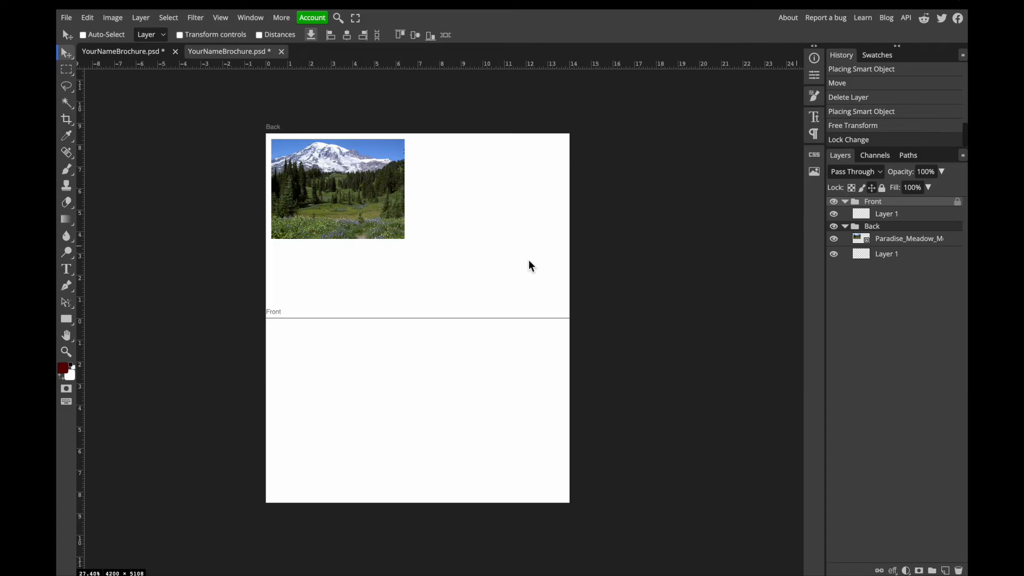
mouse_move(539, 243)
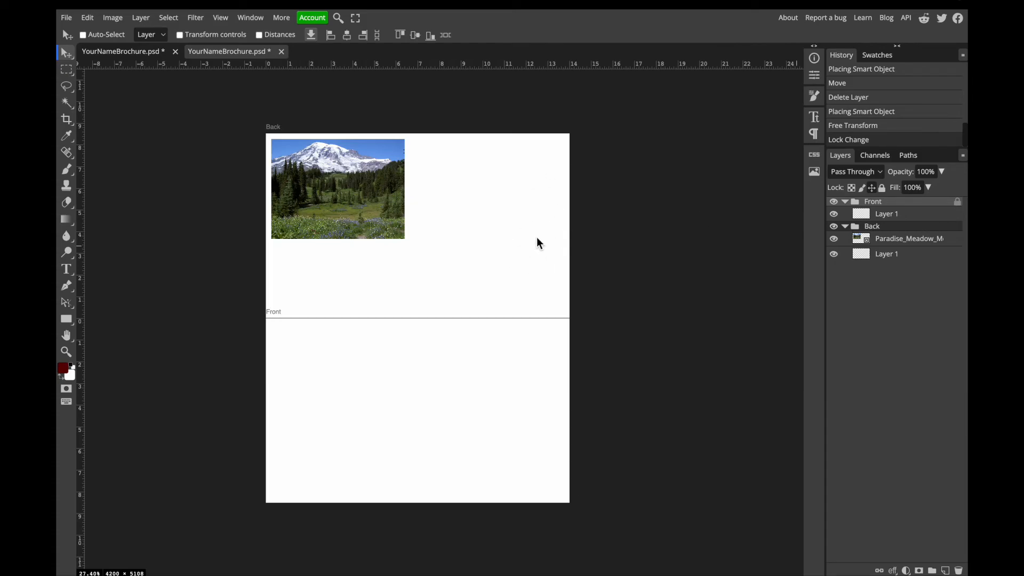
mouse_move(865, 239)
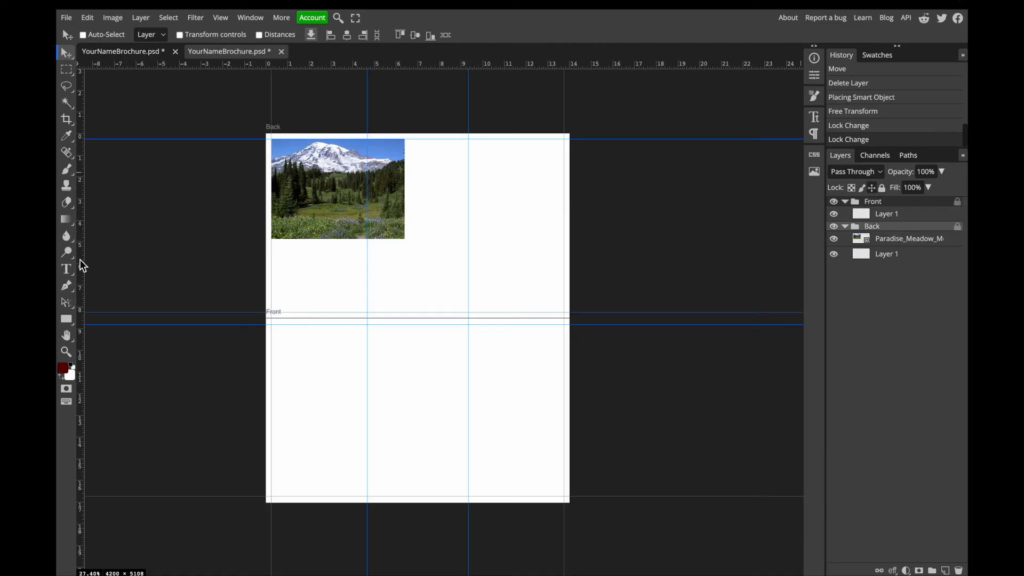
Draw a paragraph text box under the photo spanning two panels
click(66, 270)
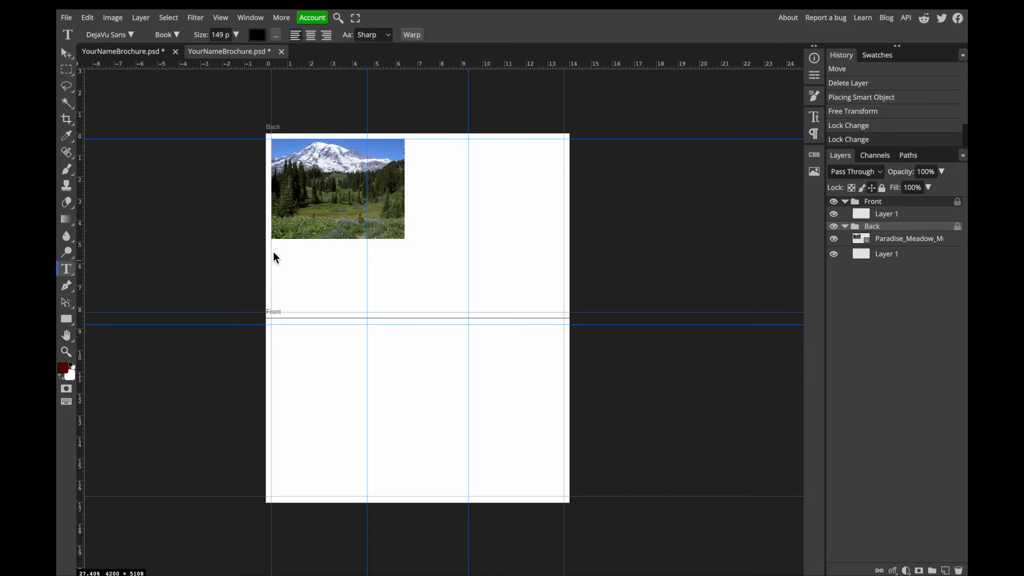
drag(271, 250, 357, 292)
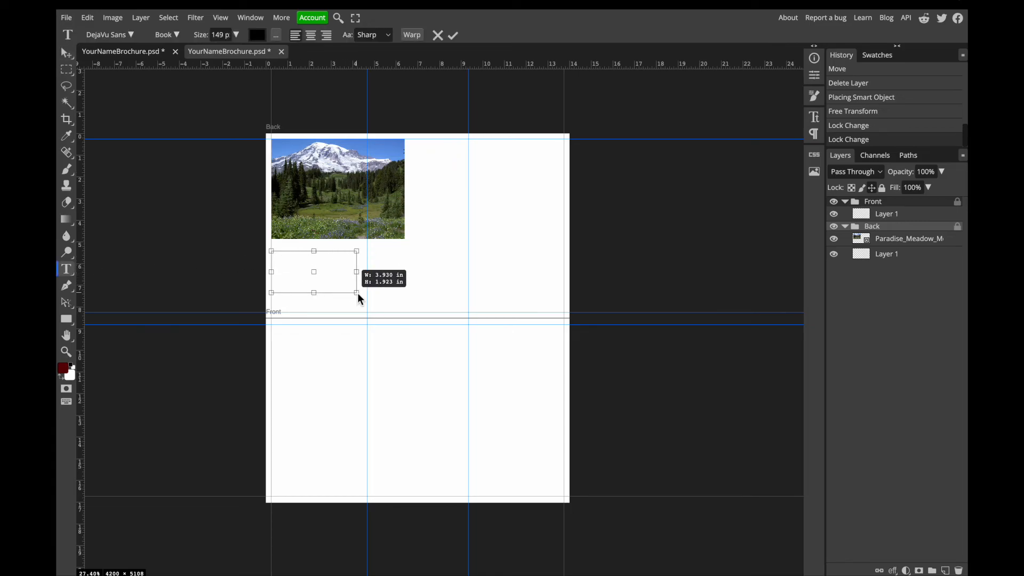
drag(358, 293, 462, 293)
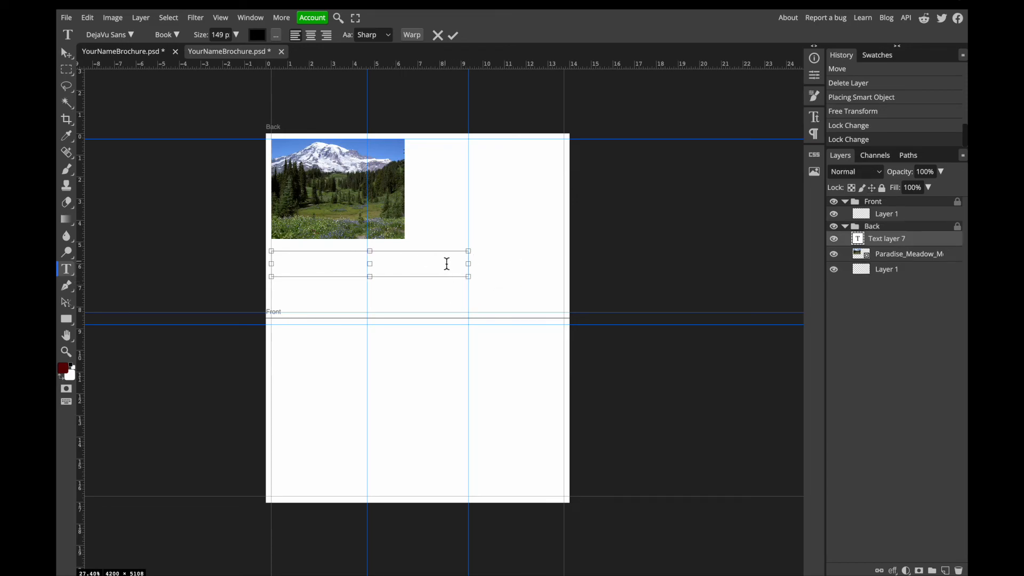
Type "You can type across multiple panels in your brochure." into the text box
text(You can t)
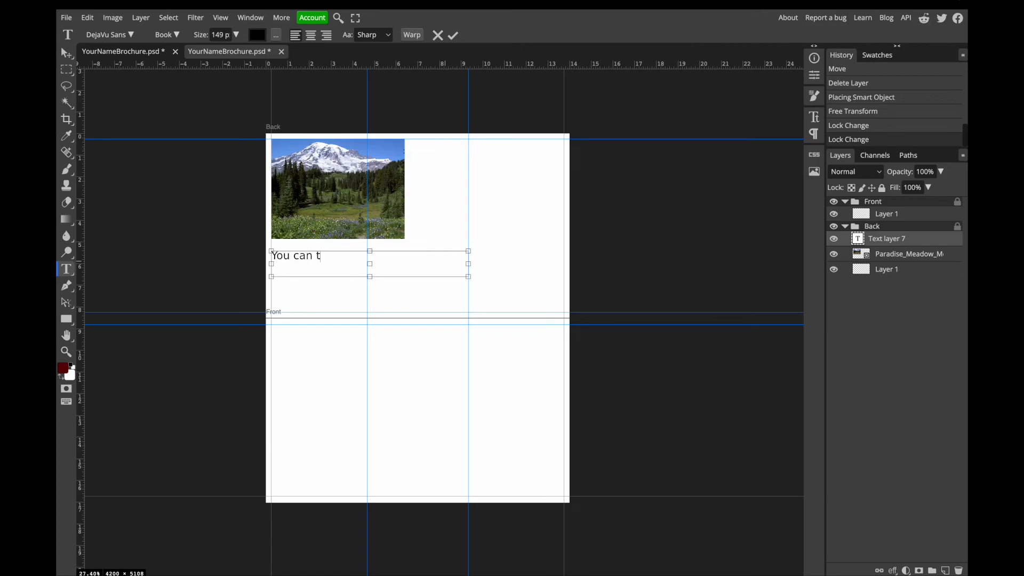
text(ype across m)
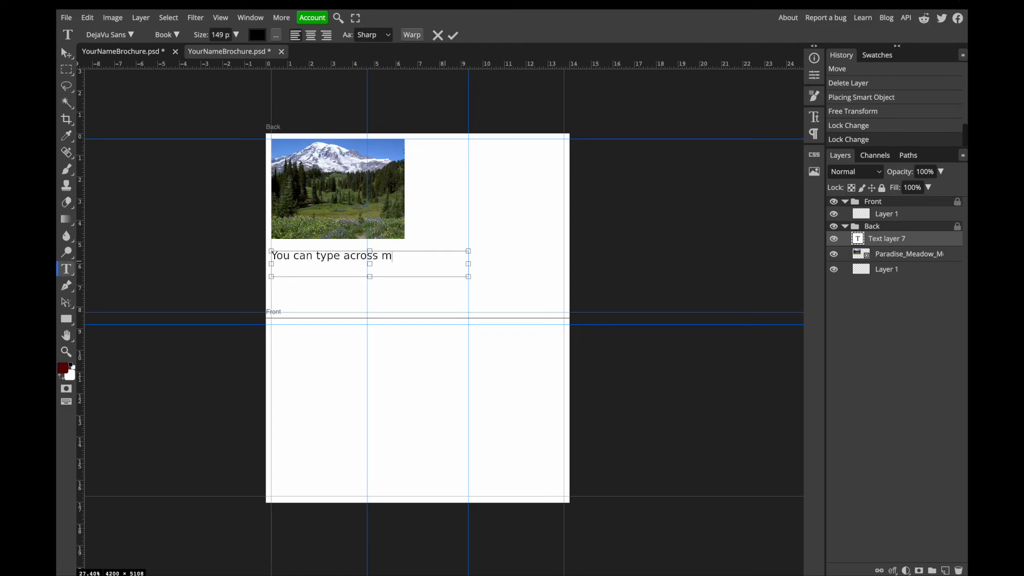
text(ultiple)
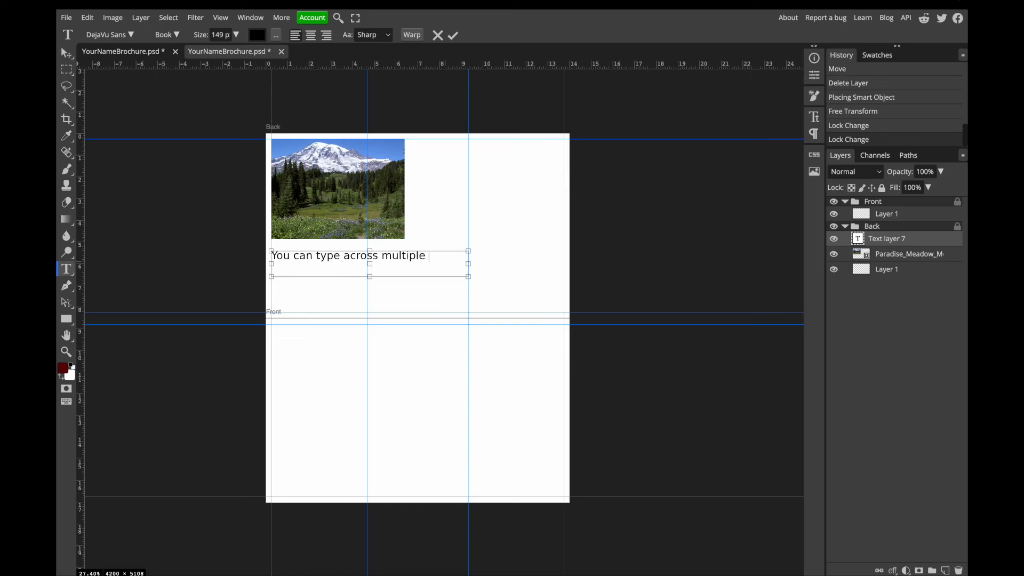
text(panes in your)
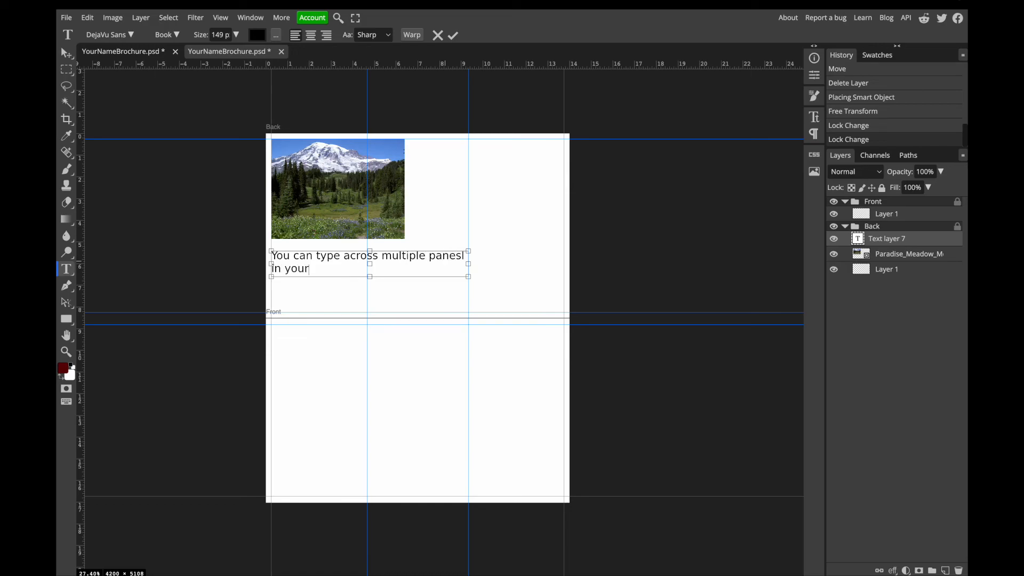
text(bro)
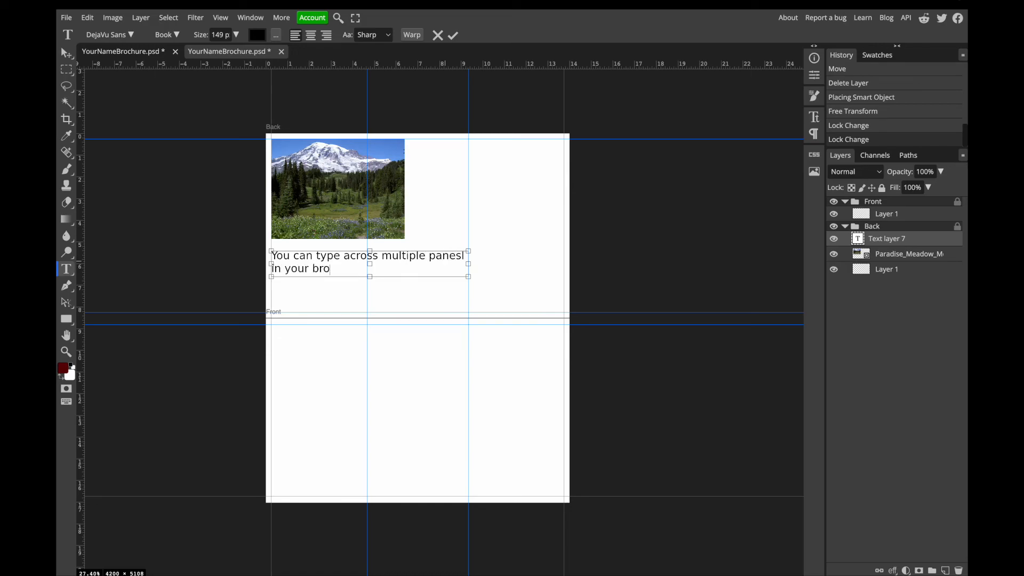
text(chure.)
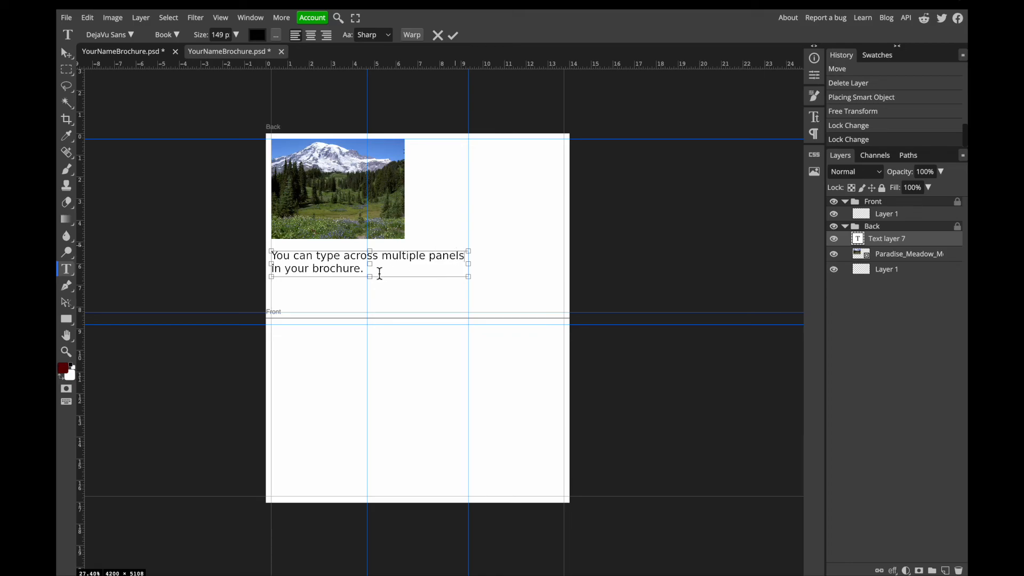
mouse_move(445, 280)
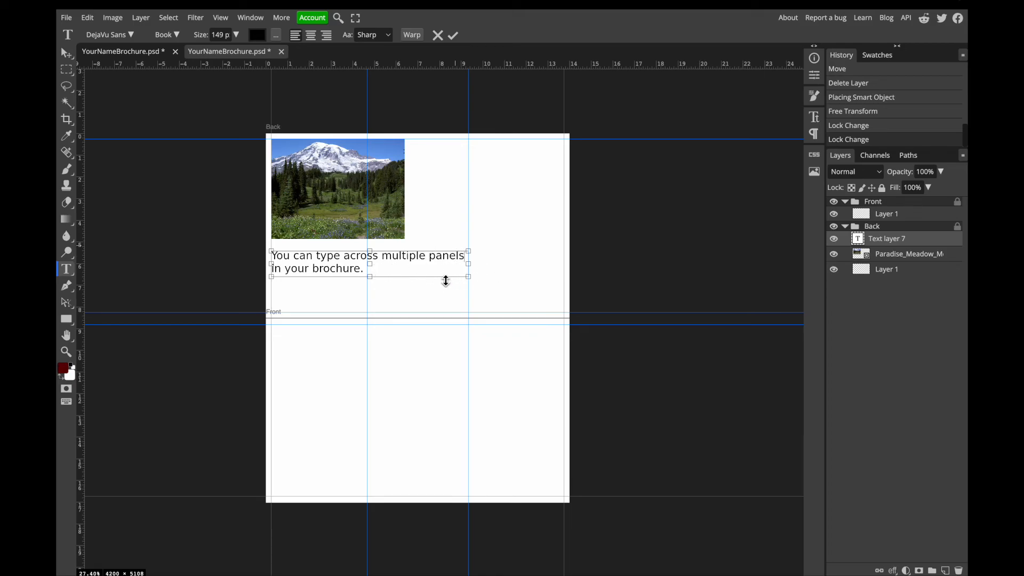
mouse_move(364, 281)
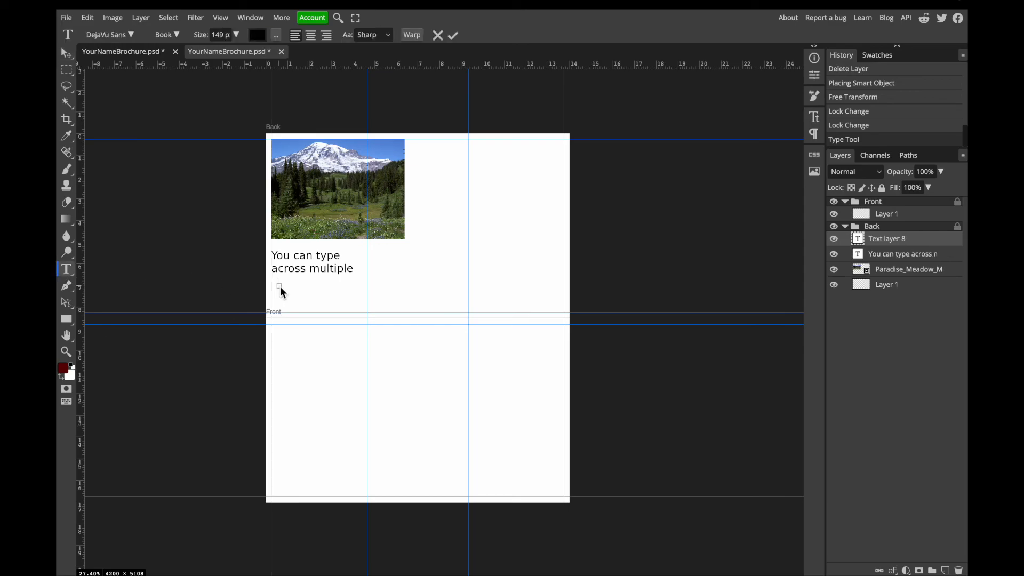
Type a long test line "This will keep typing..." past the panel edge, then discard it
text(This will ck)
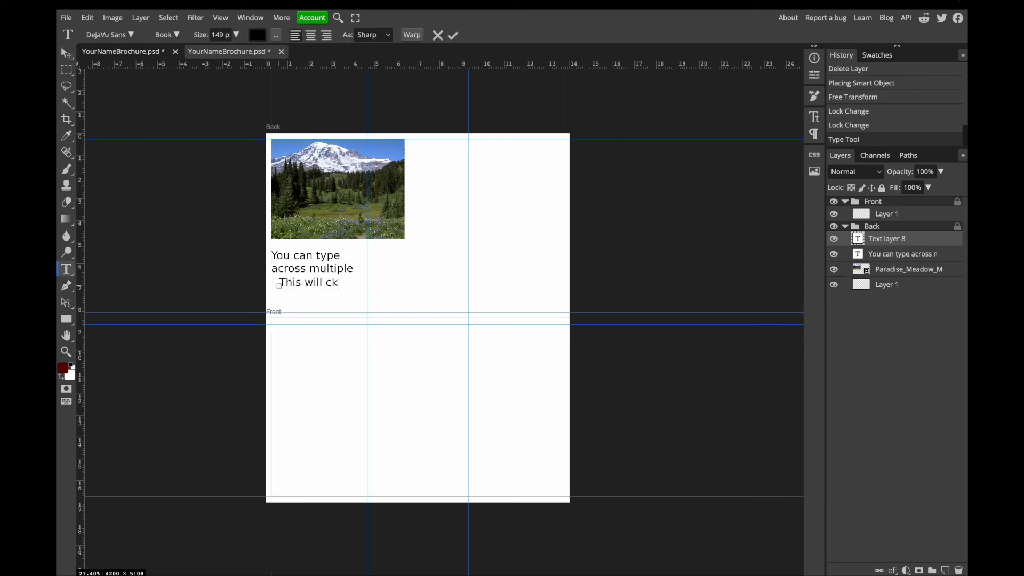
text(eep typing all the way and will not)
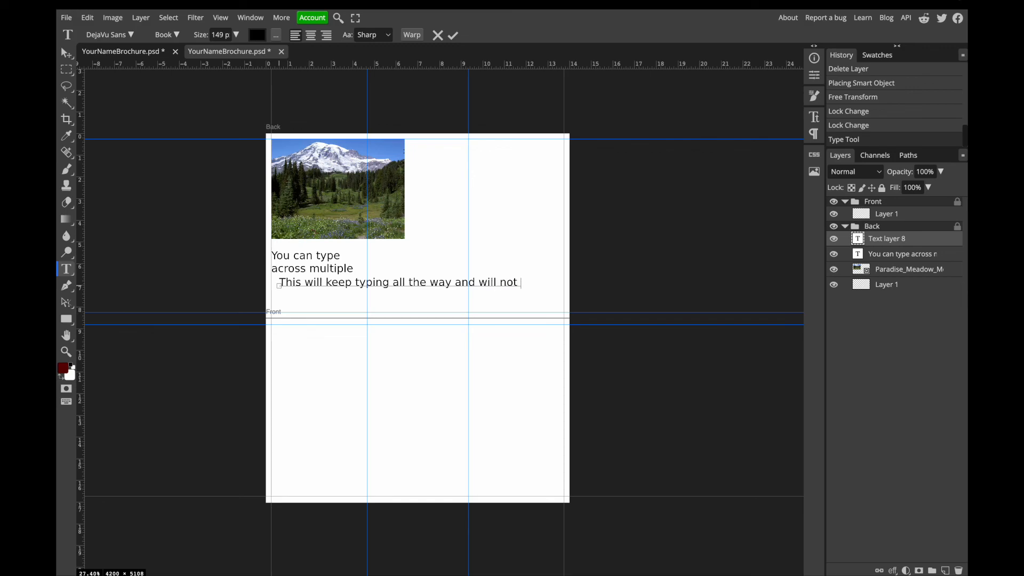
text(return to)
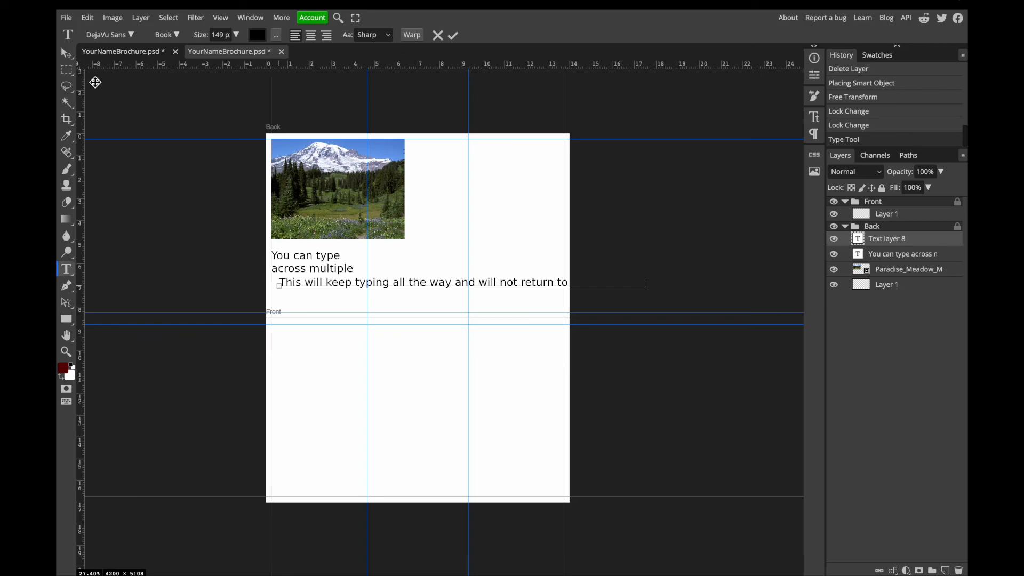
click(64, 53)
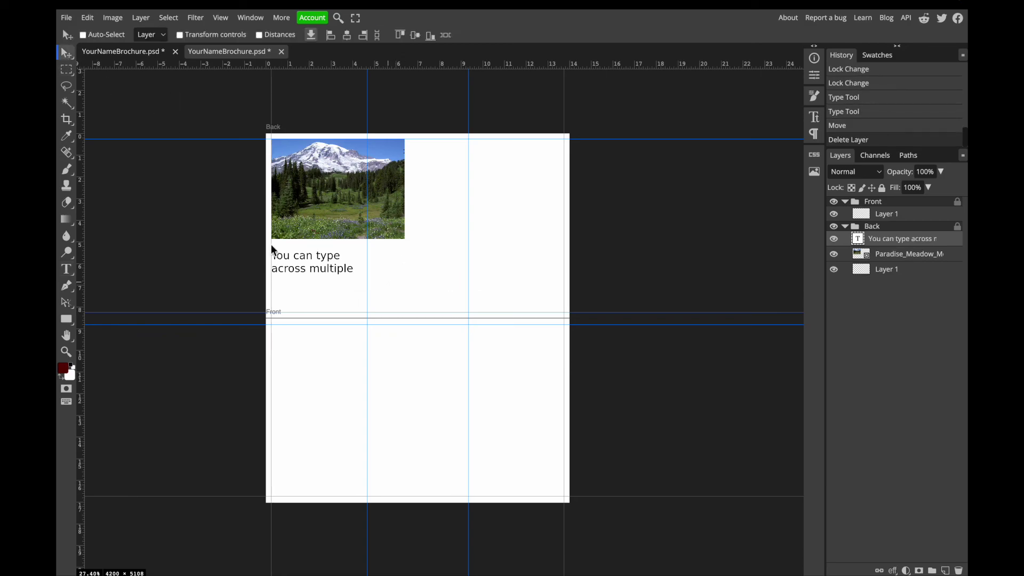
Draw an empty paragraph text box in the Back artboard's right column, creating Text layer 8
click(66, 271)
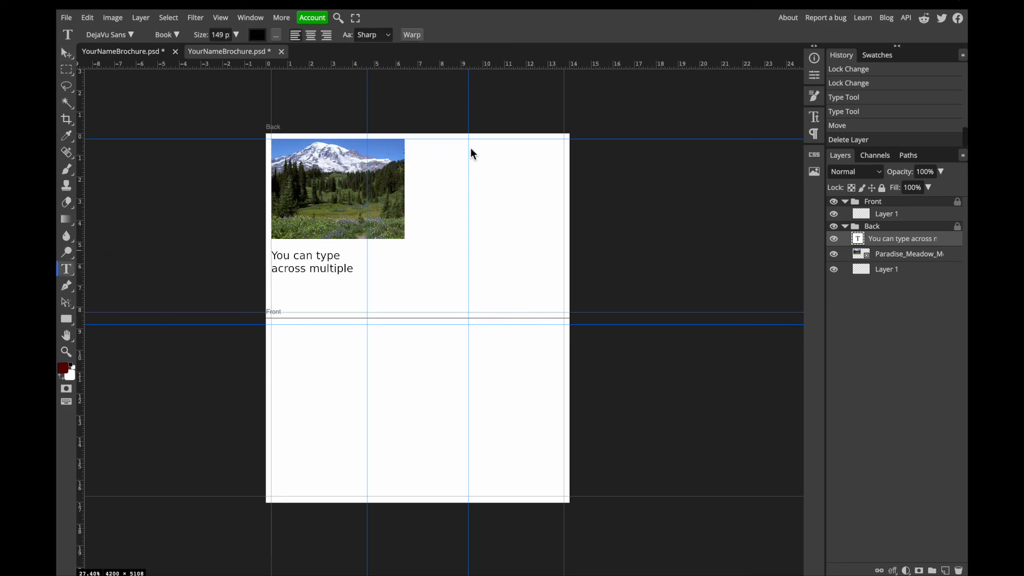
drag(469, 146, 563, 286)
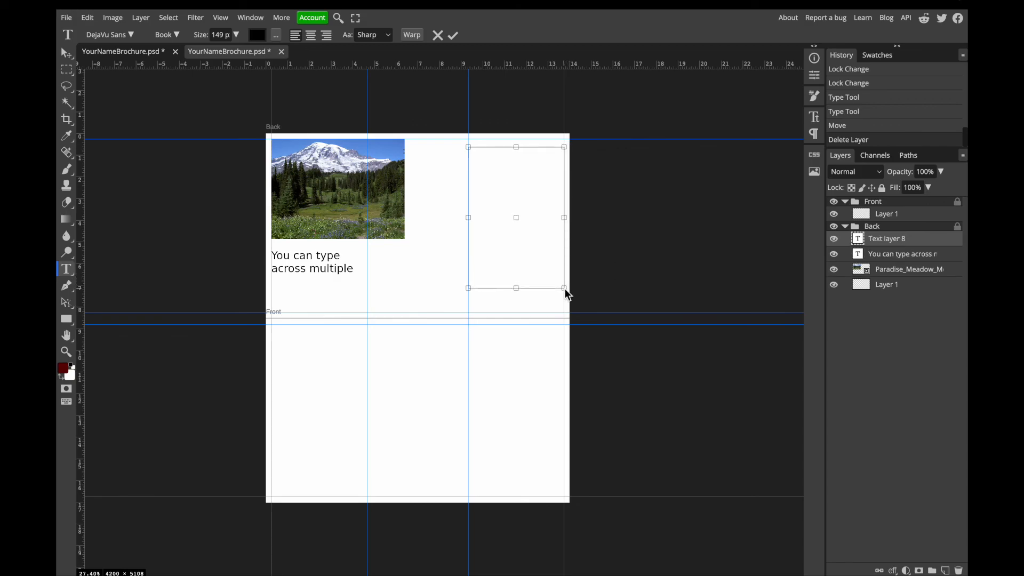
mouse_move(517, 200)
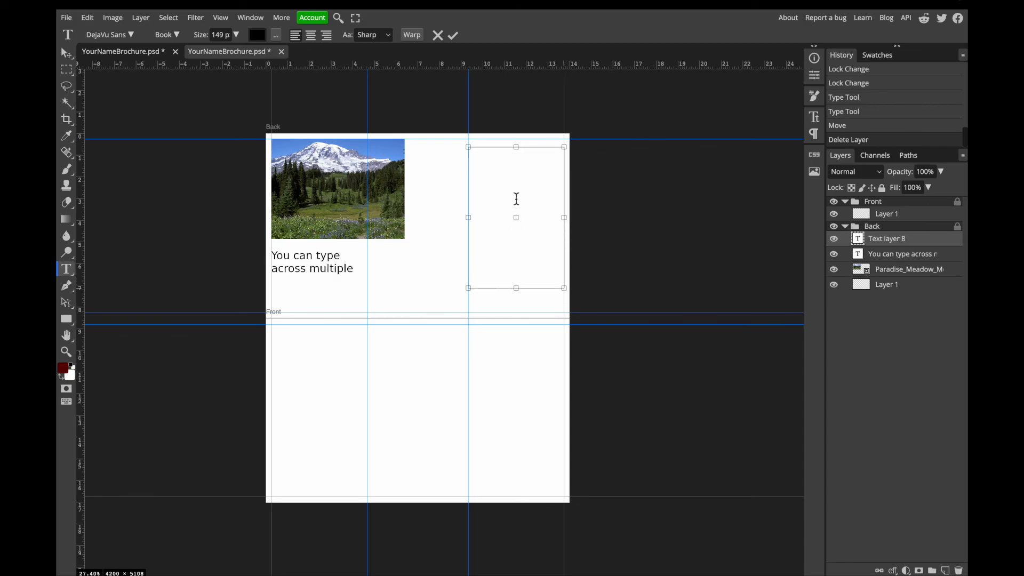